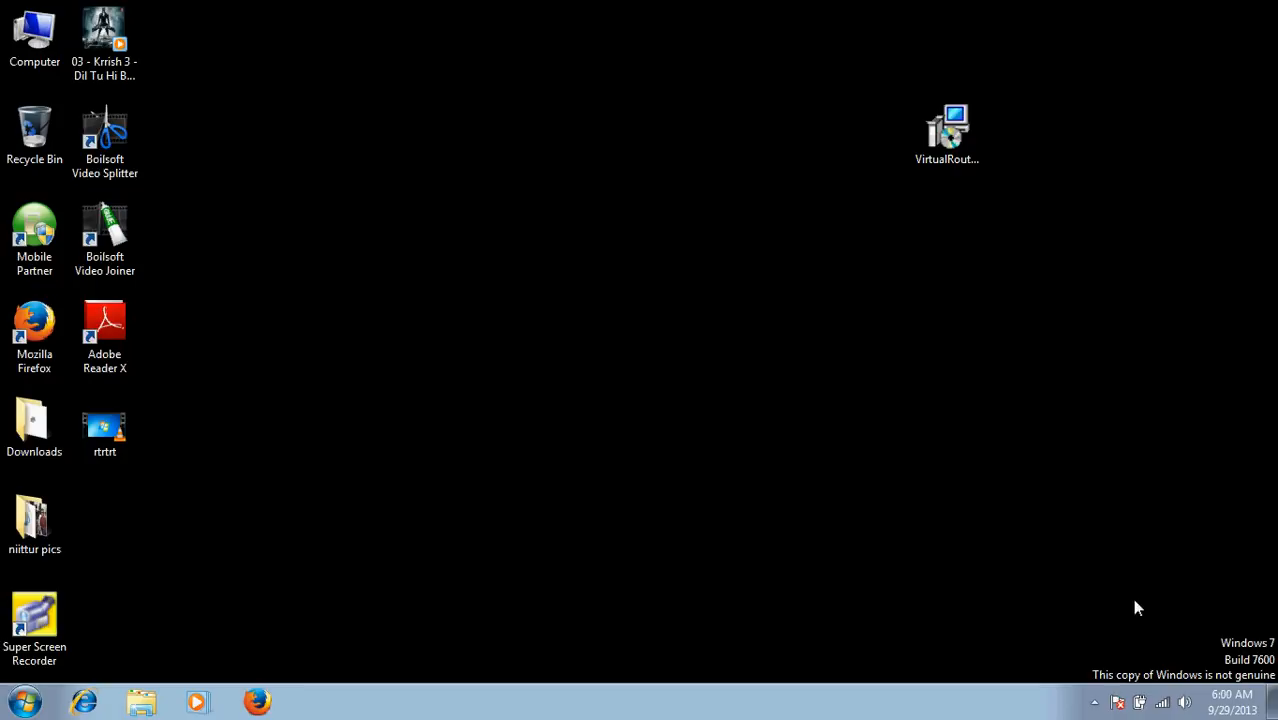
- Launch Mozilla Firefox from its desktop shortcut, landing on the Google home page
click(34, 336)
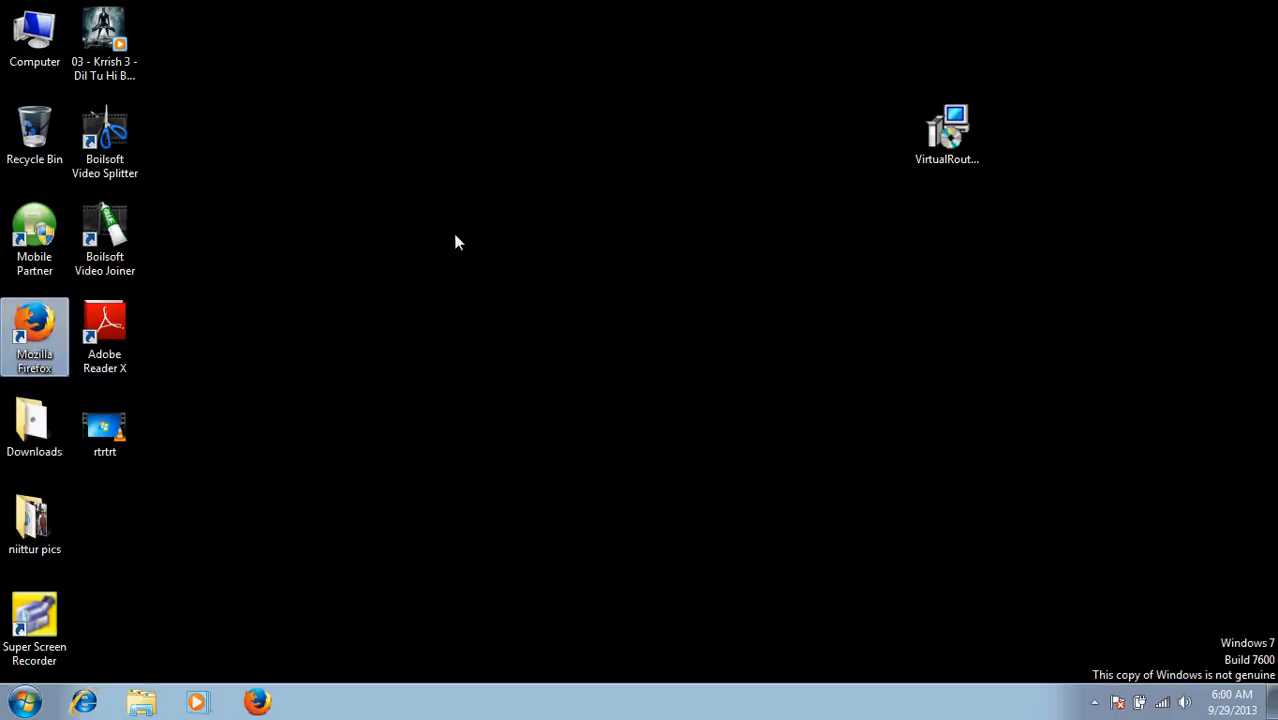
double_click(34, 336)
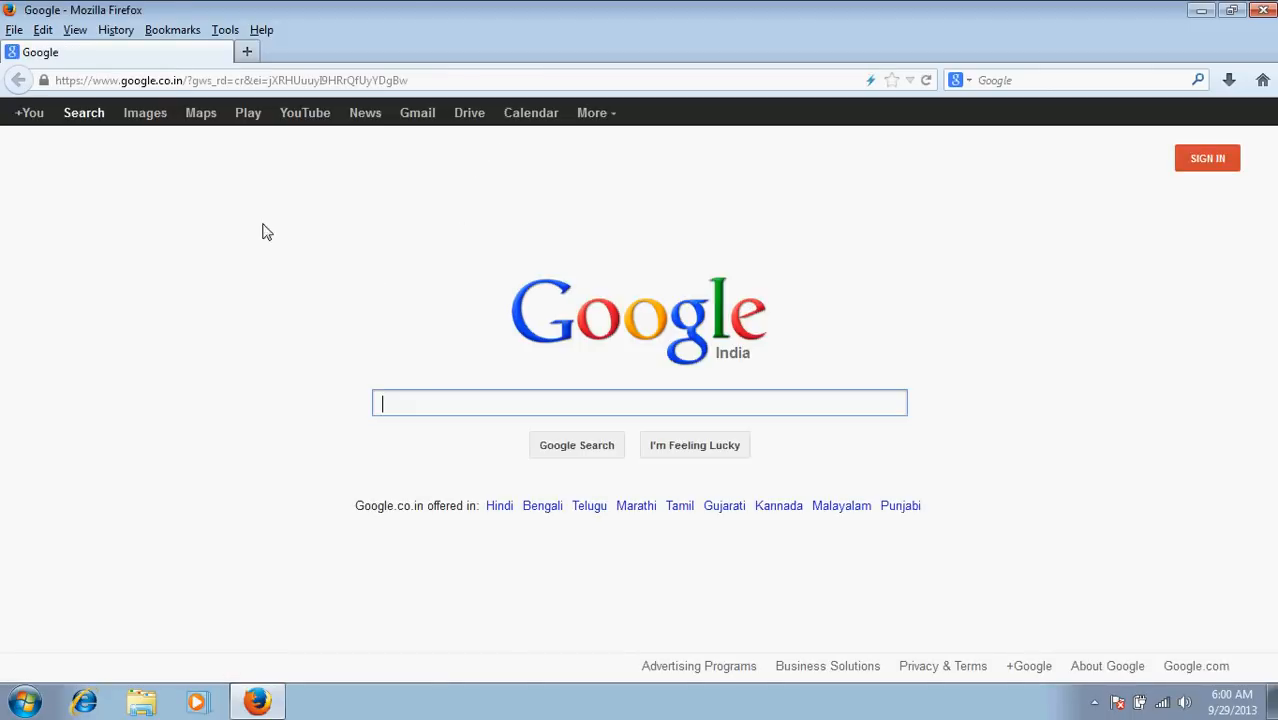
- Search Google for 'virtual router' and open the virtualrouter.codeplex.com project result
text(v)
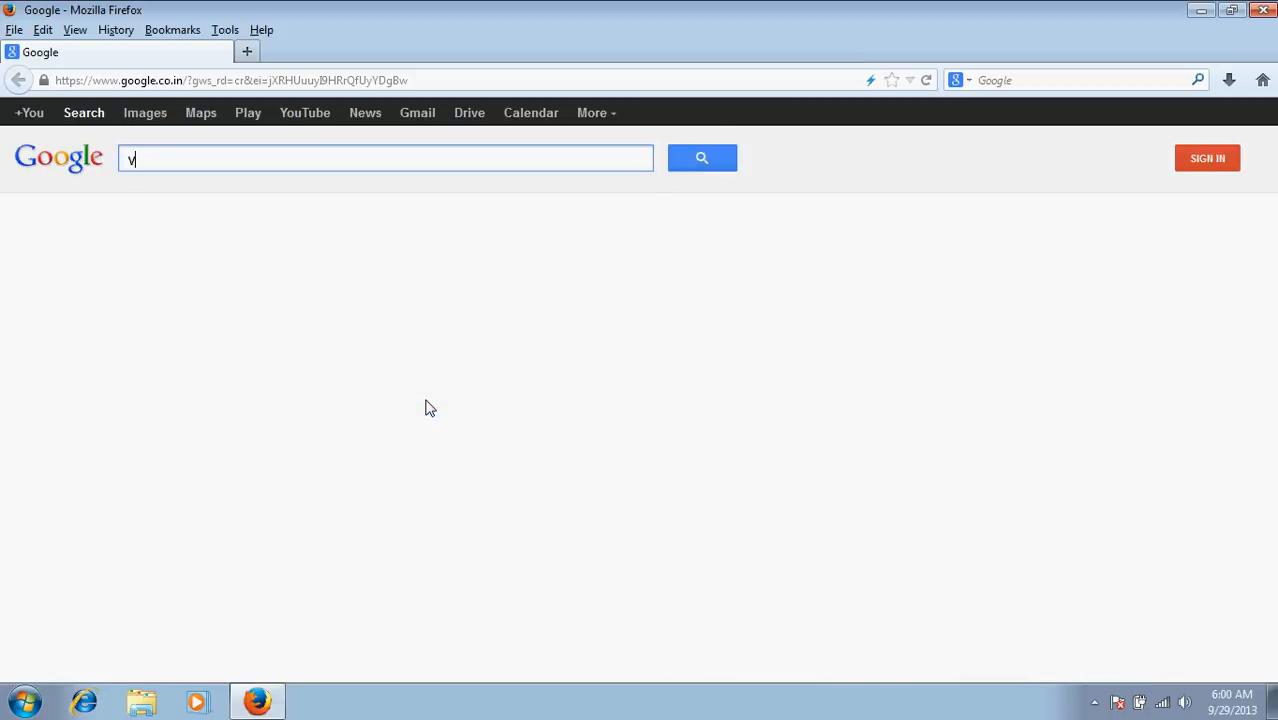
text(irtual r)
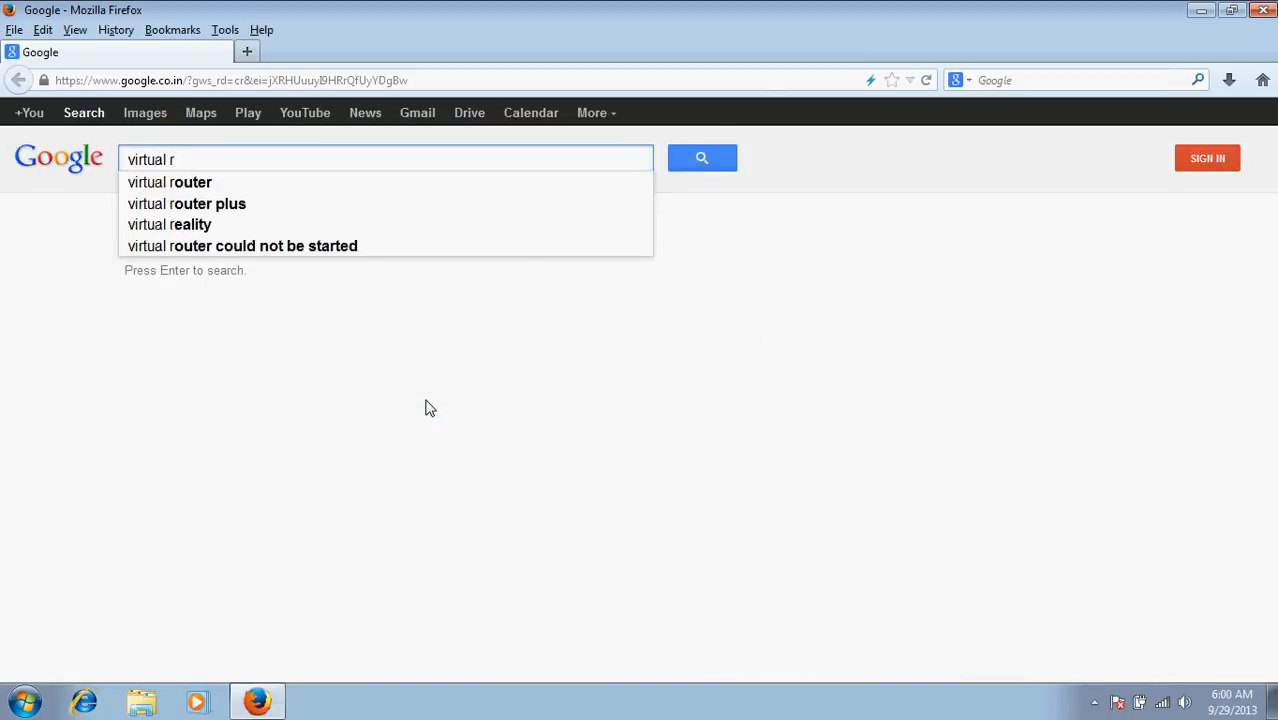
click(168, 182)
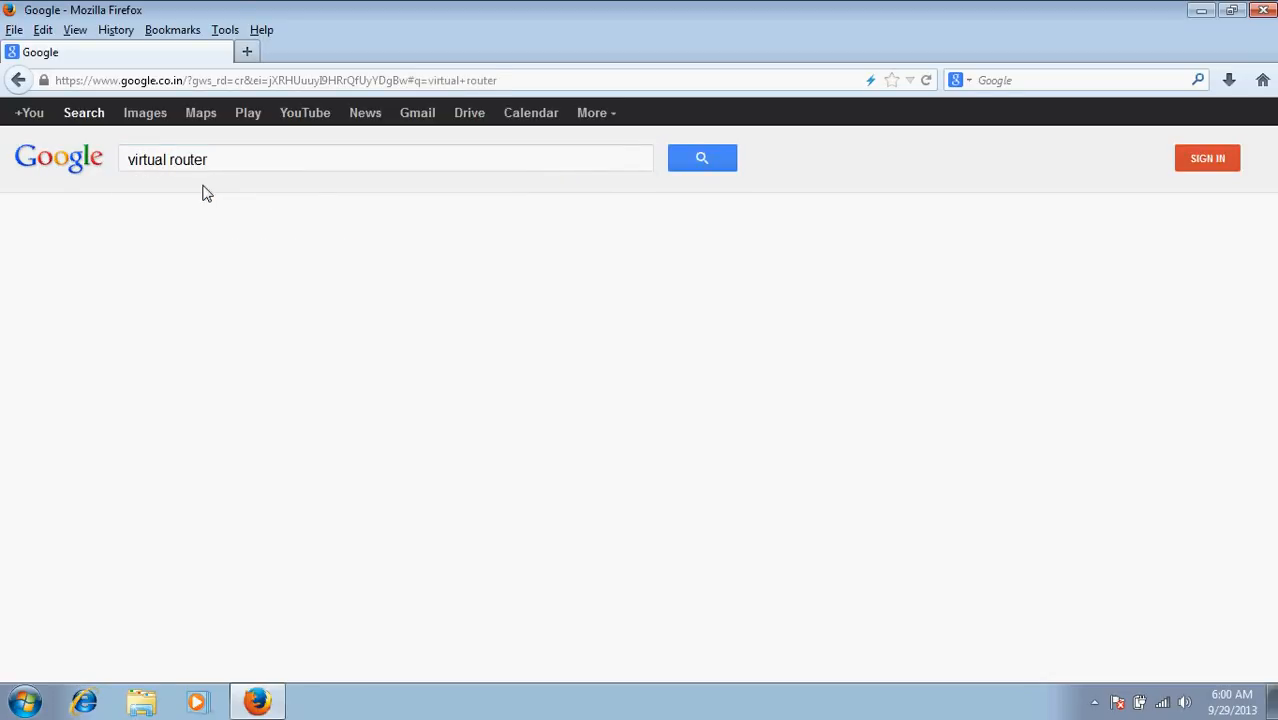
click(700, 158)
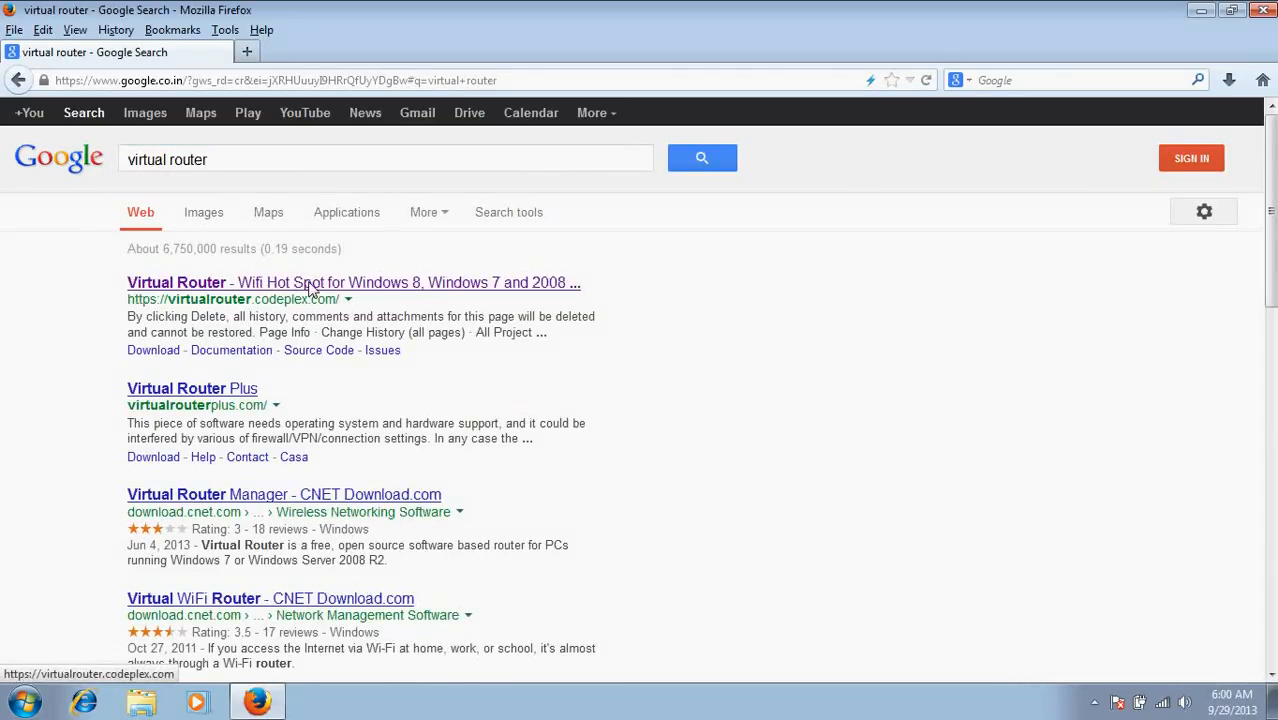
click(176, 282)
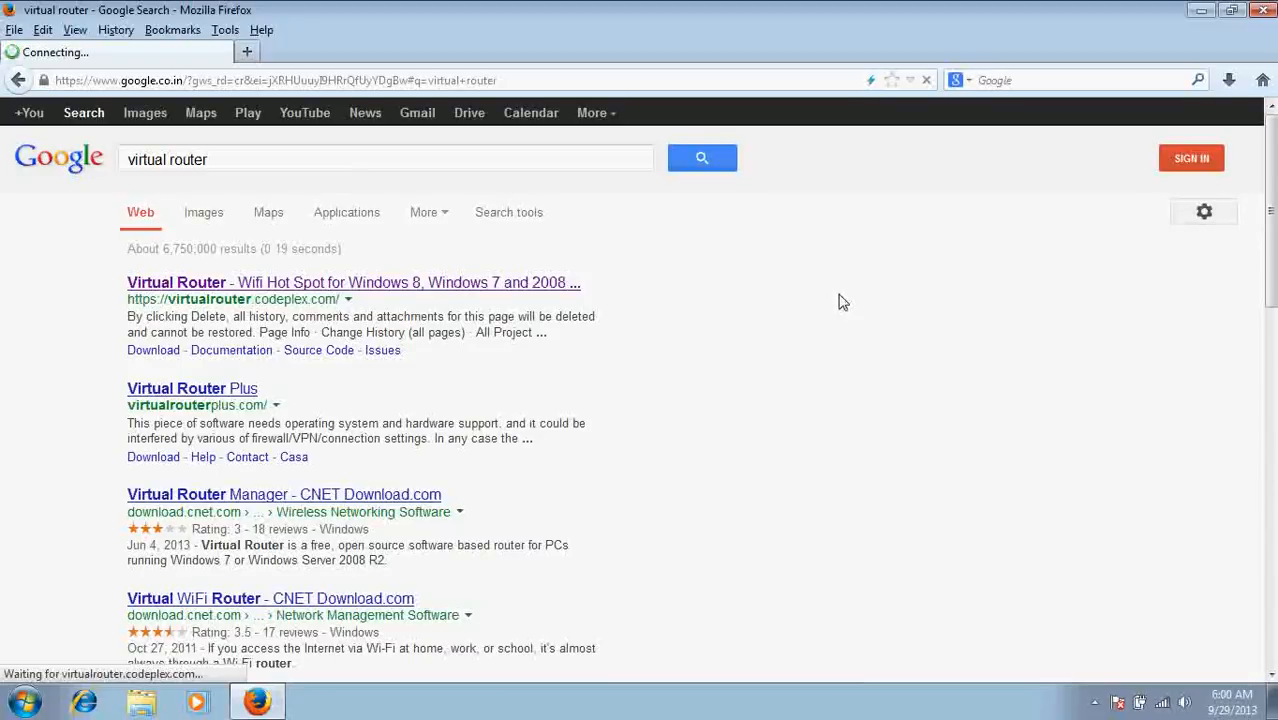
click(176, 282)
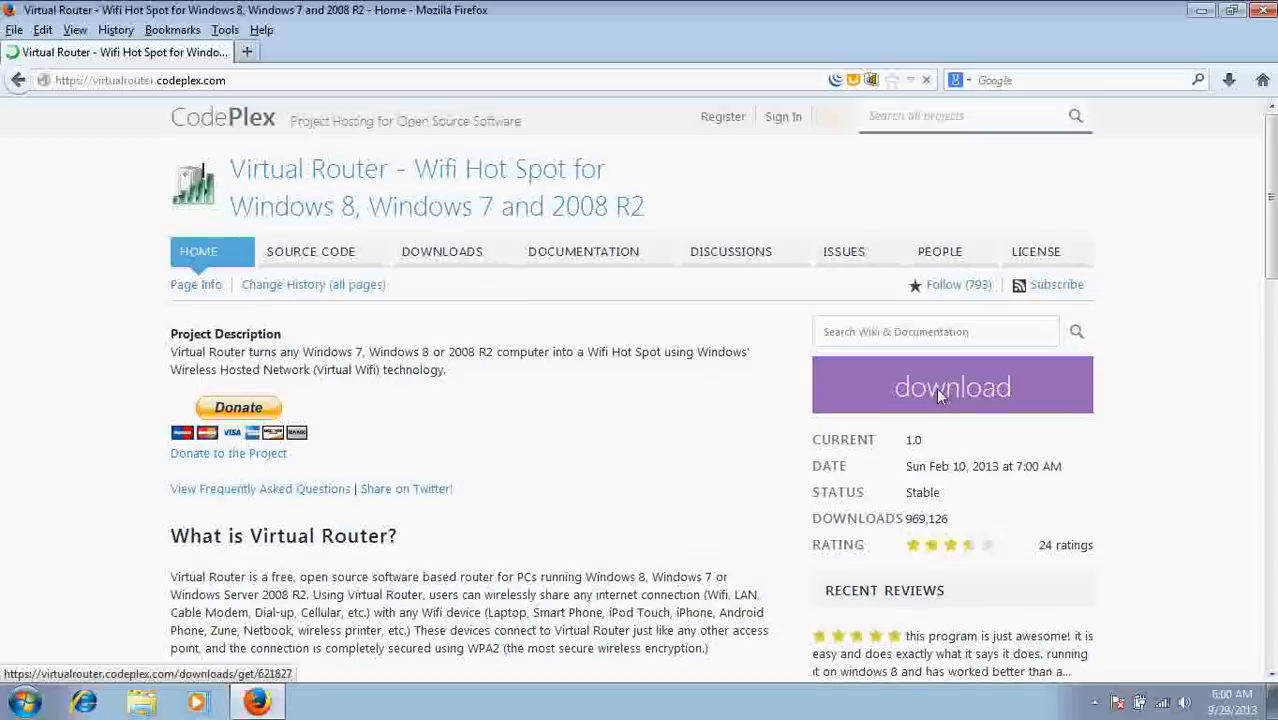
- Download the Virtual Router installer from the CodePlex page and save the file
click(952, 386)
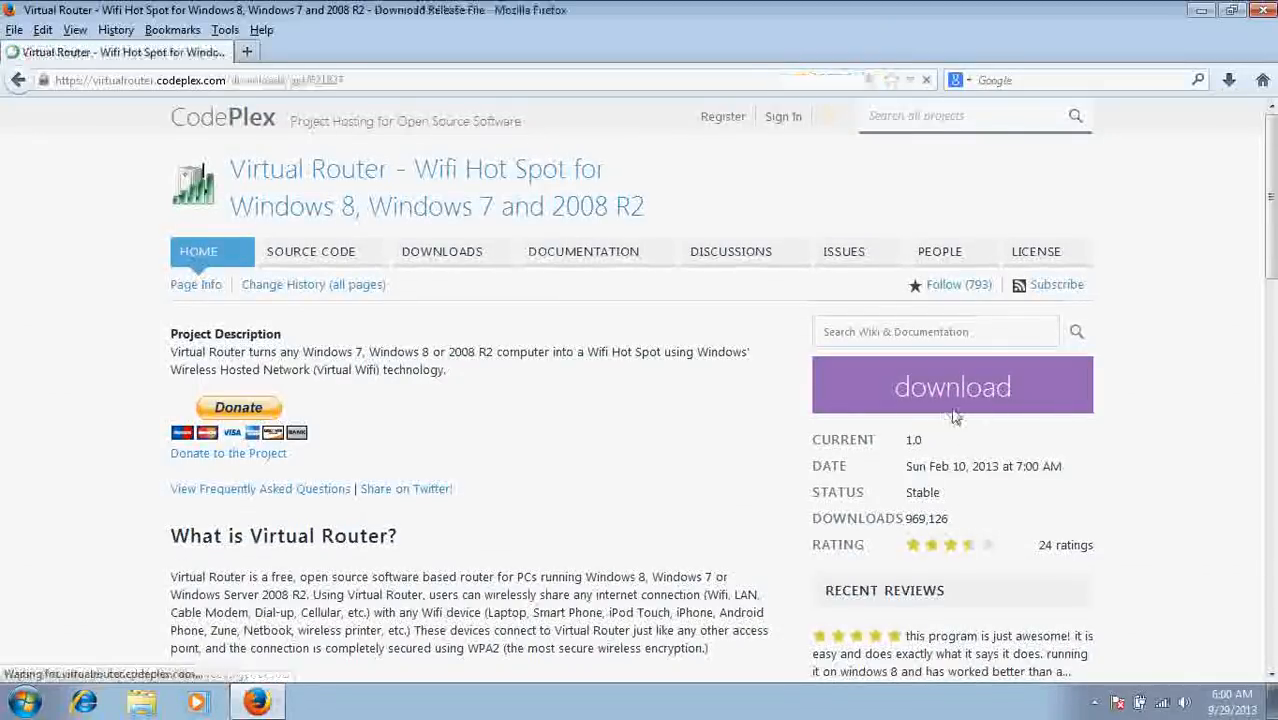
click(952, 386)
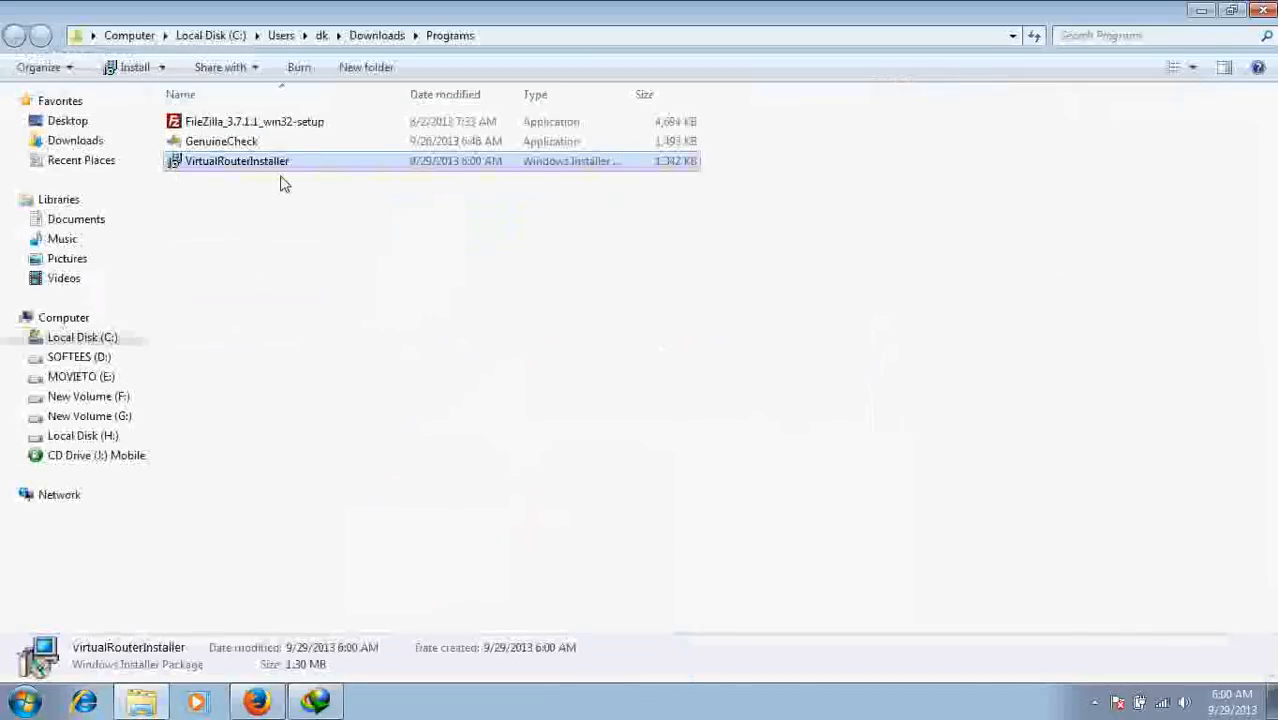
- Send VirtualRouterInstaller from Downloads\Programs to the desktop
right_click(236, 160)
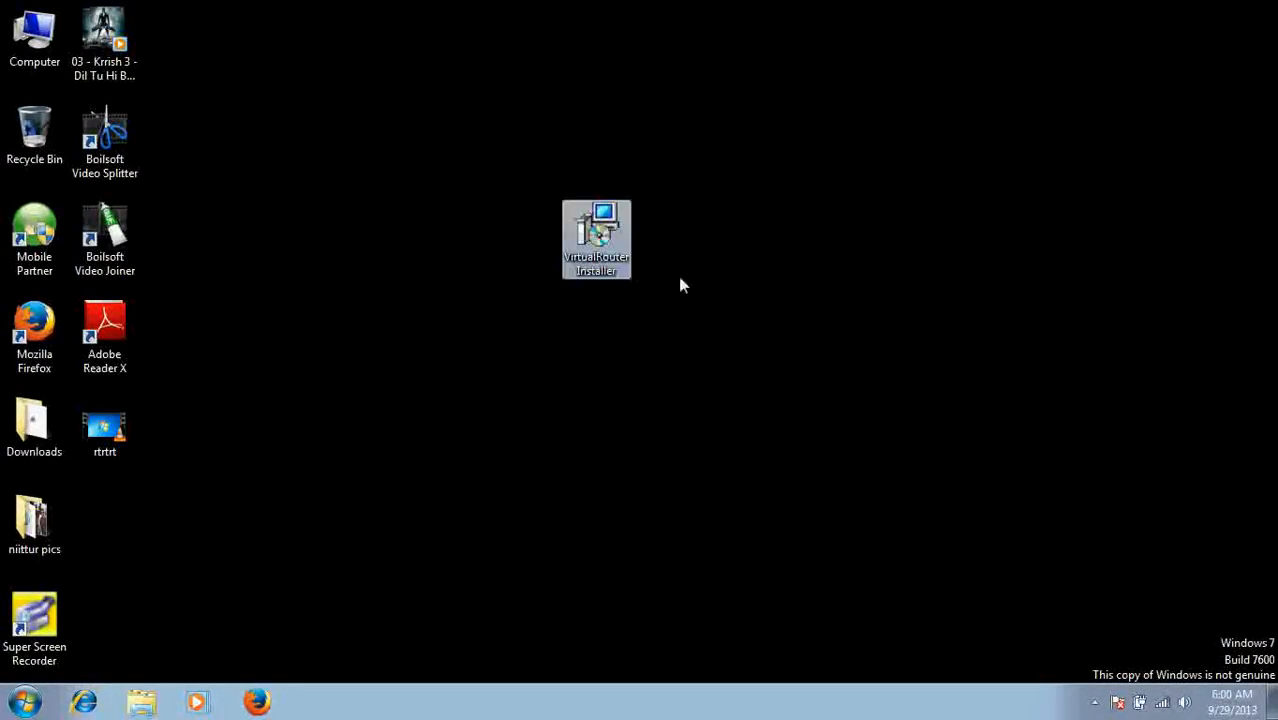
click(640, 356)
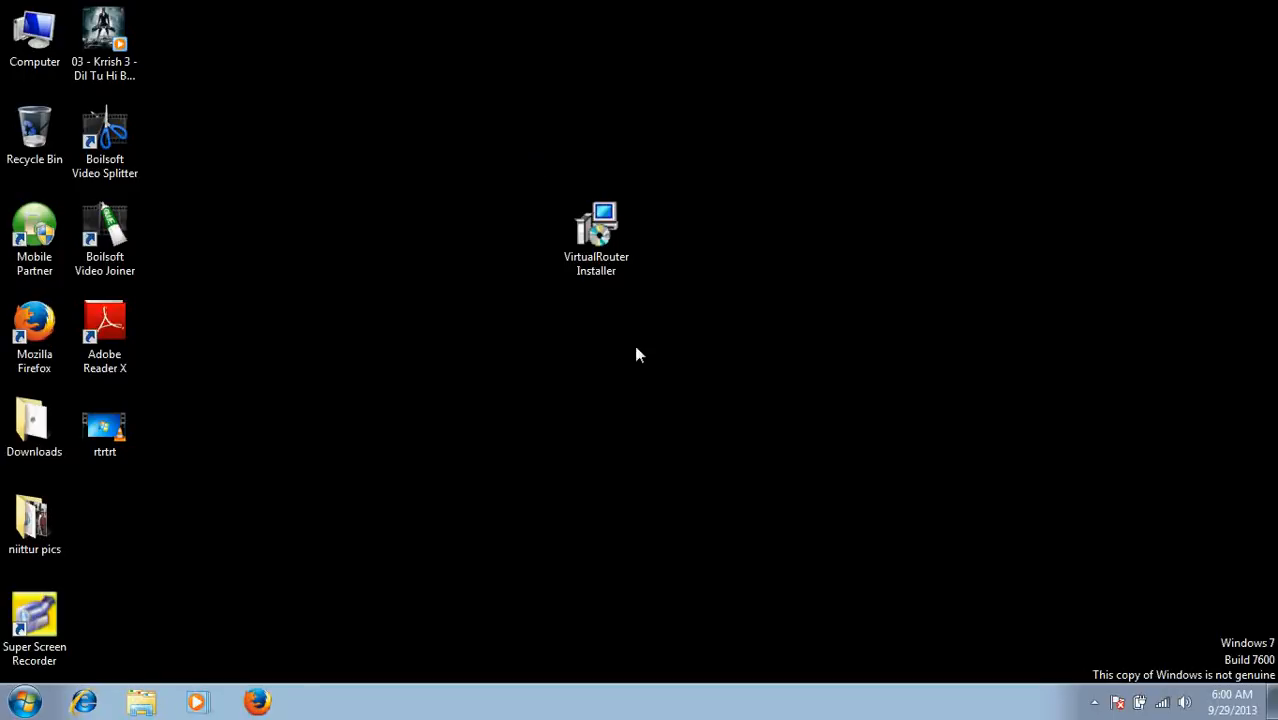
mouse_move(596, 230)
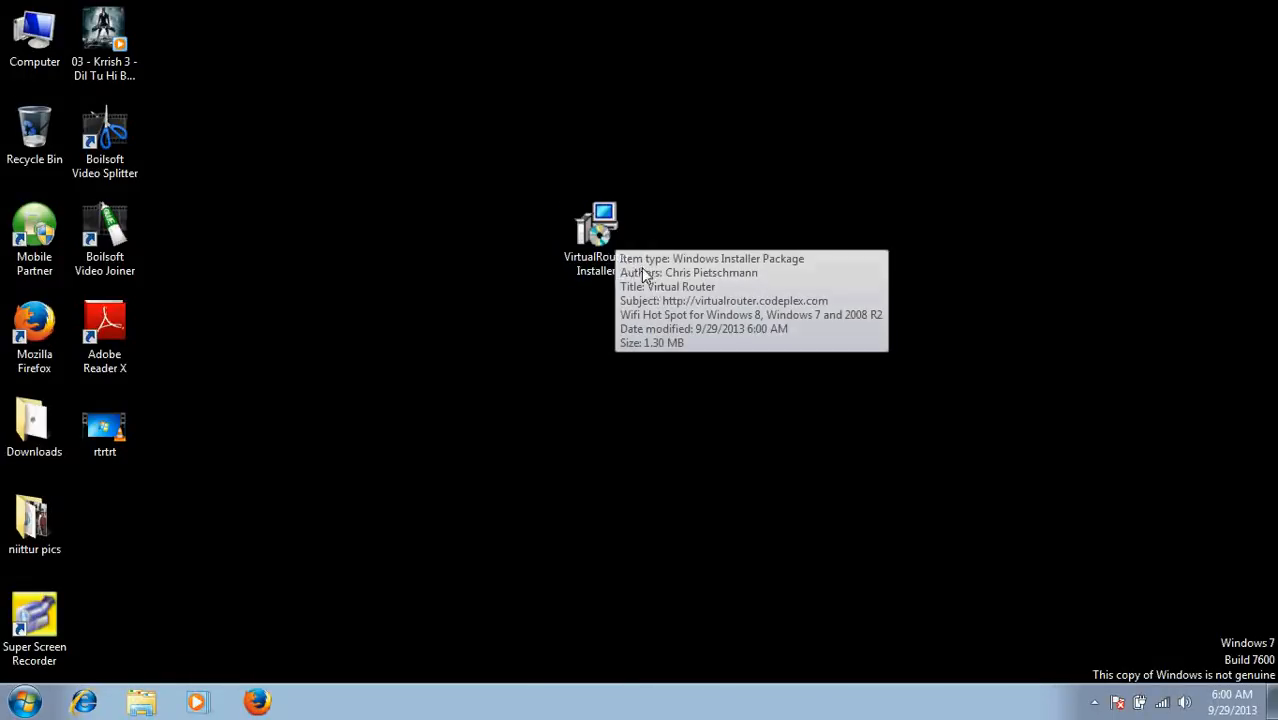
- Run the installer and install Virtual Router v1.0 for Everyone in C:\Program Files\Virtual Router\
double_click(596, 224)
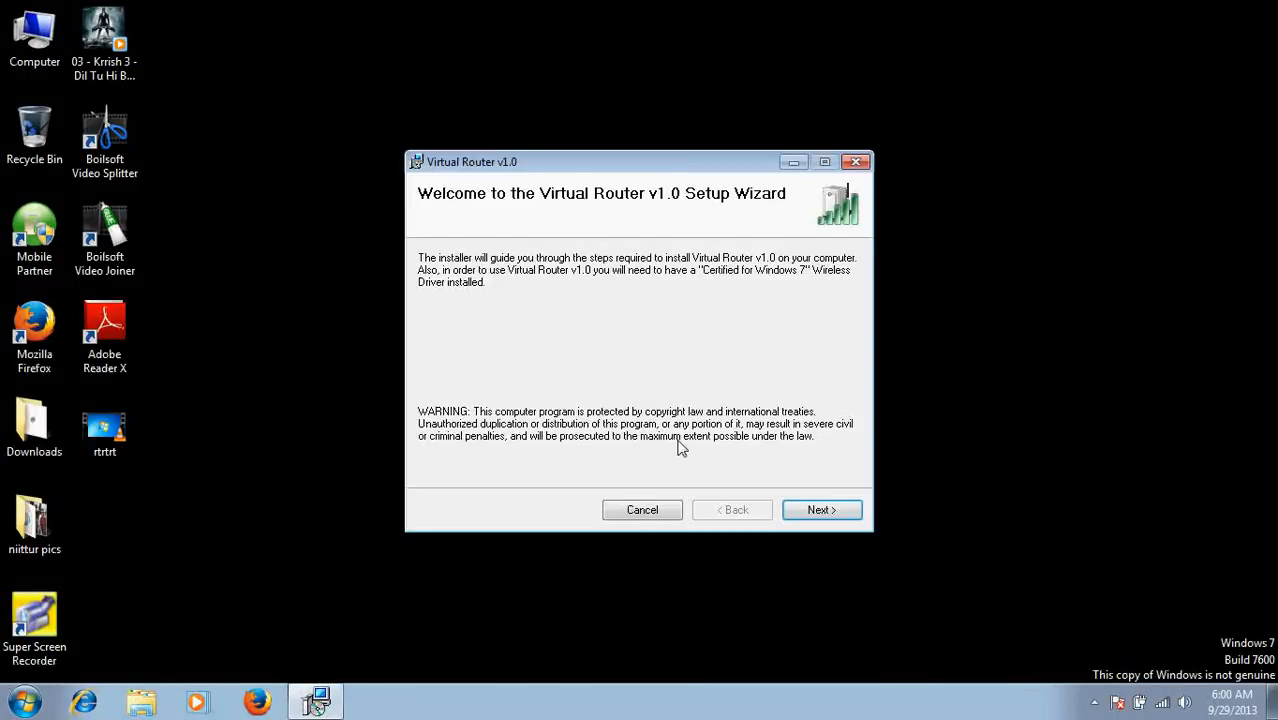
click(820, 510)
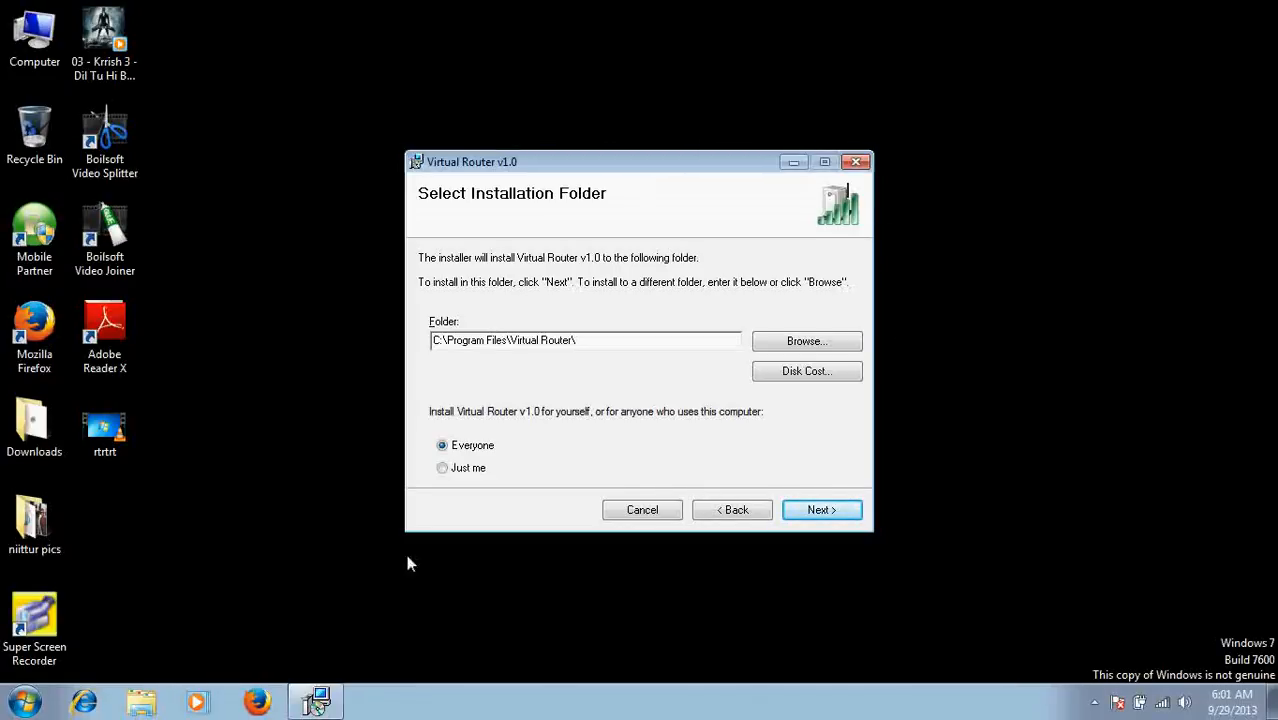
mouse_move(670, 616)
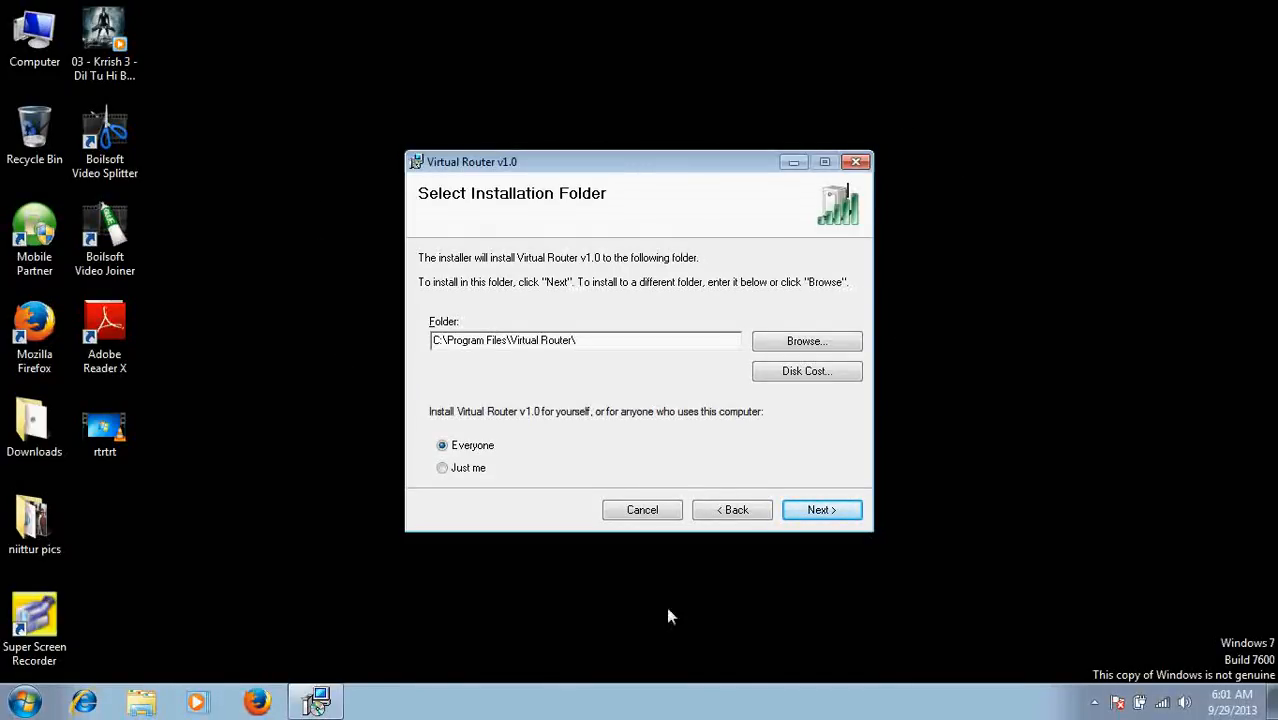
mouse_move(960, 400)
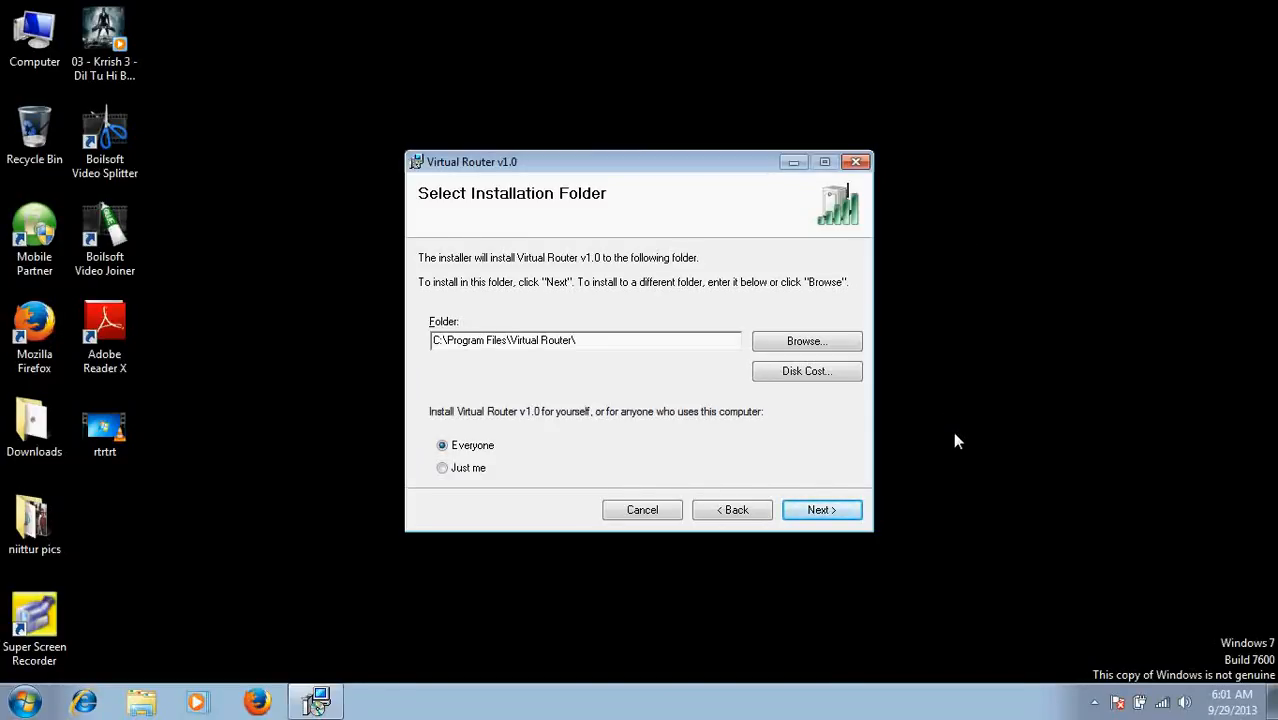
mouse_move(308, 350)
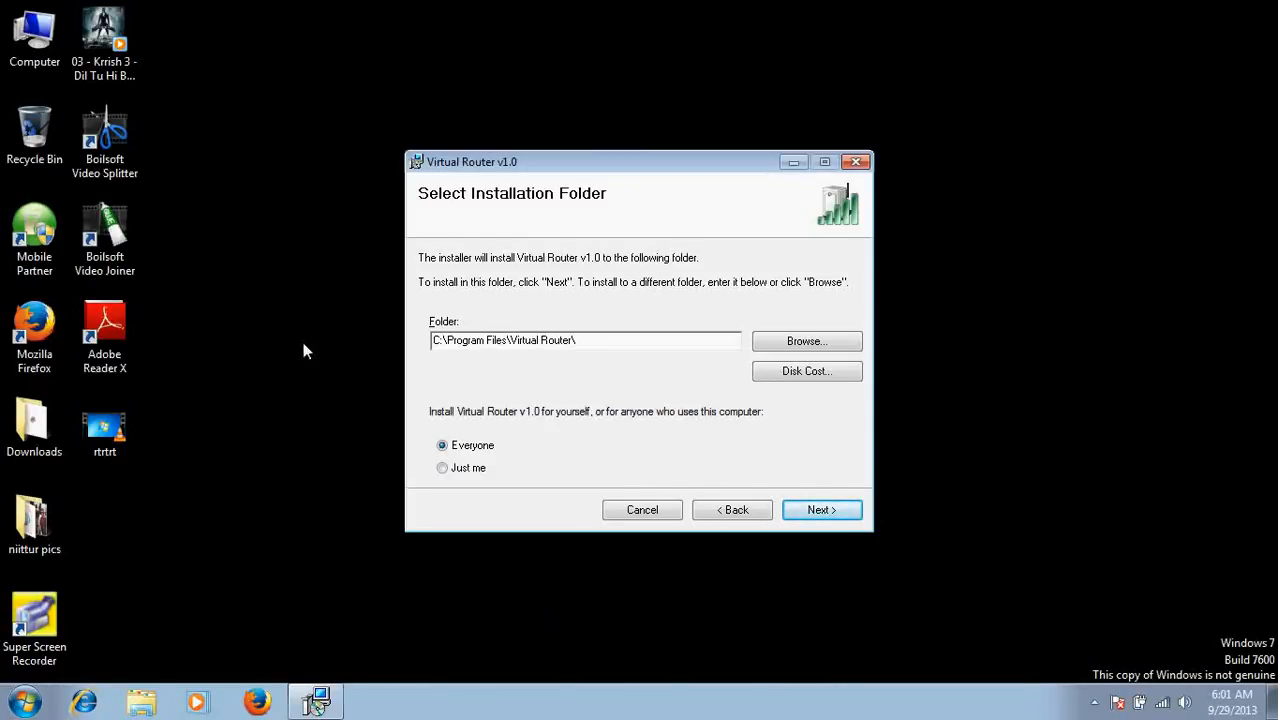
mouse_move(1012, 306)
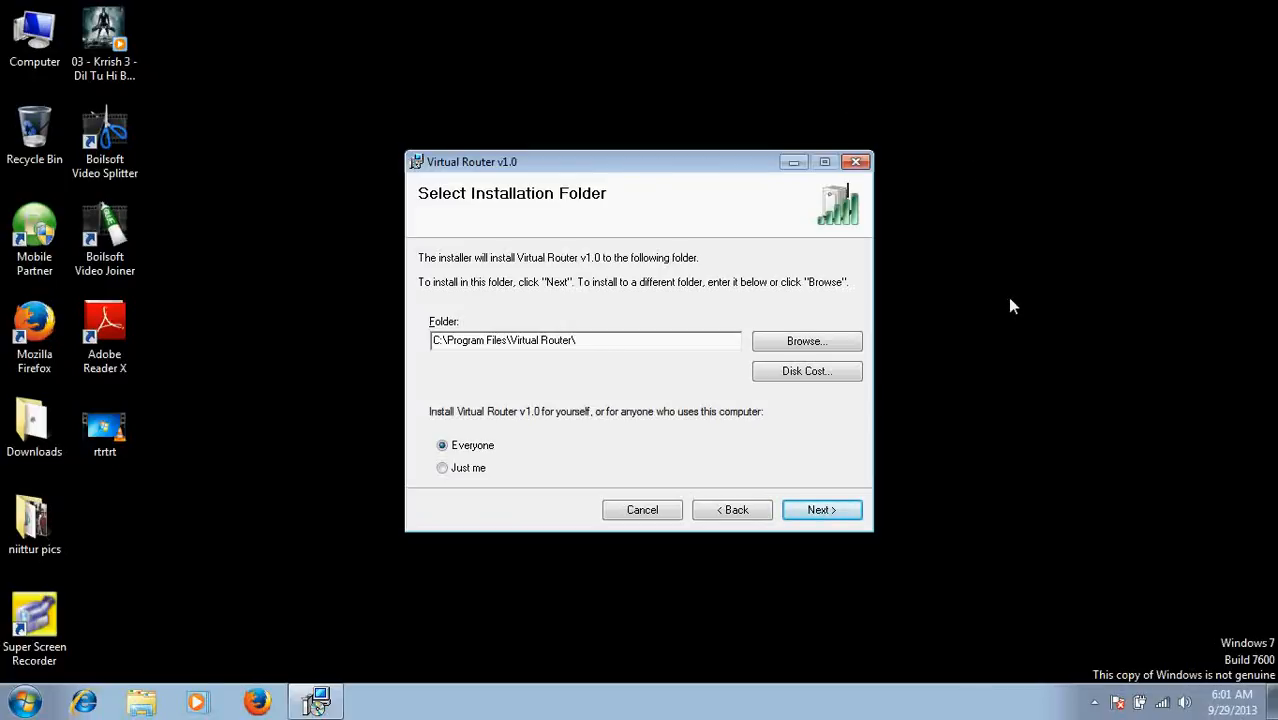
mouse_move(336, 108)
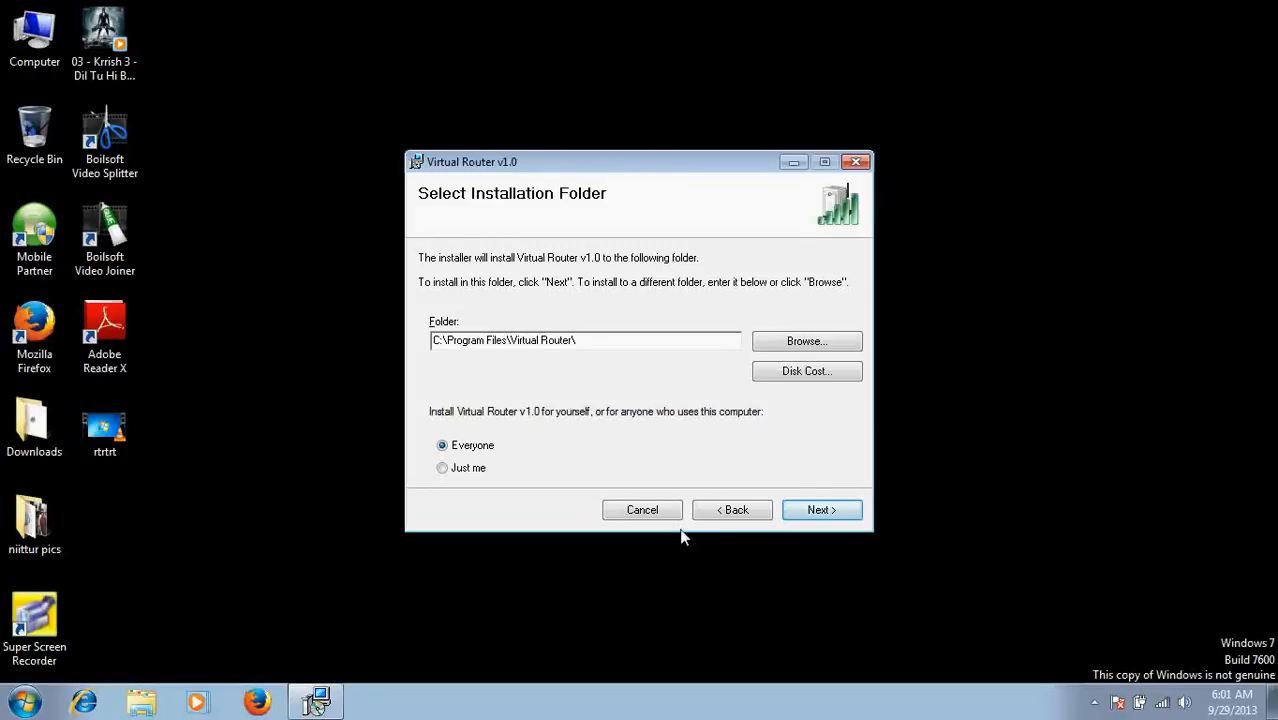
click(820, 510)
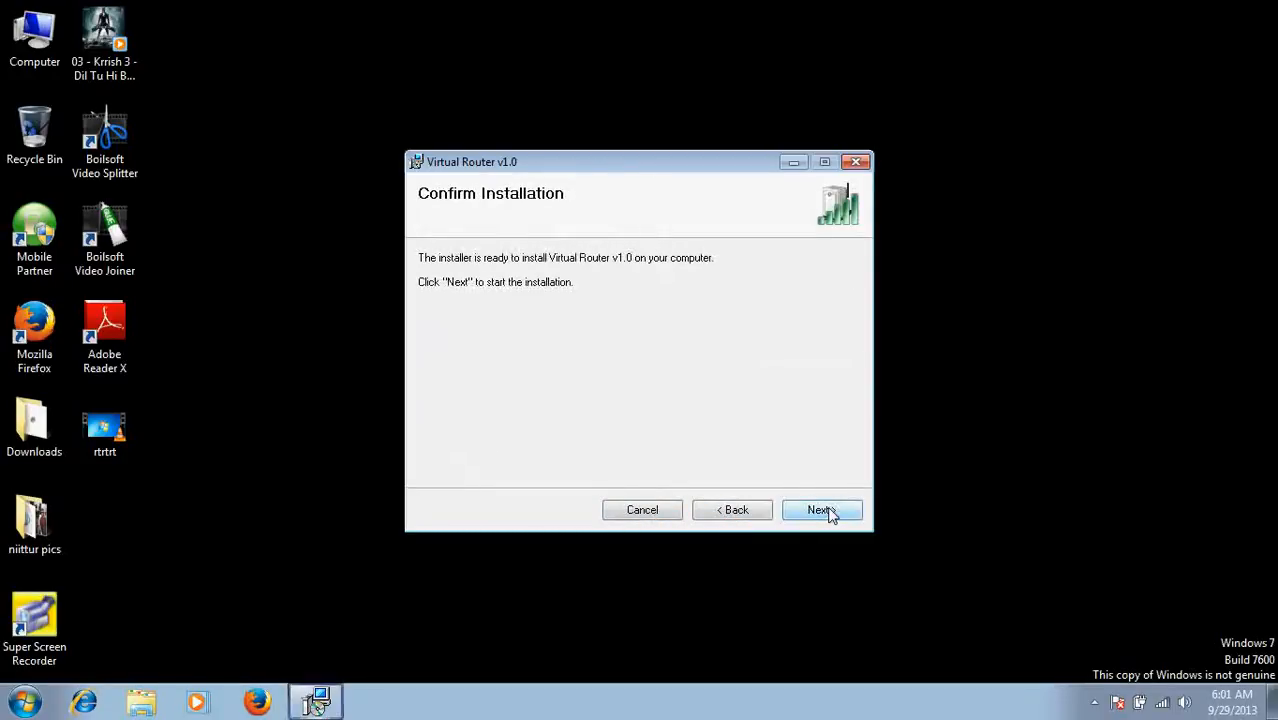
click(820, 510)
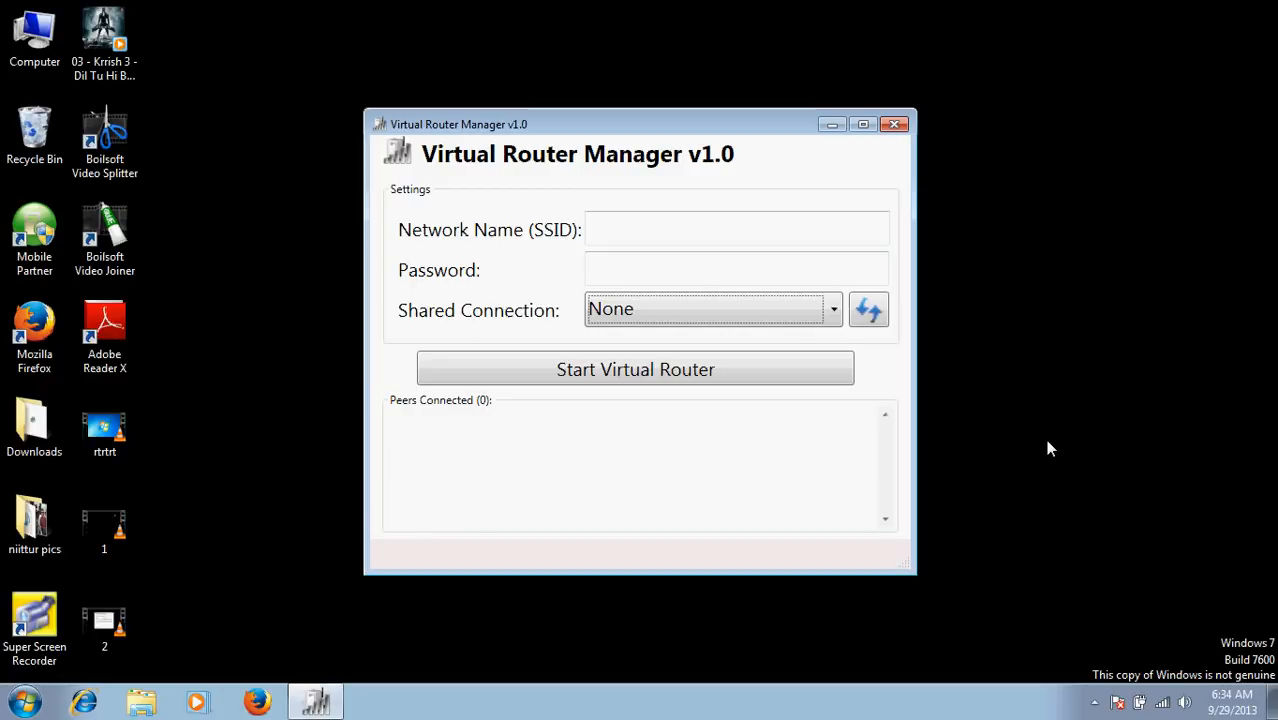
mouse_move(696, 156)
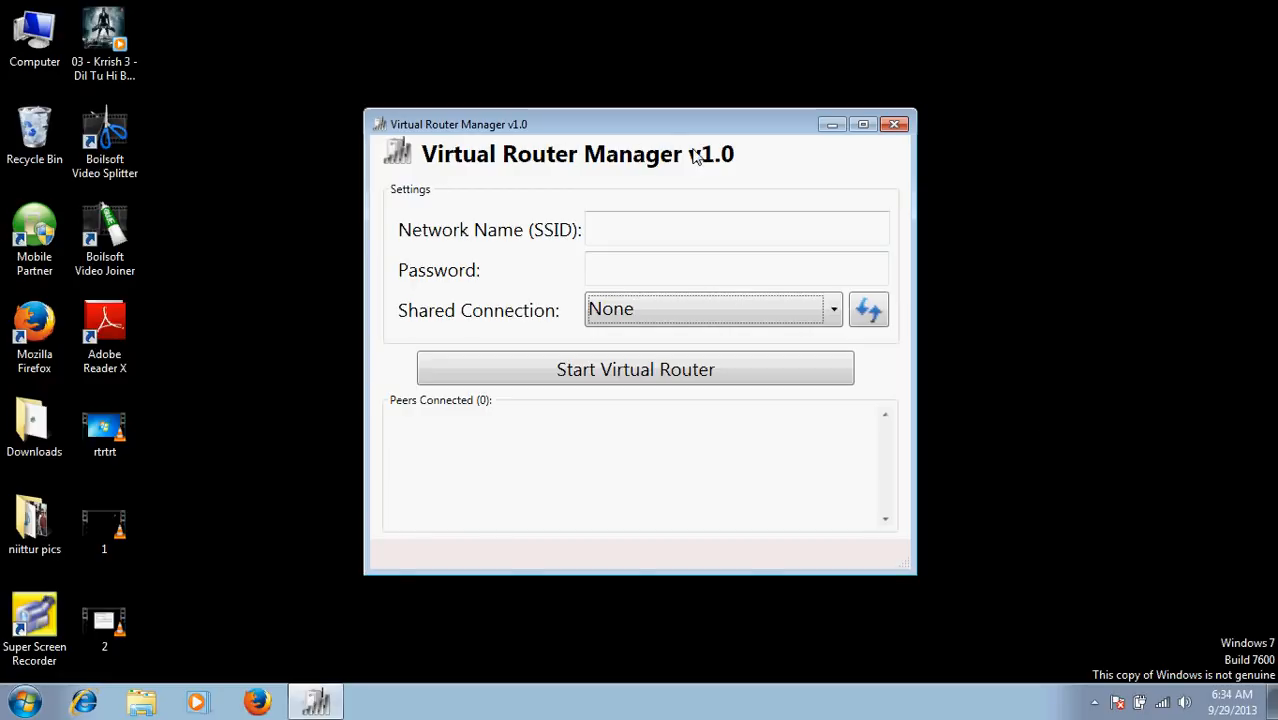
- Set the Network Name (SSID) to 'my laptop wifi'
click(736, 228)
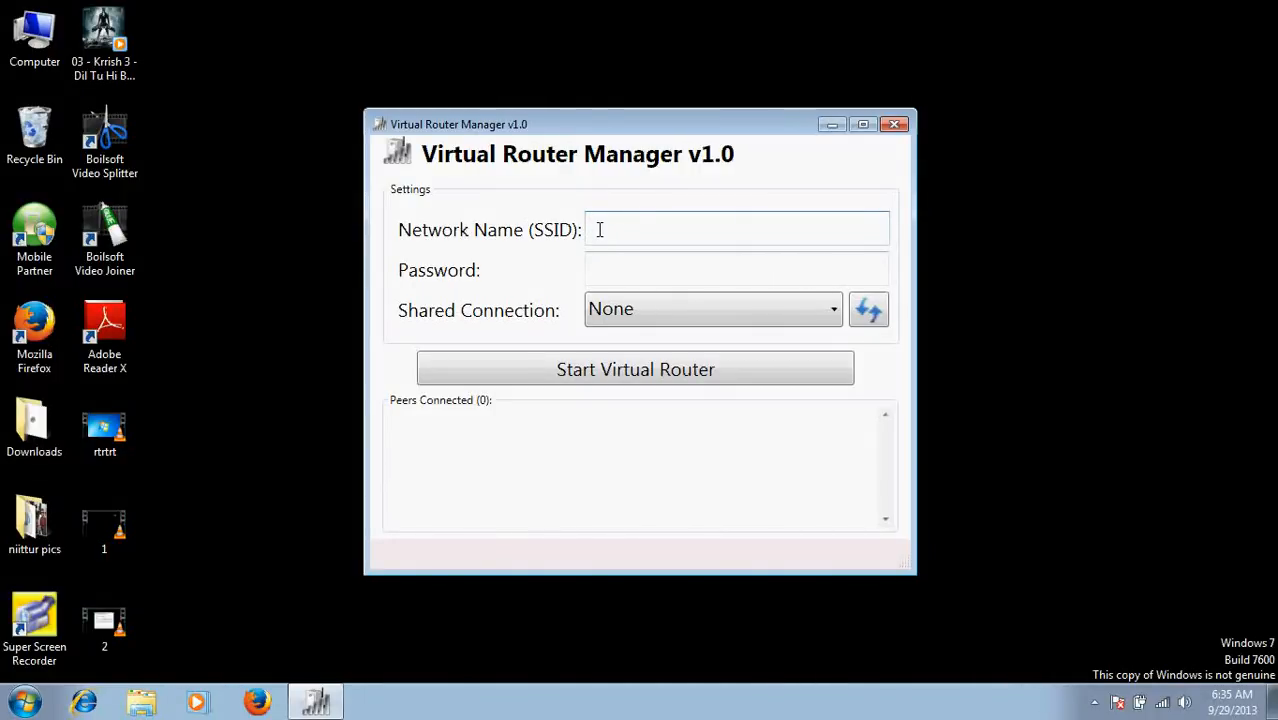
text(my)
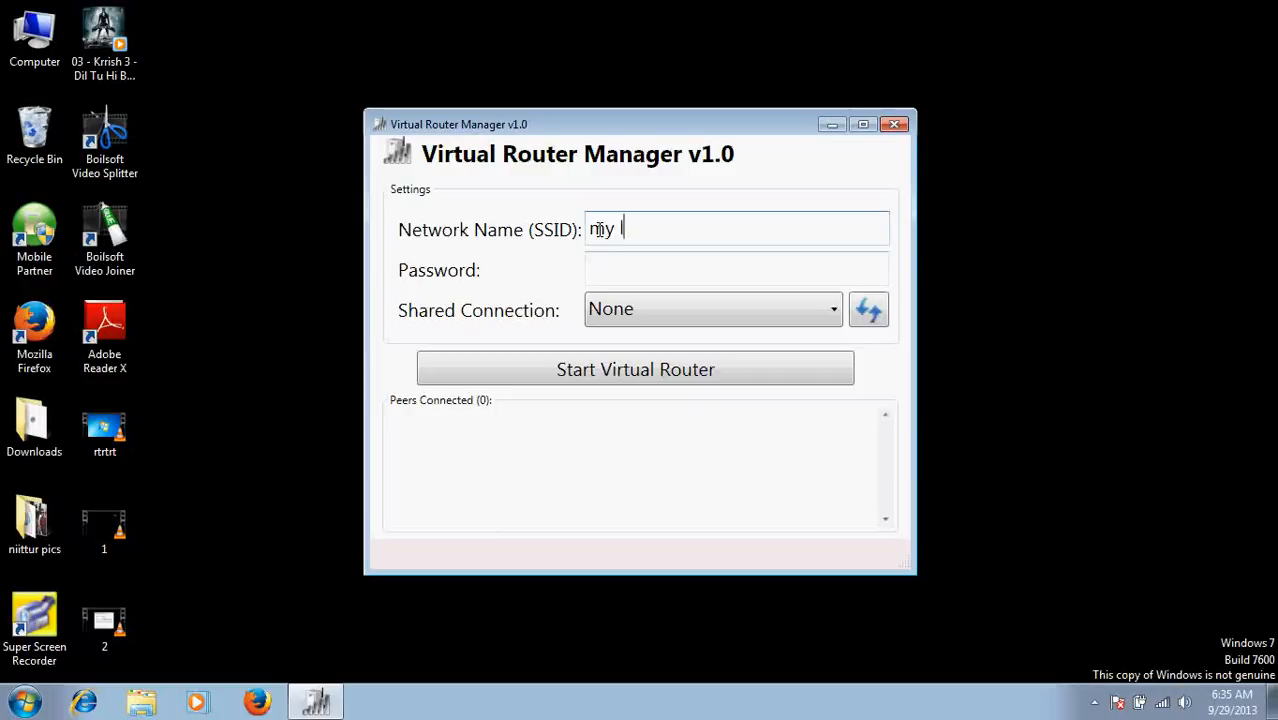
text(laptop)
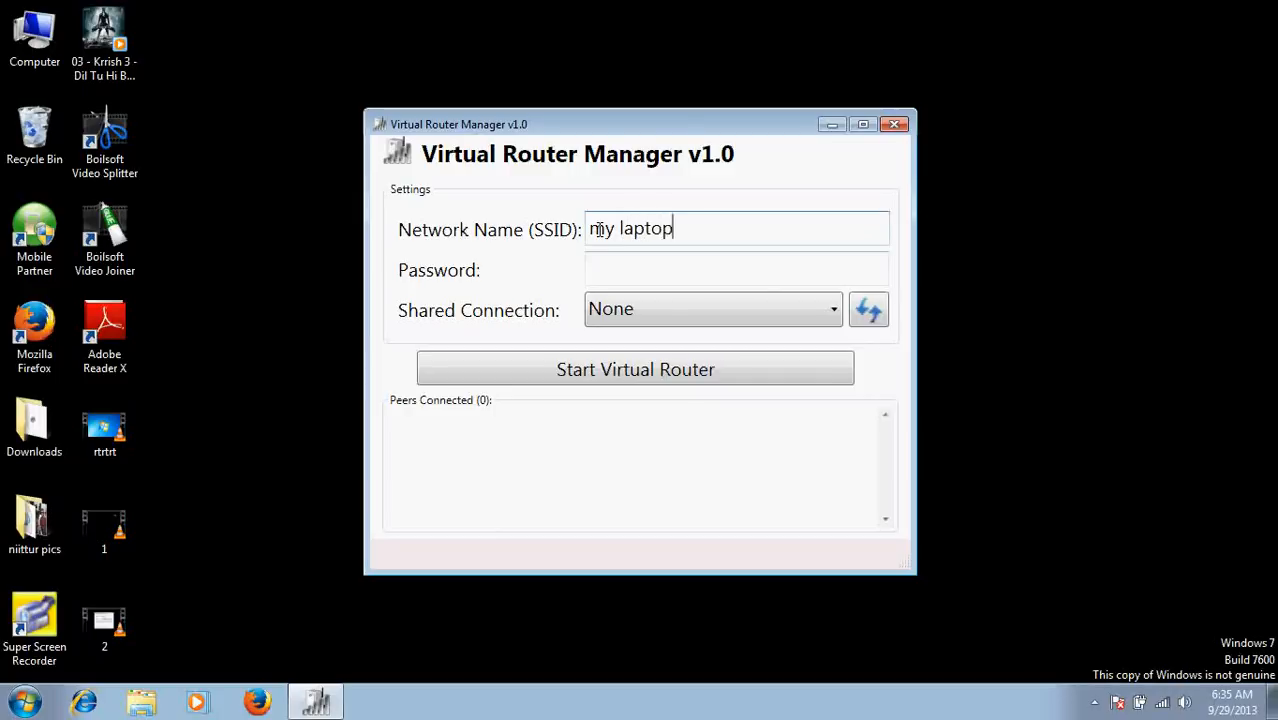
text(wi)
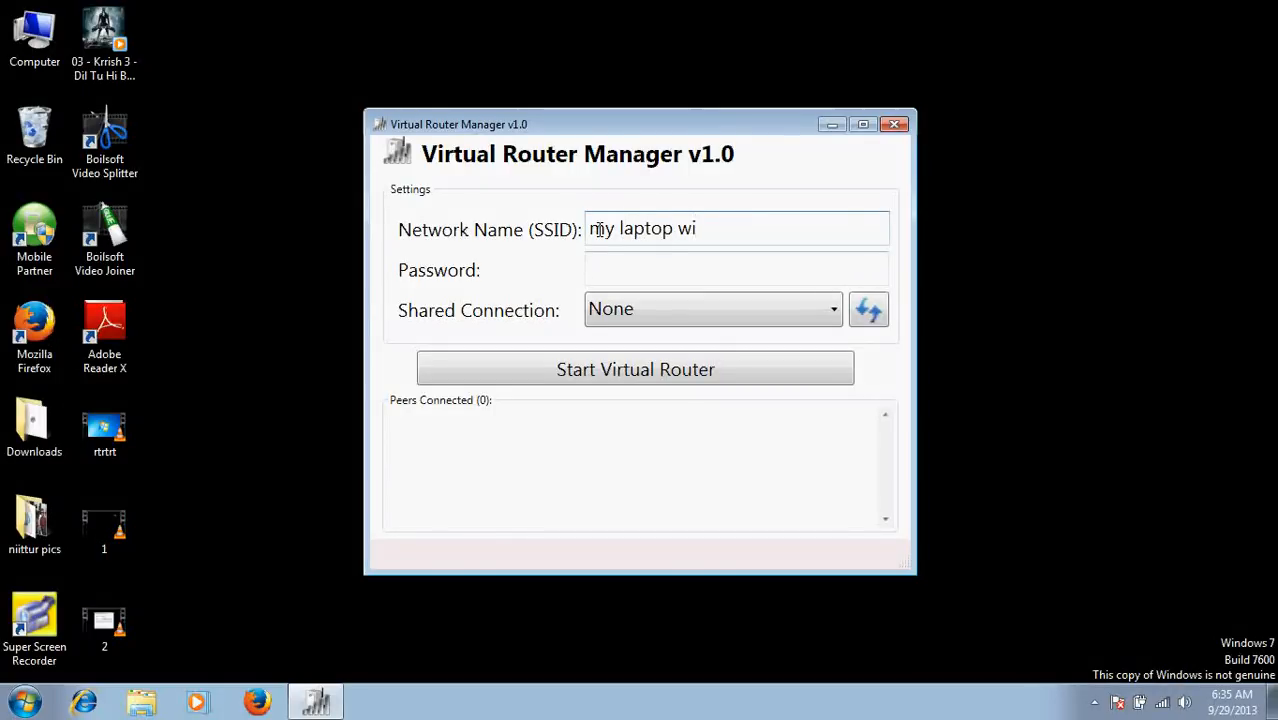
text(fi)
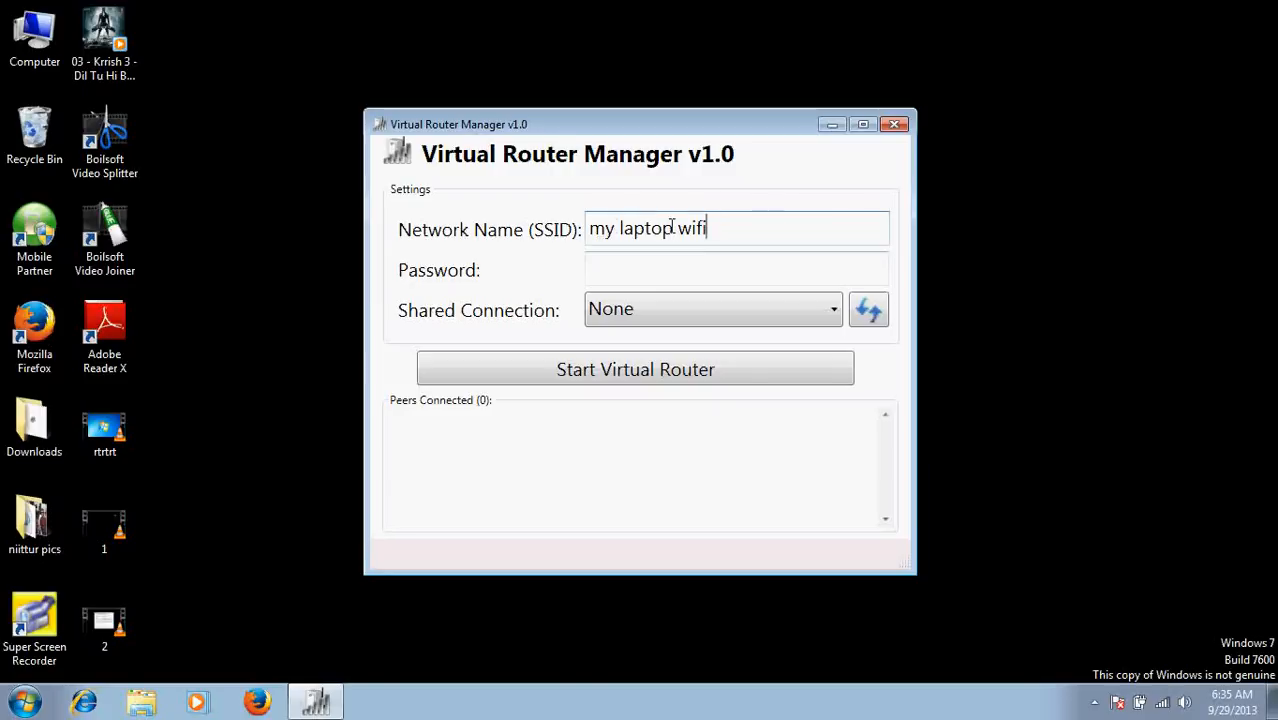
click(736, 270)
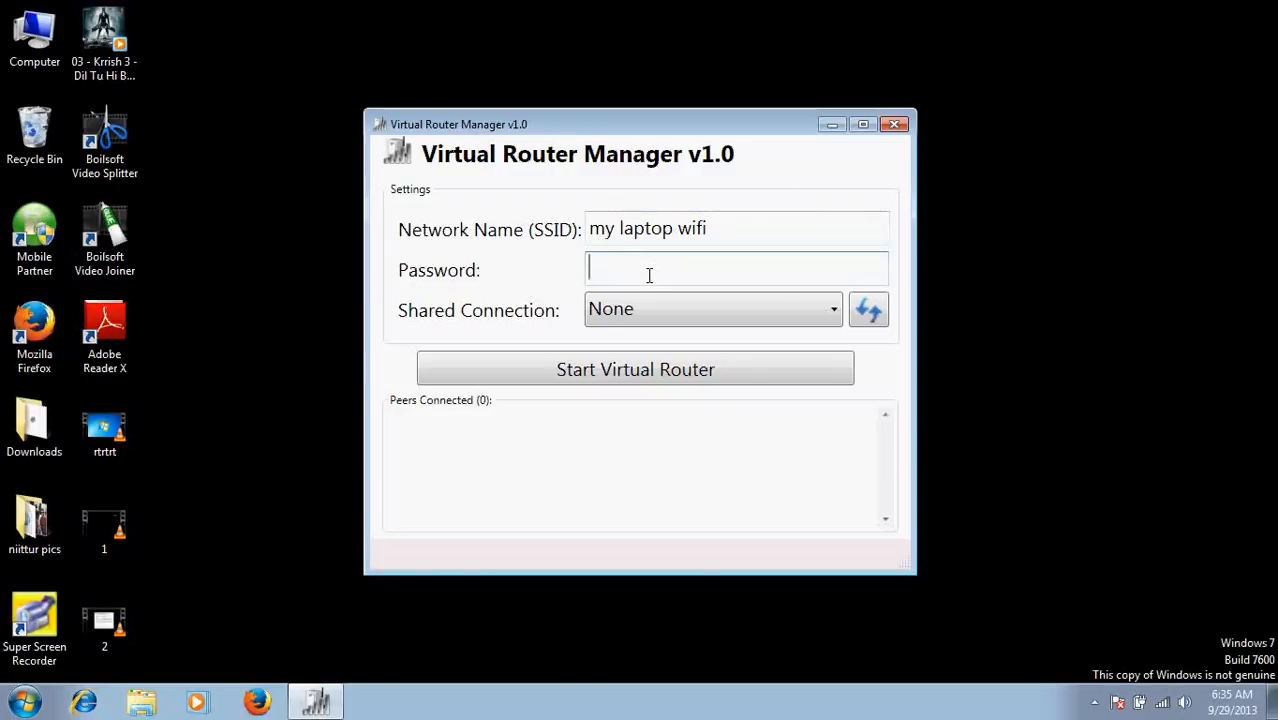
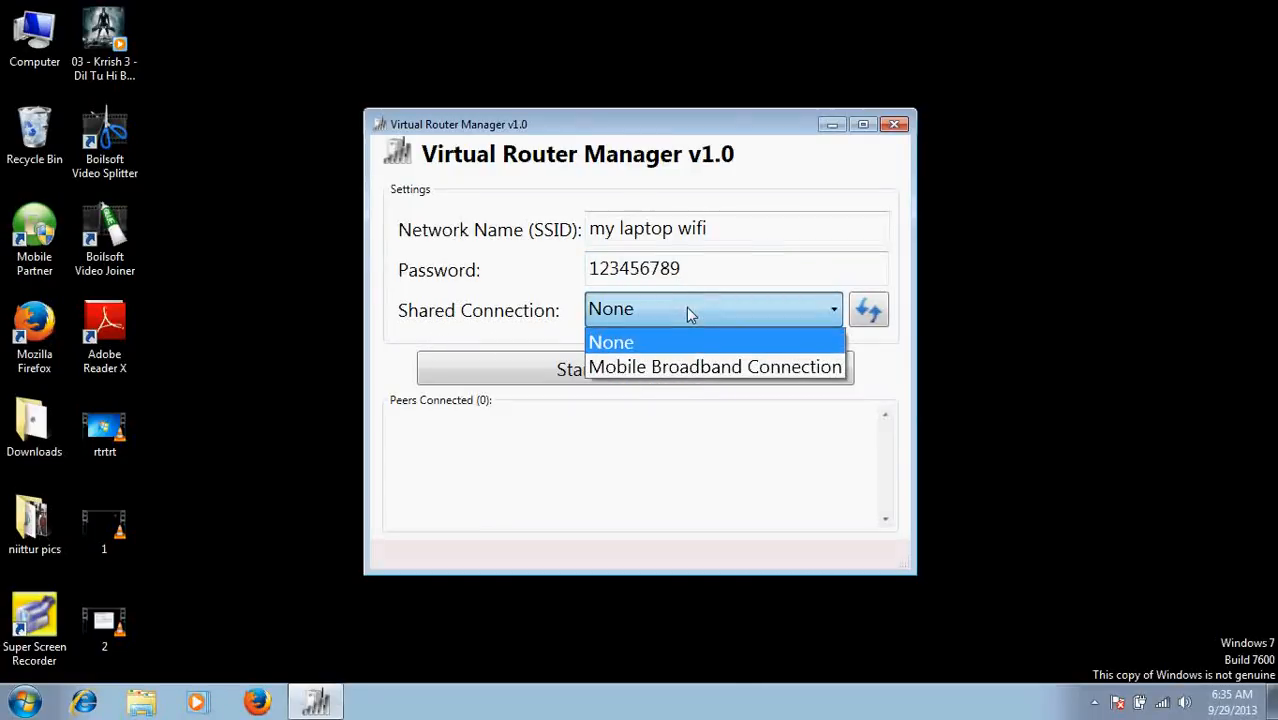
mouse_move(826, 316)
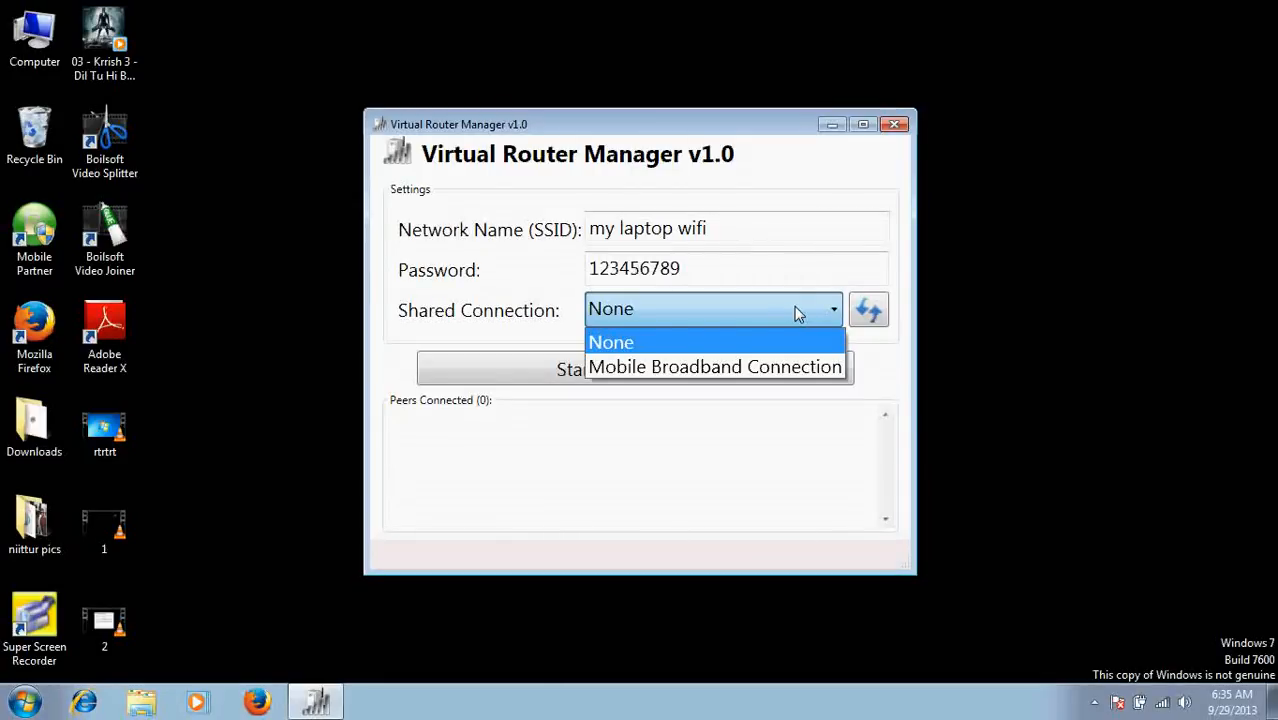
- Check the active internet connection from the tray and reopen the Shared Connection list
click(612, 342)
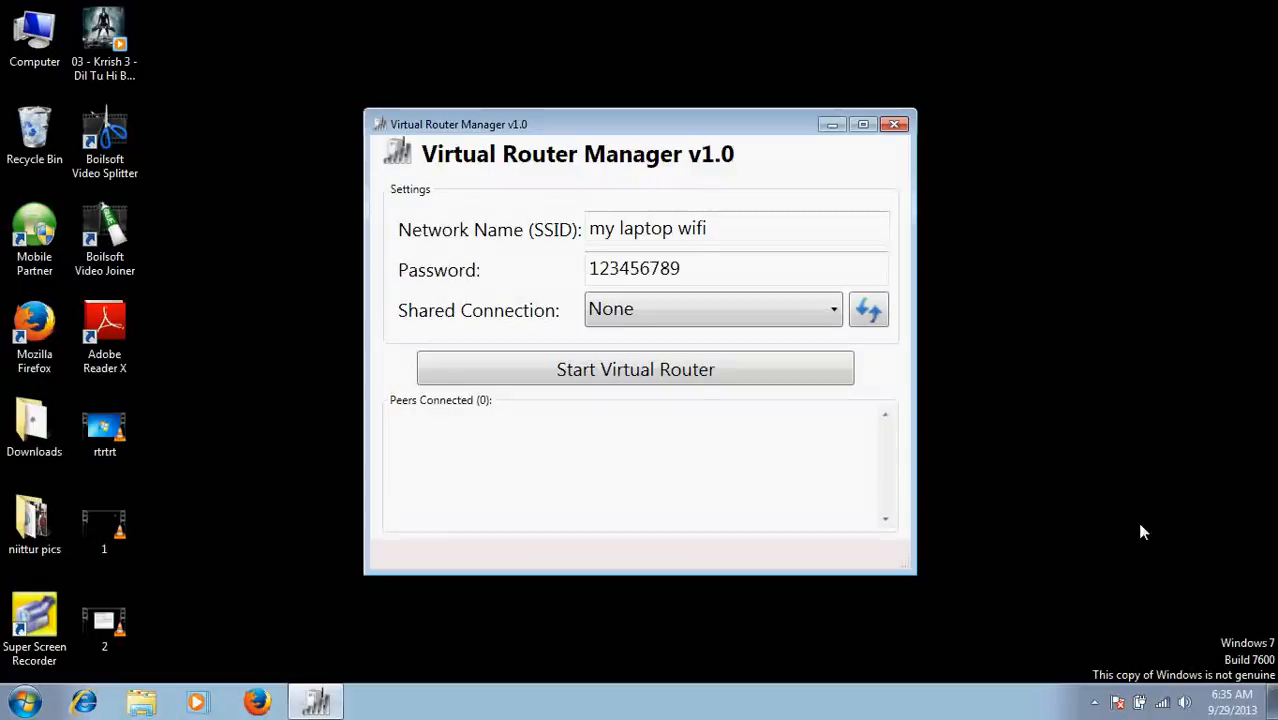
click(1160, 702)
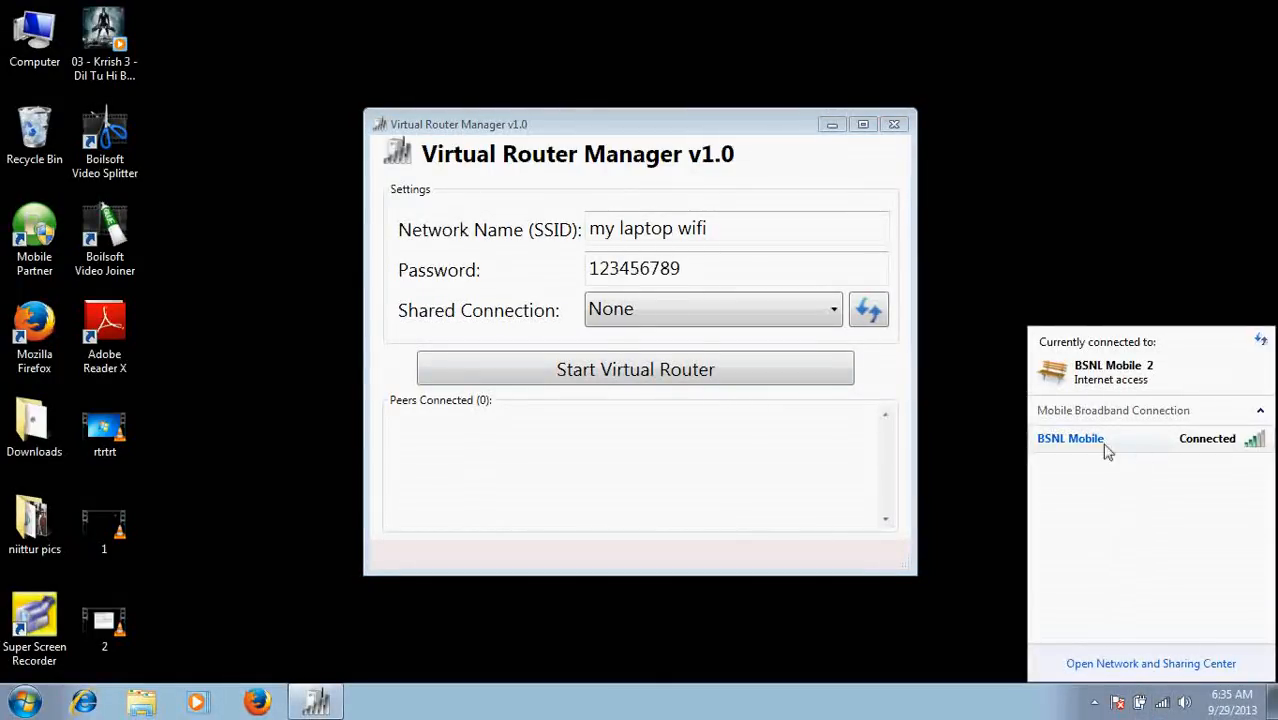
mouse_move(1132, 444)
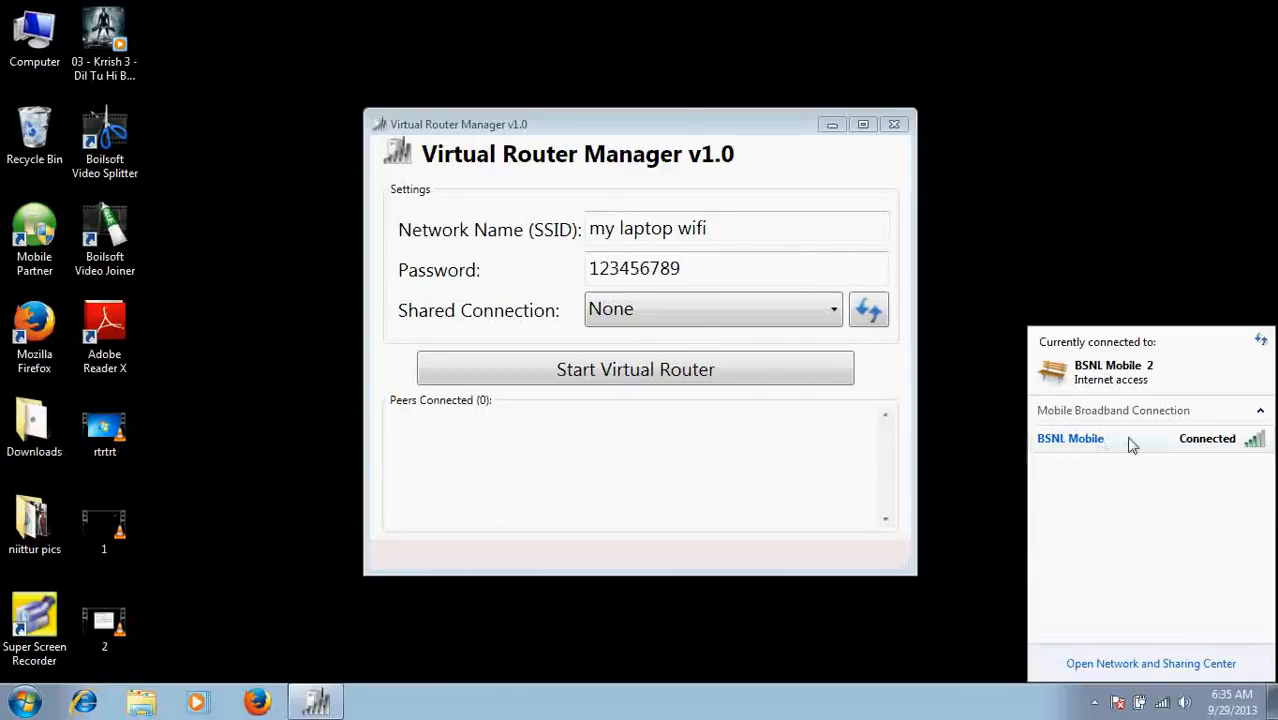
click(712, 308)
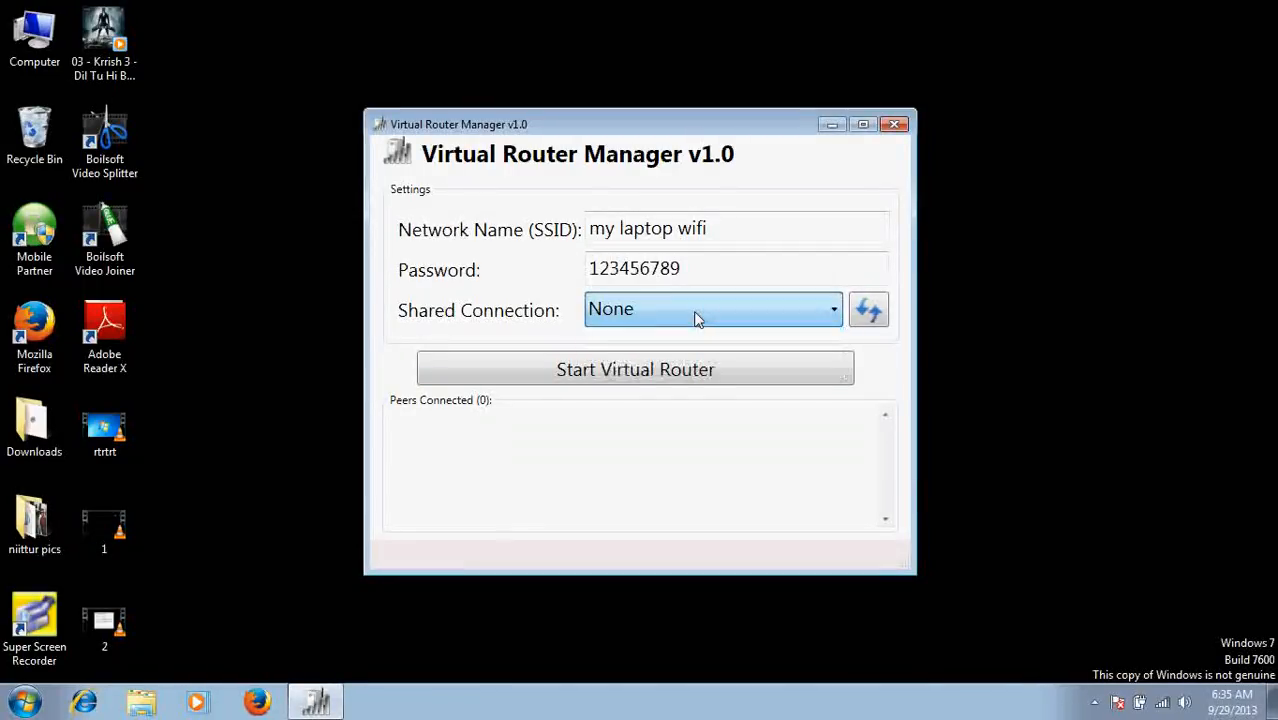
click(712, 308)
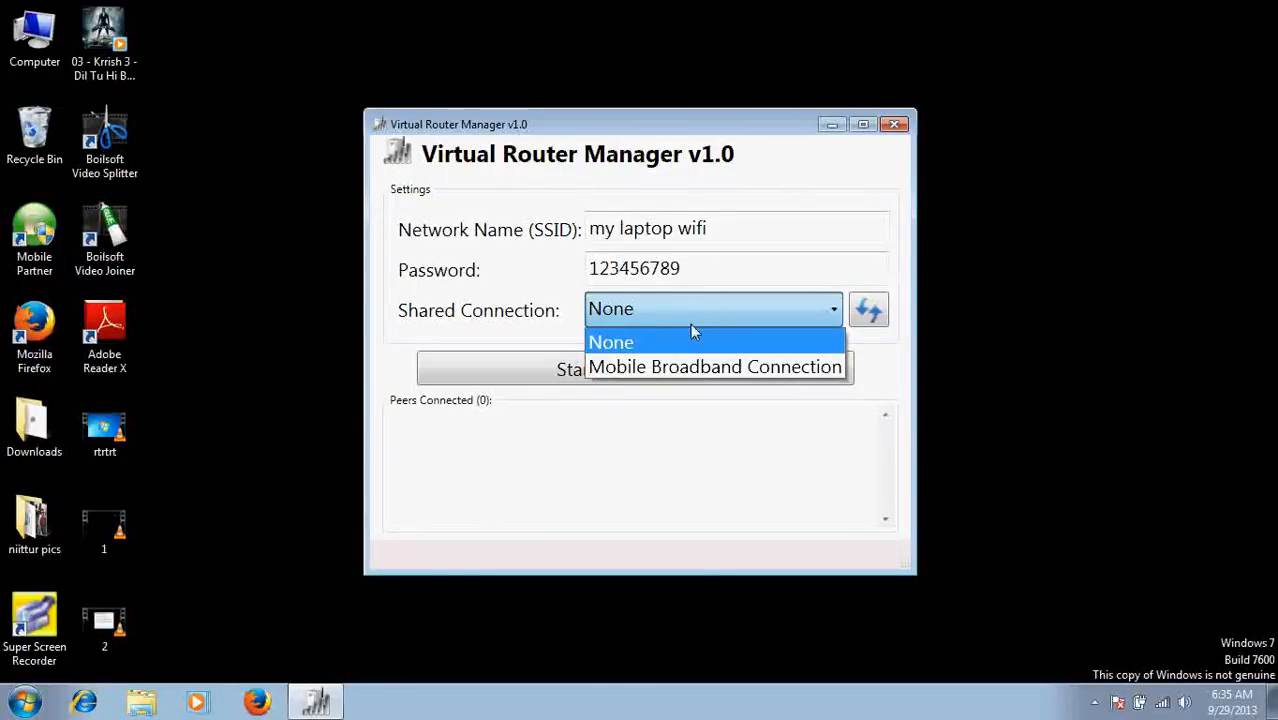
mouse_move(694, 368)
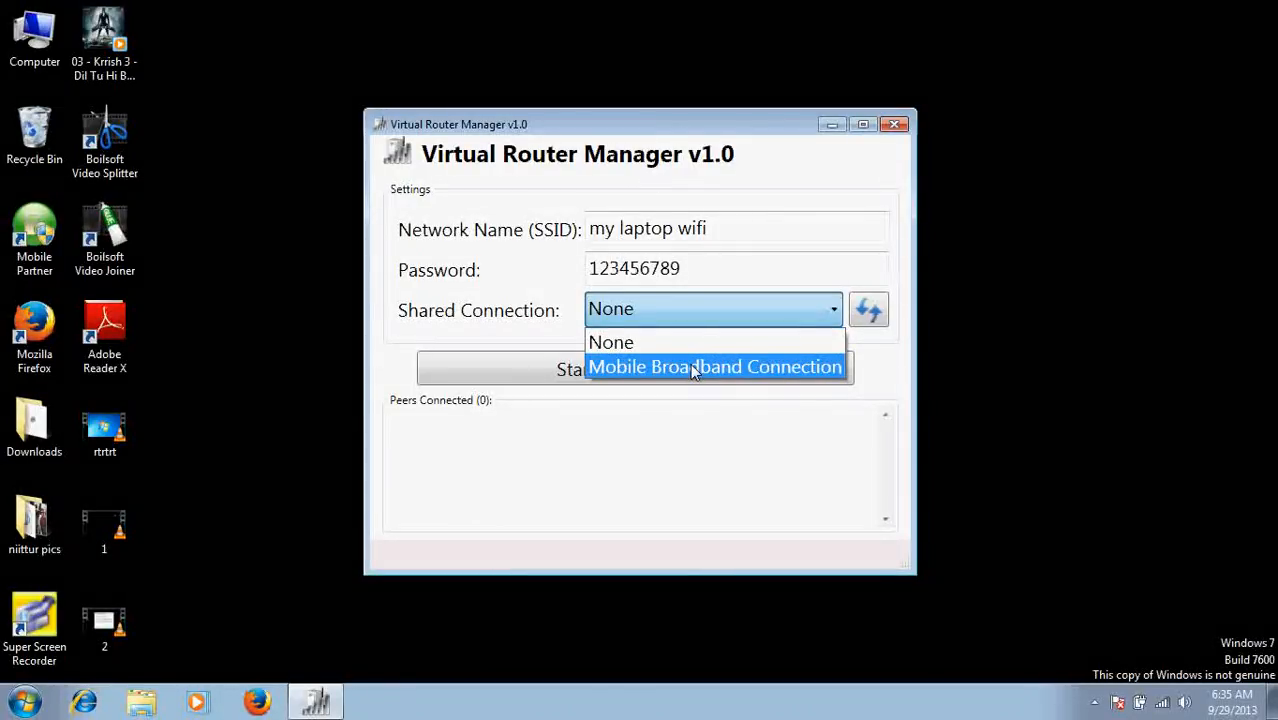
mouse_move(612, 342)
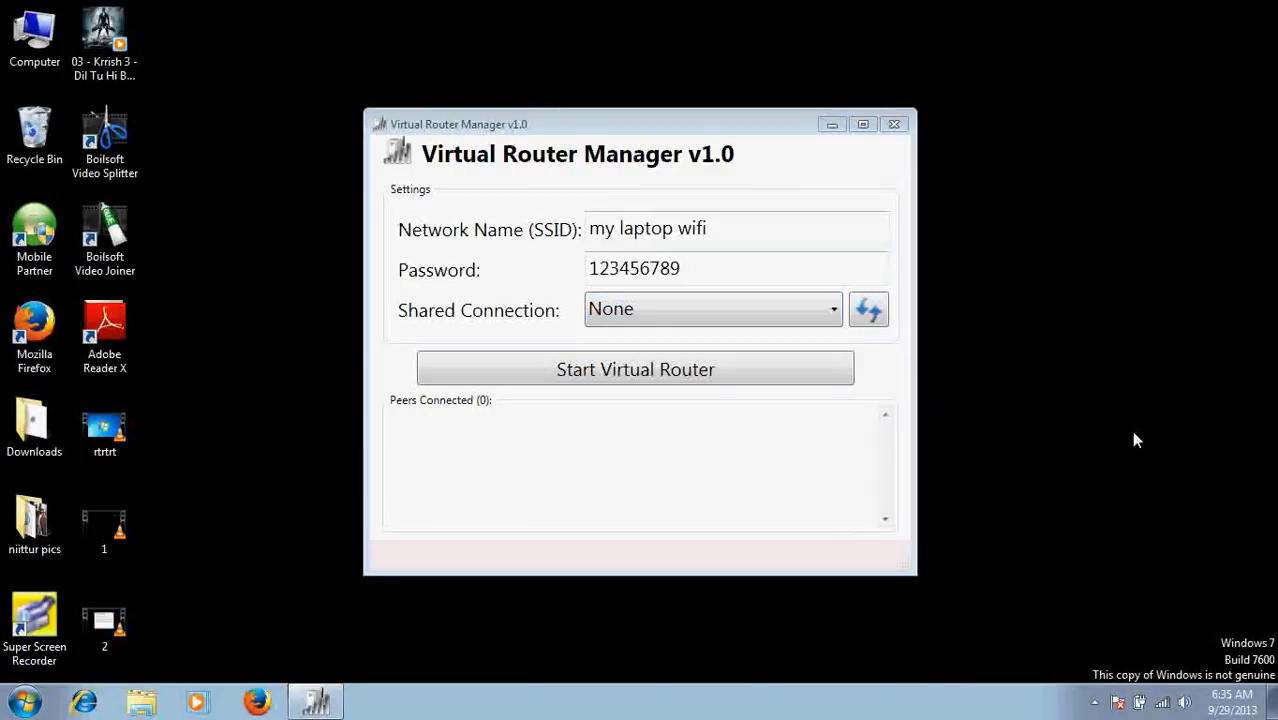
- Choose Mobile Broadband Connection as the Shared Connection
click(1160, 700)
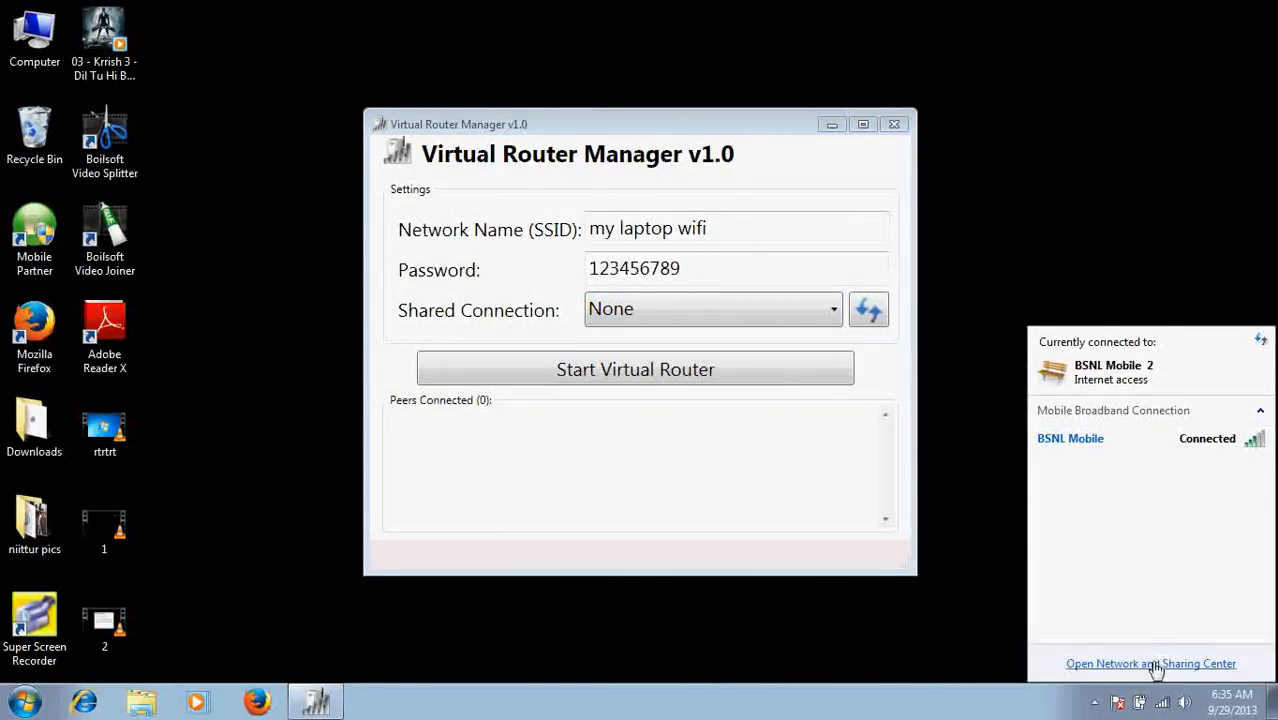
mouse_move(1104, 444)
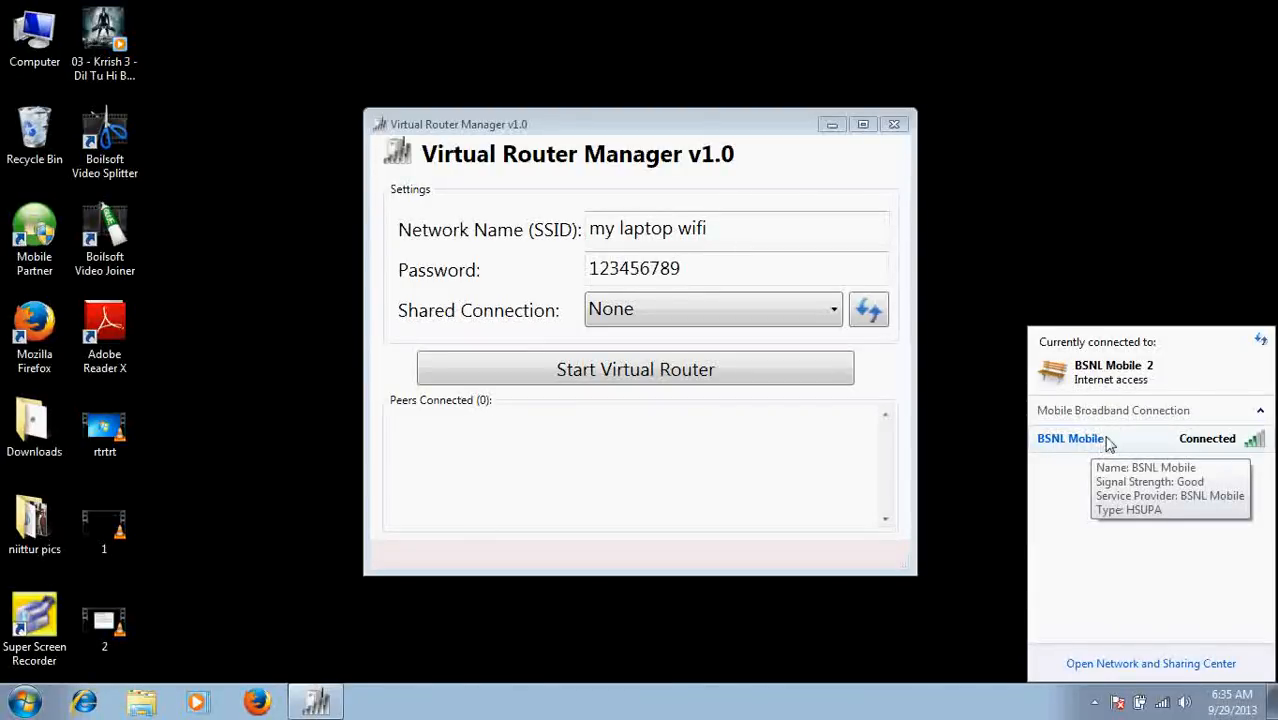
click(712, 308)
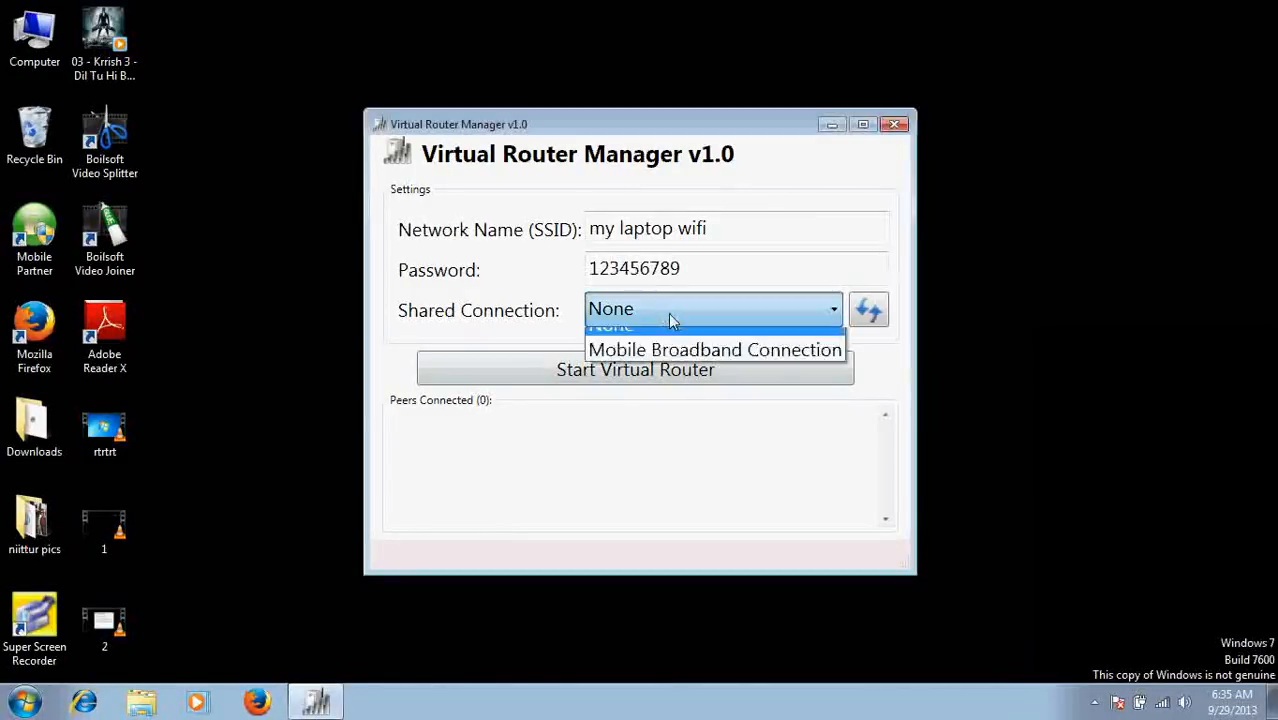
click(714, 348)
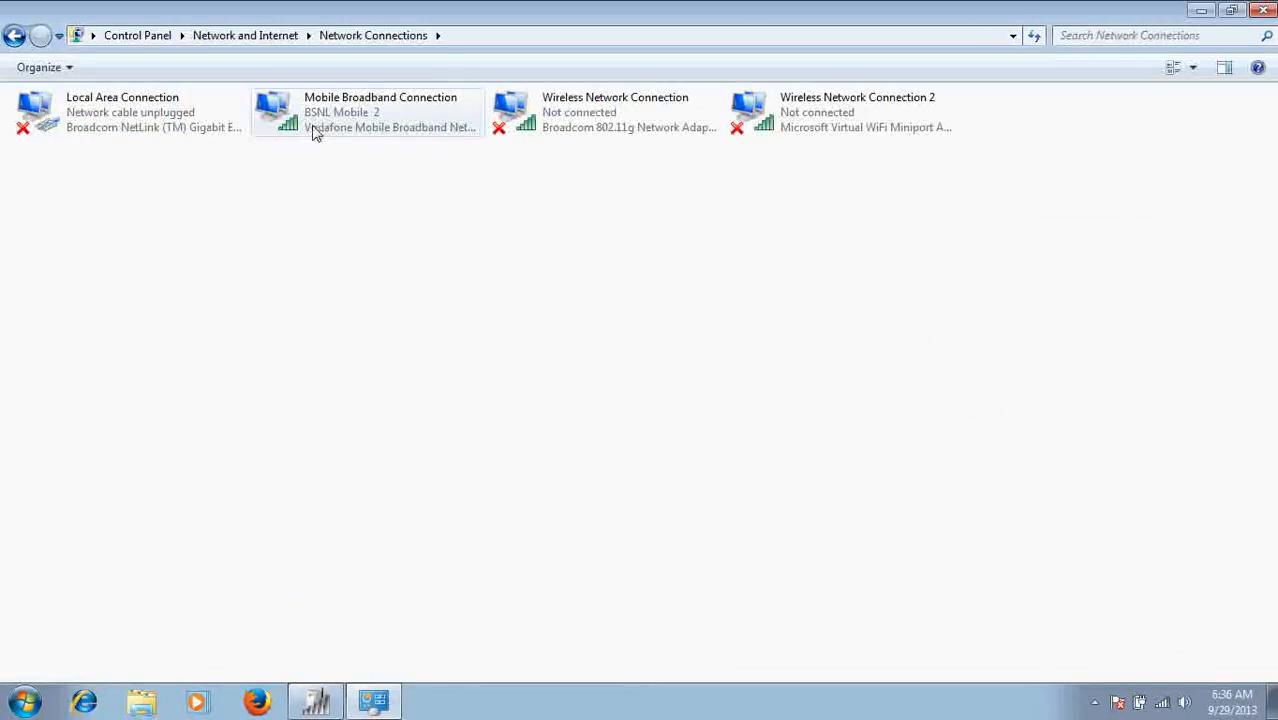
mouse_move(176, 188)
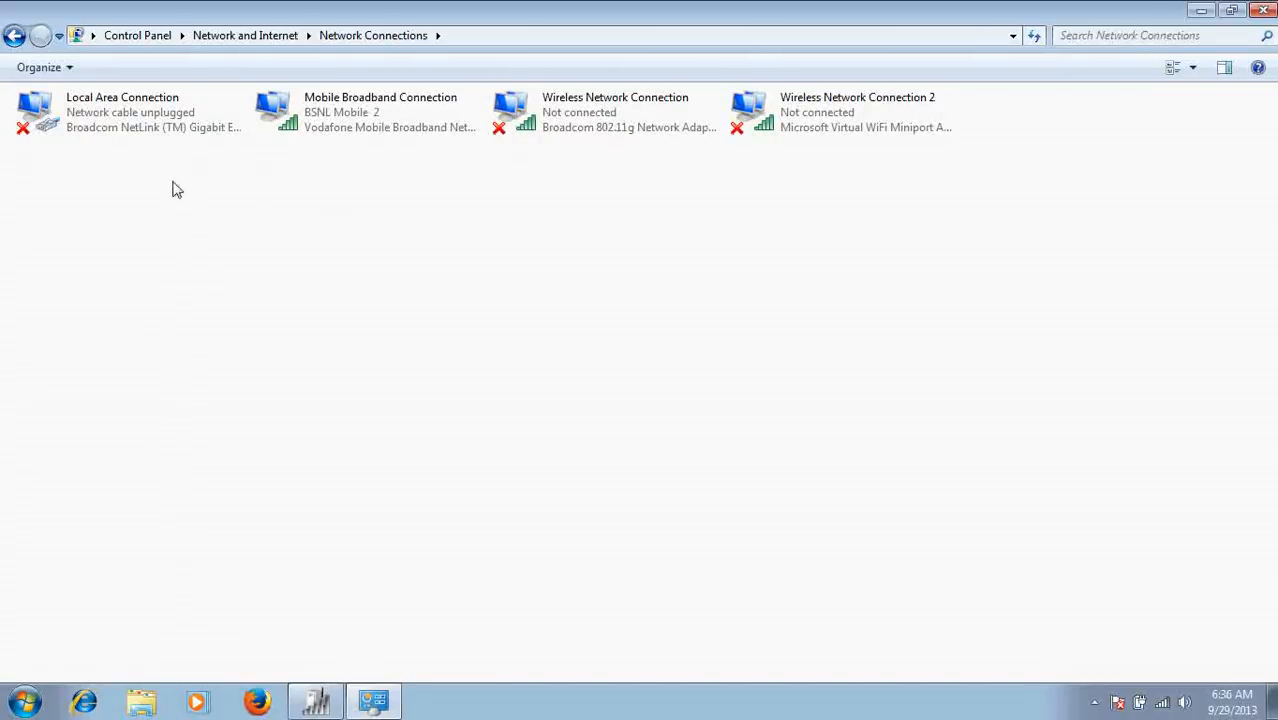
mouse_move(276, 218)
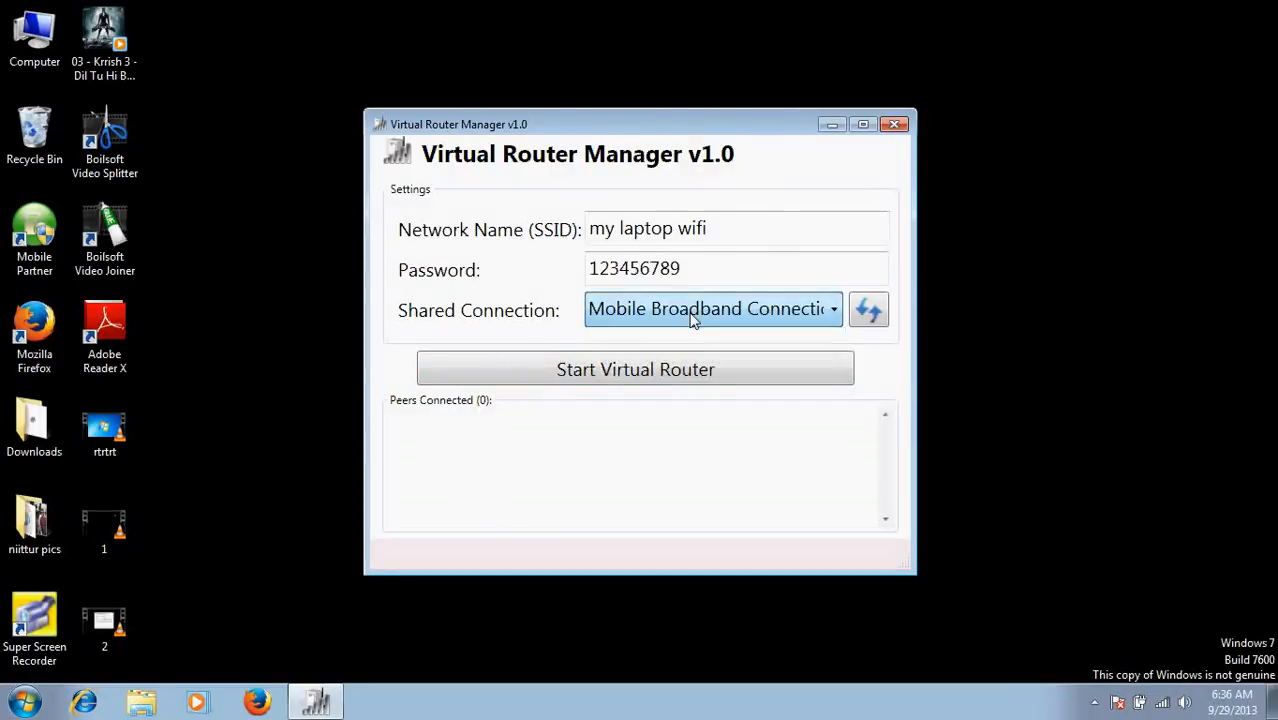
- Start the virtual router so the 'my laptop wifi' hotspot goes live
click(636, 368)
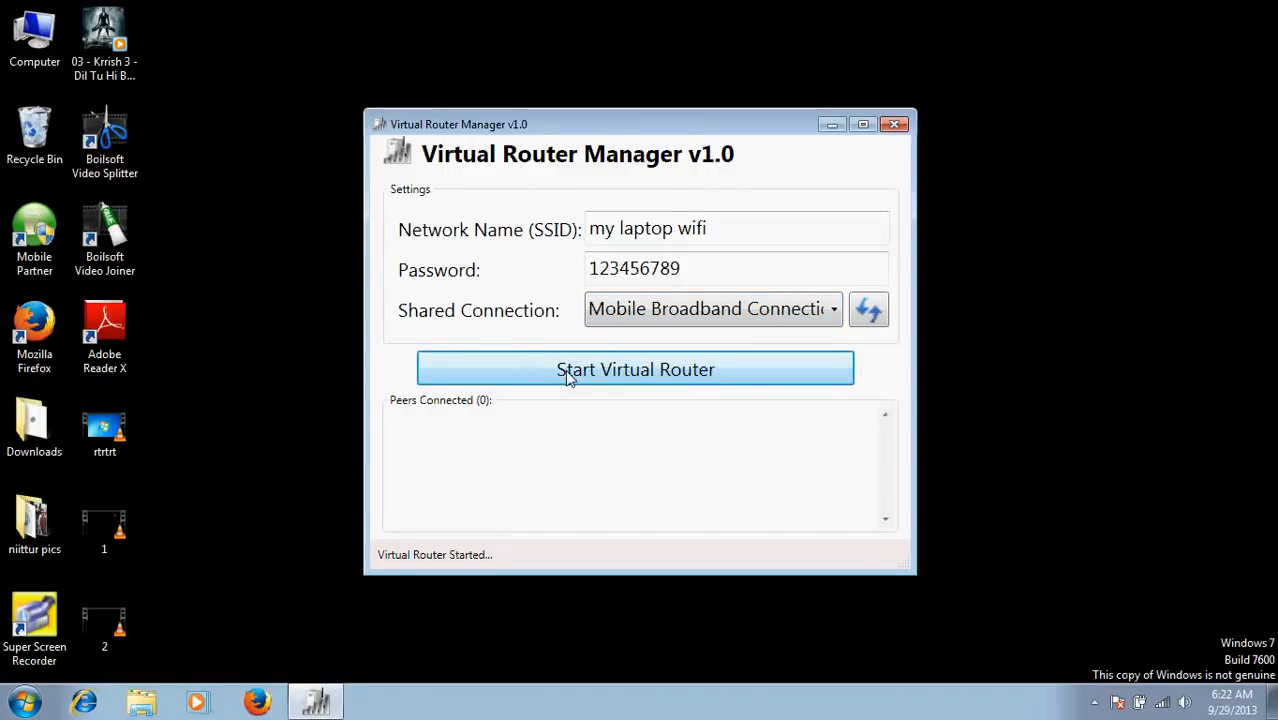
mouse_move(640, 384)
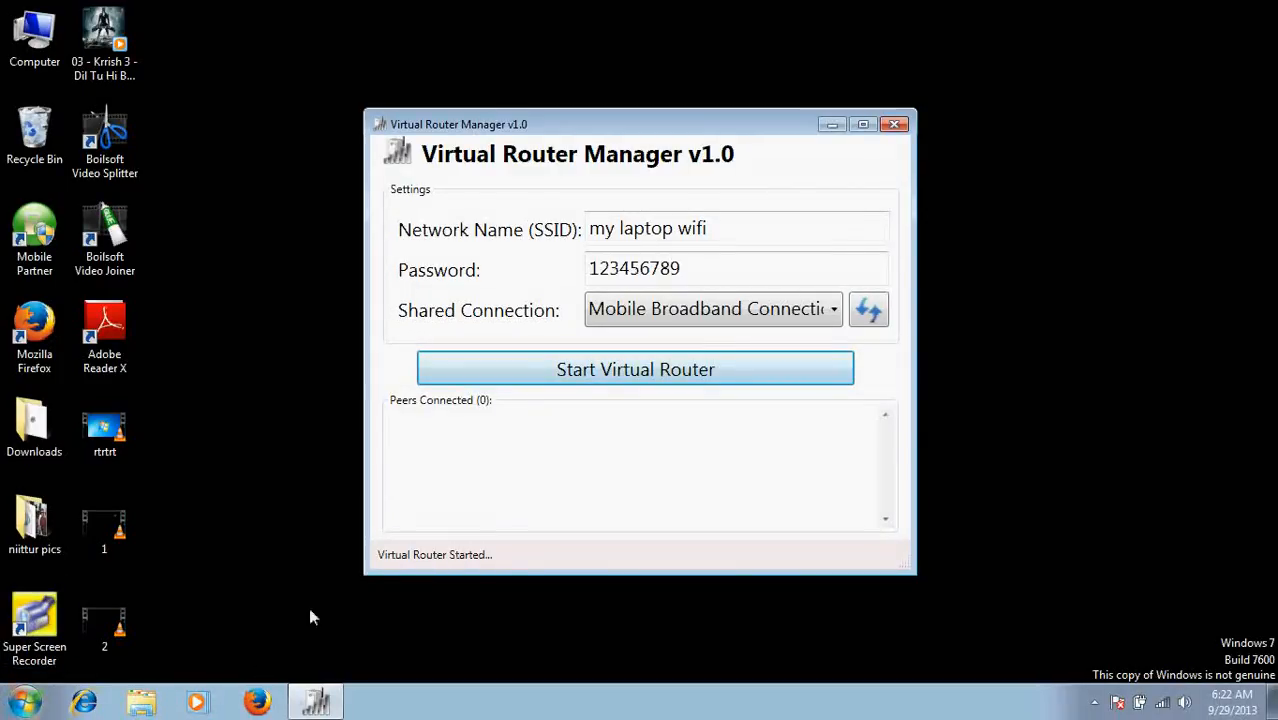
- Go through Network and Sharing Center to the adapter list and select Mobile Broadband Connection
click(1162, 702)
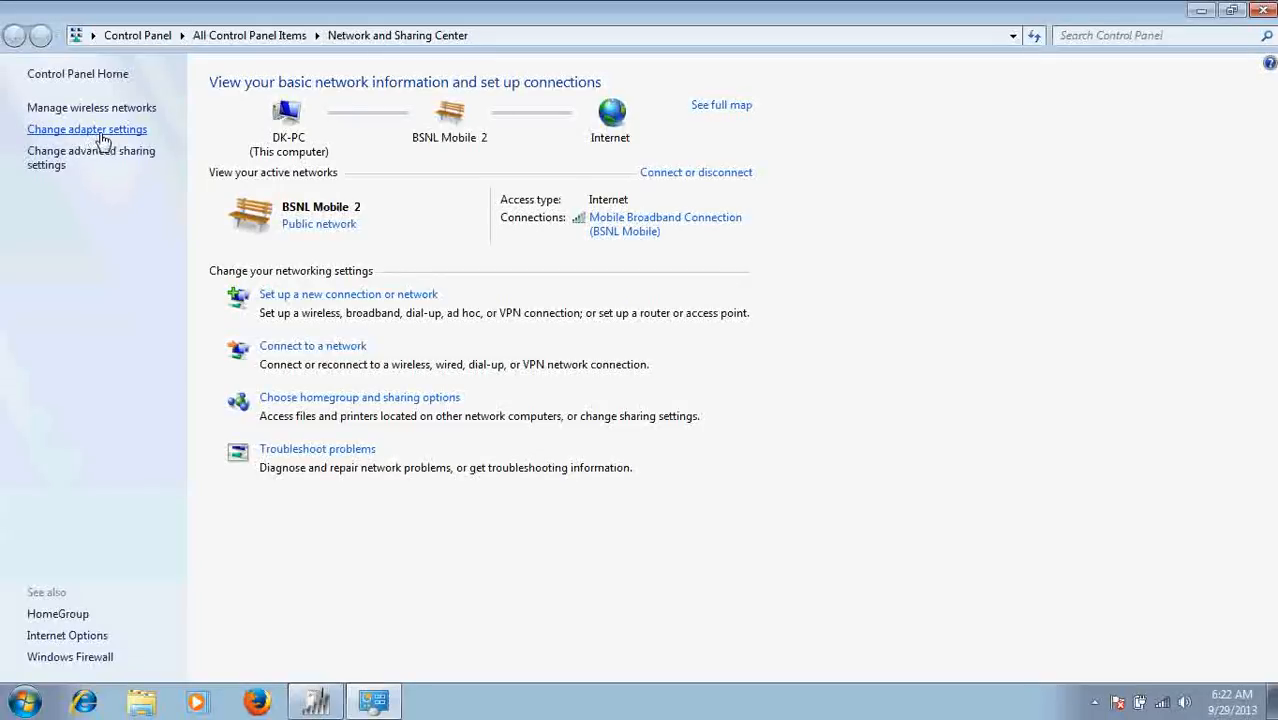
click(88, 128)
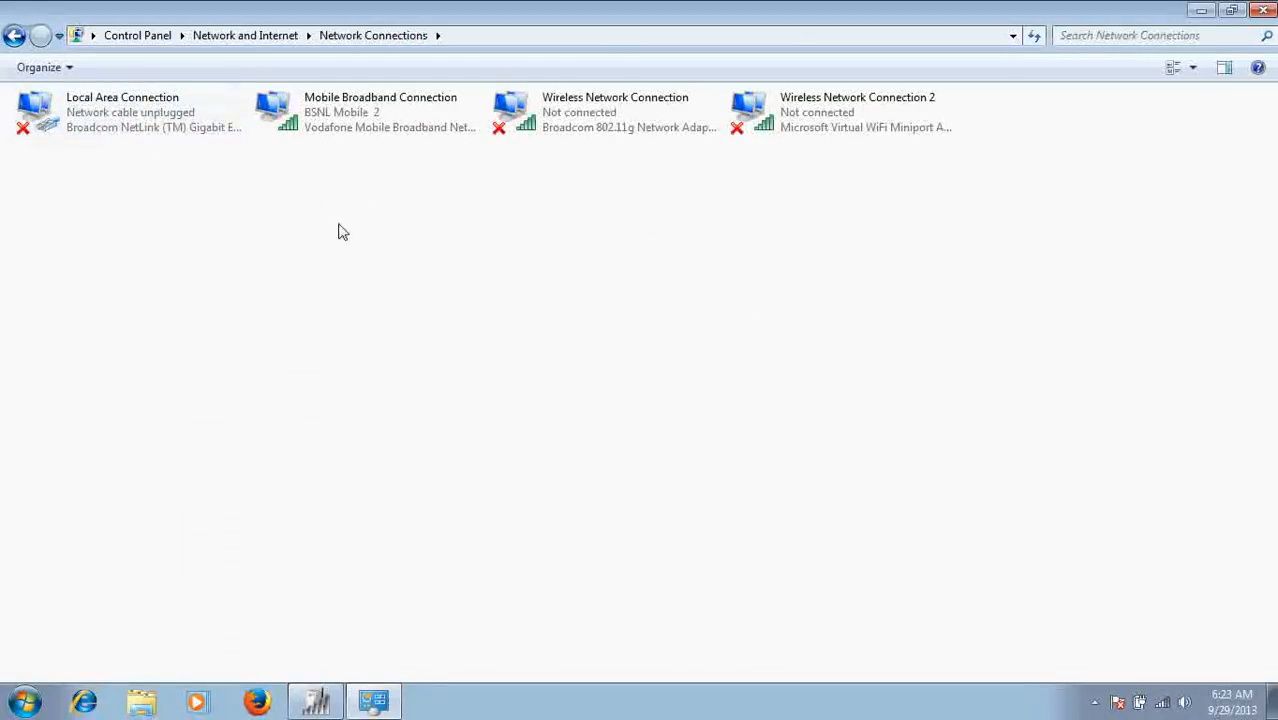
mouse_move(326, 210)
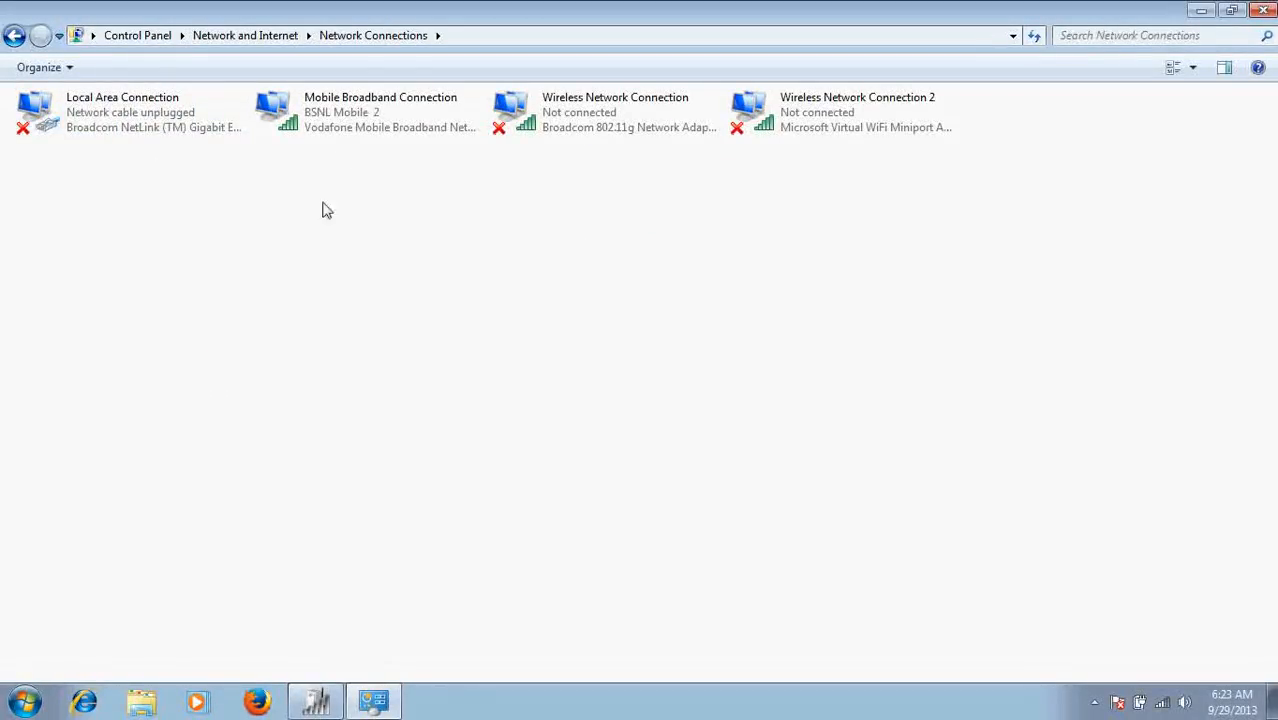
mouse_move(364, 156)
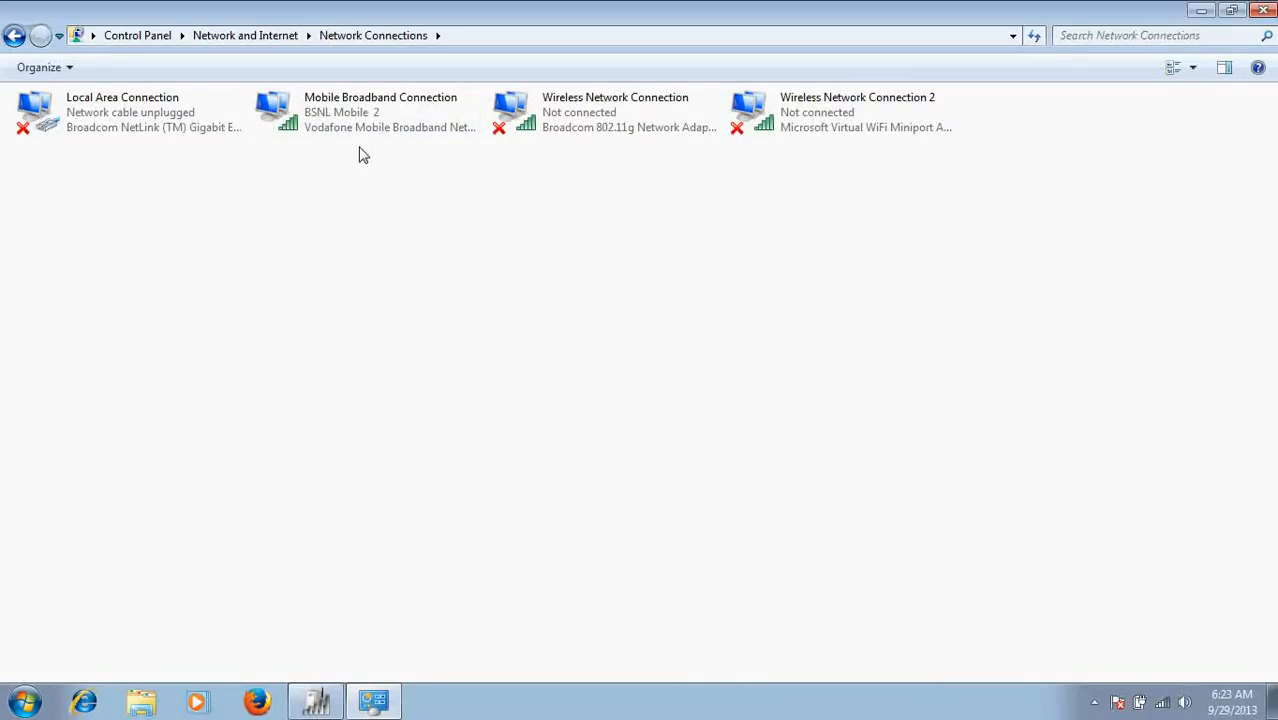
click(368, 112)
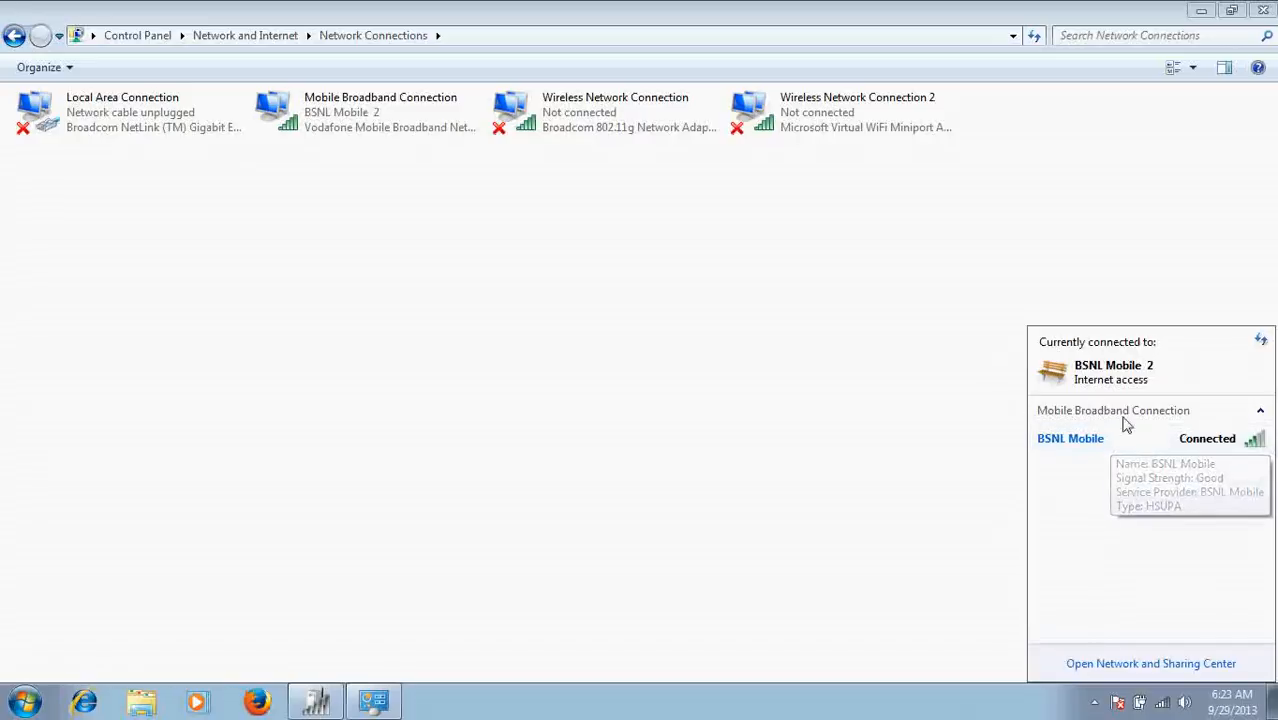
mouse_move(380, 146)
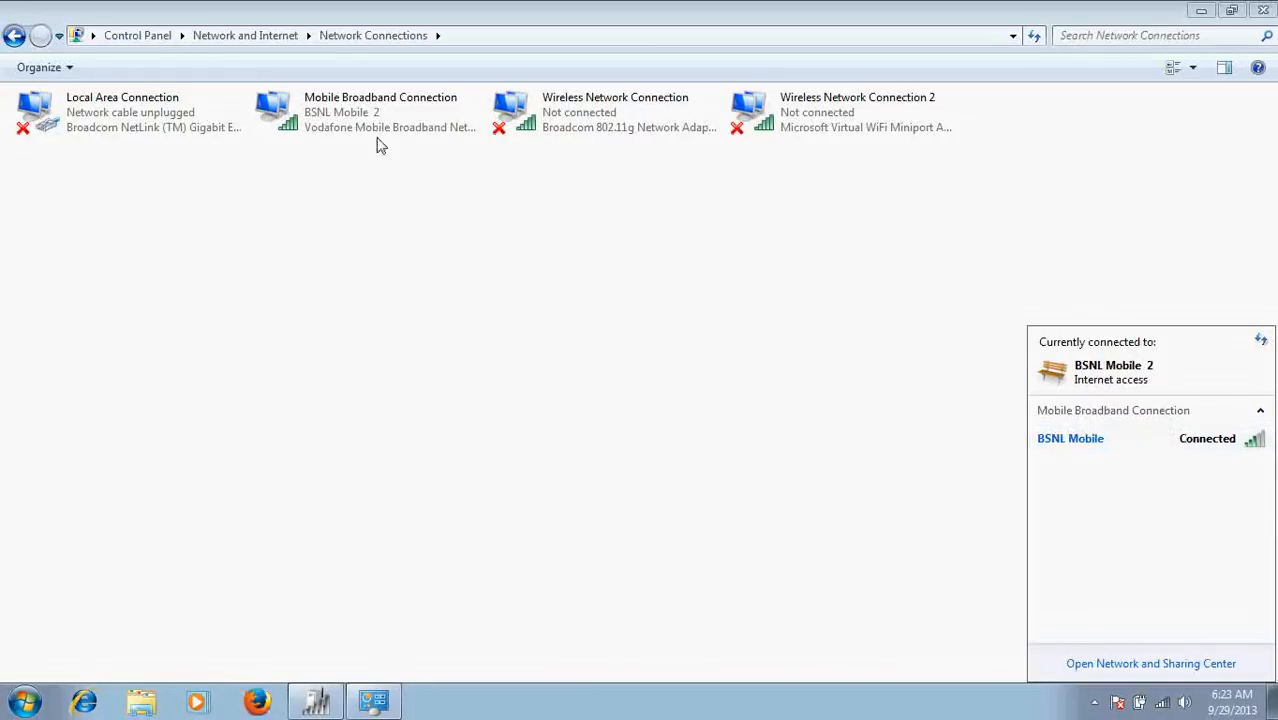
click(380, 110)
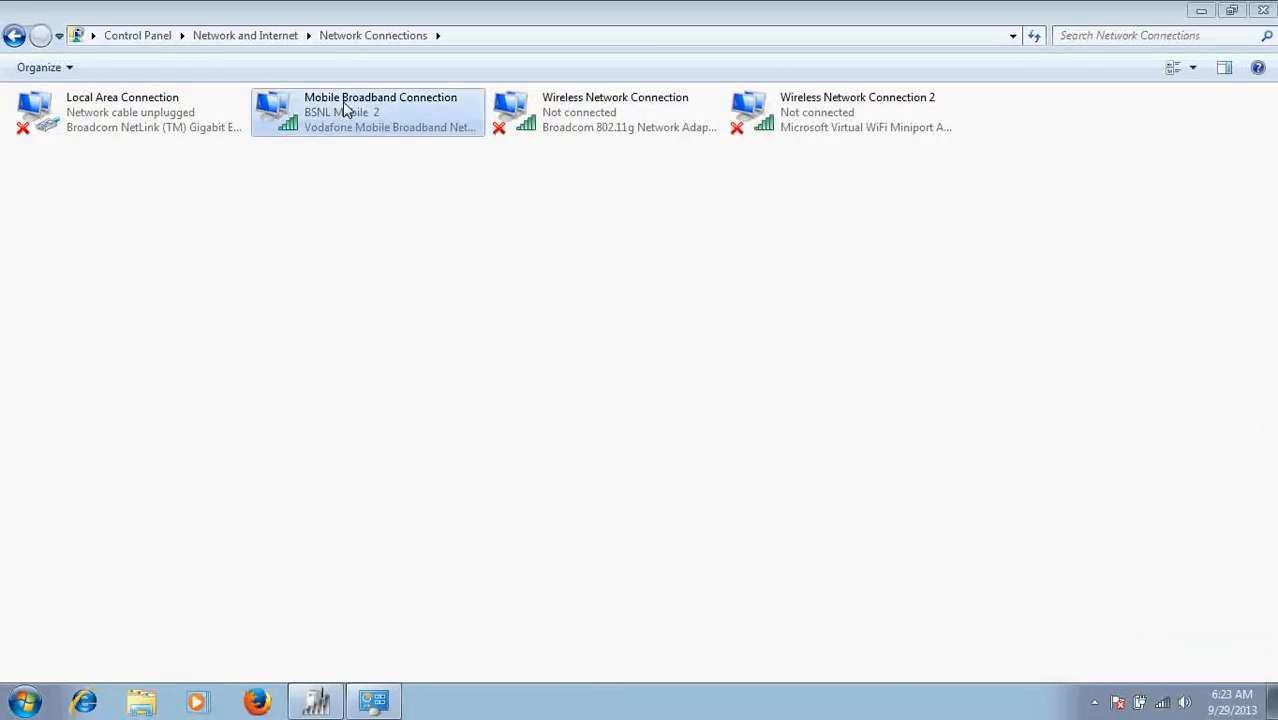
- Bring up Mobile Broadband Connection Properties from its status window, showing the Networking tab
double_click(368, 112)
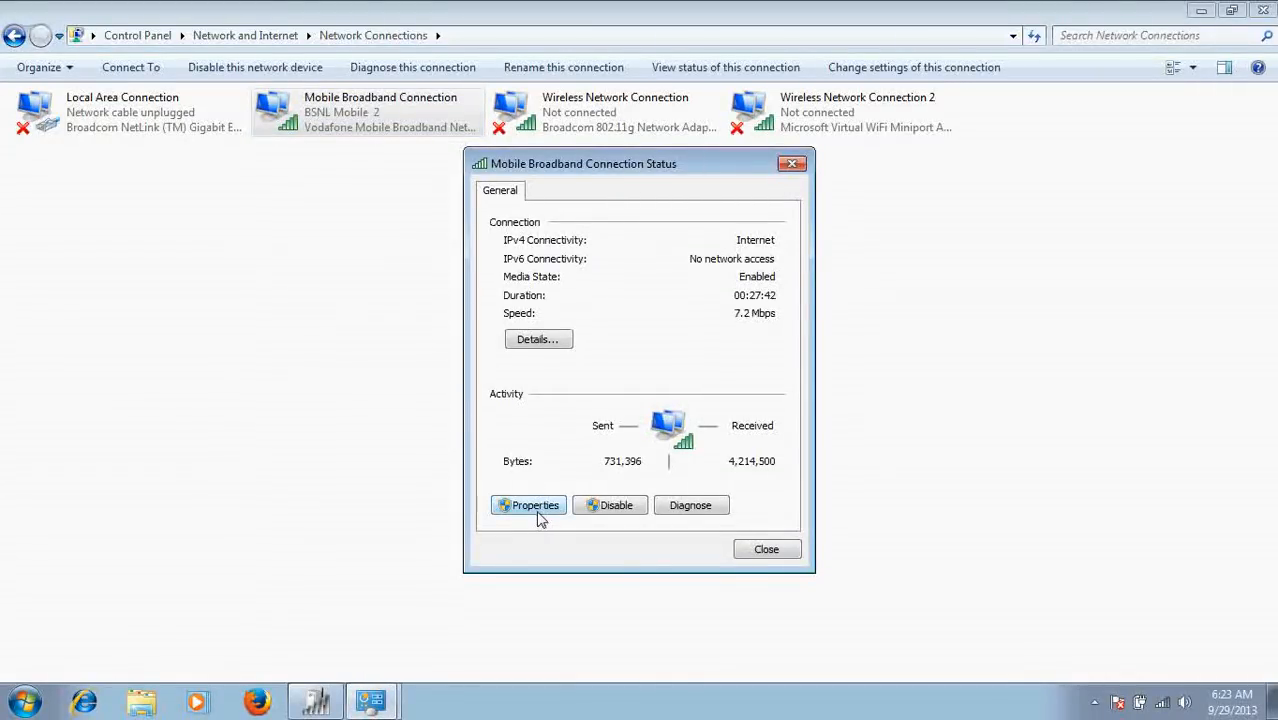
click(528, 504)
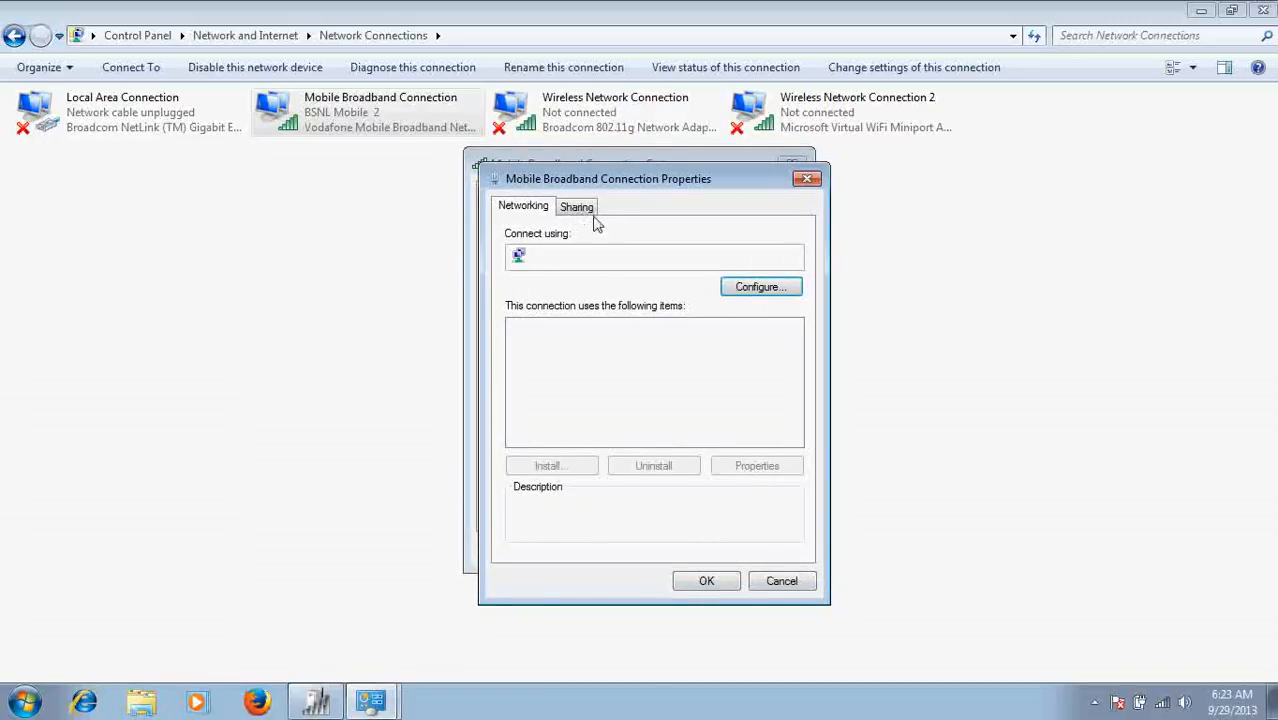
mouse_move(608, 224)
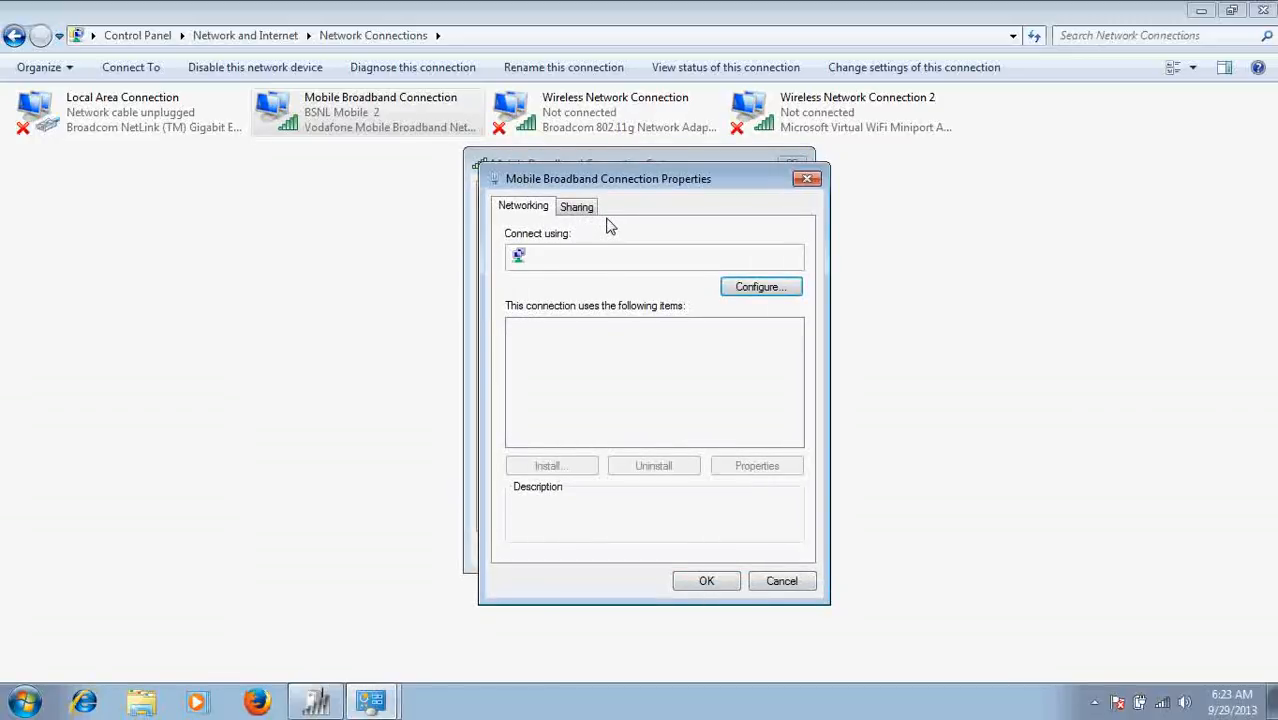
mouse_move(604, 224)
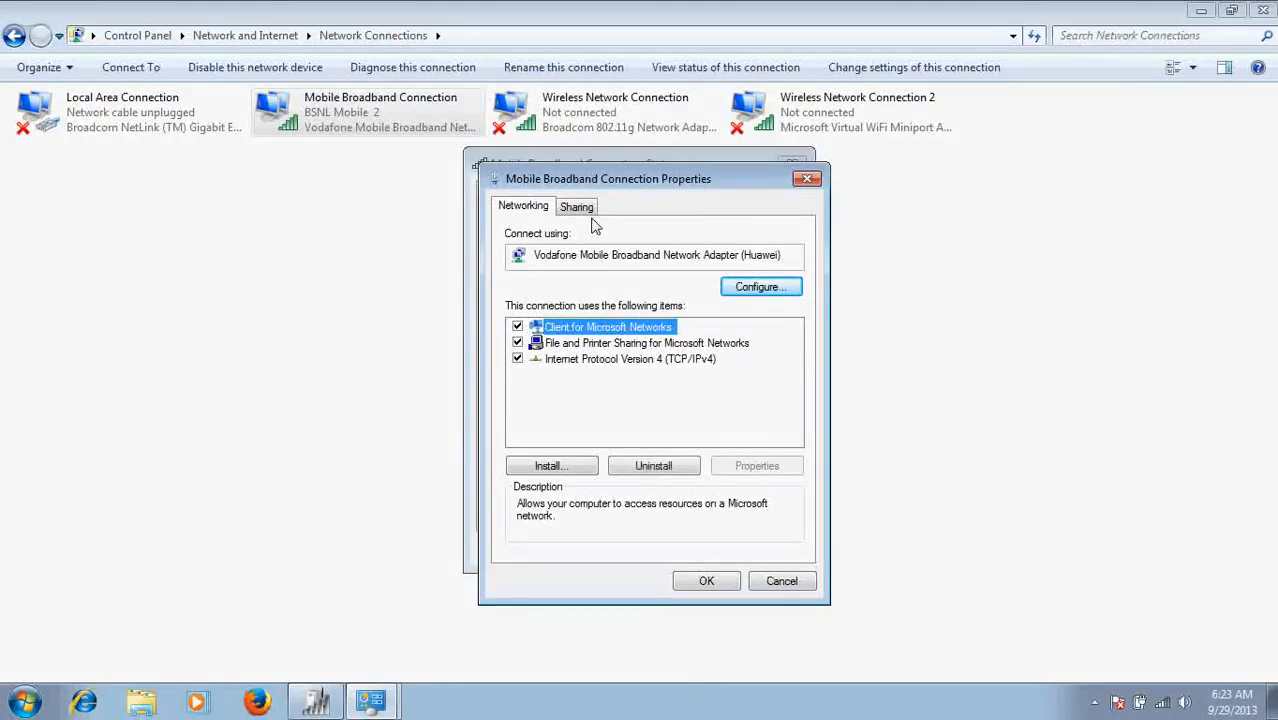
- Enable 'Allow other network users to connect' with Wireless Network Connection 2 as the home networking connection
click(576, 206)
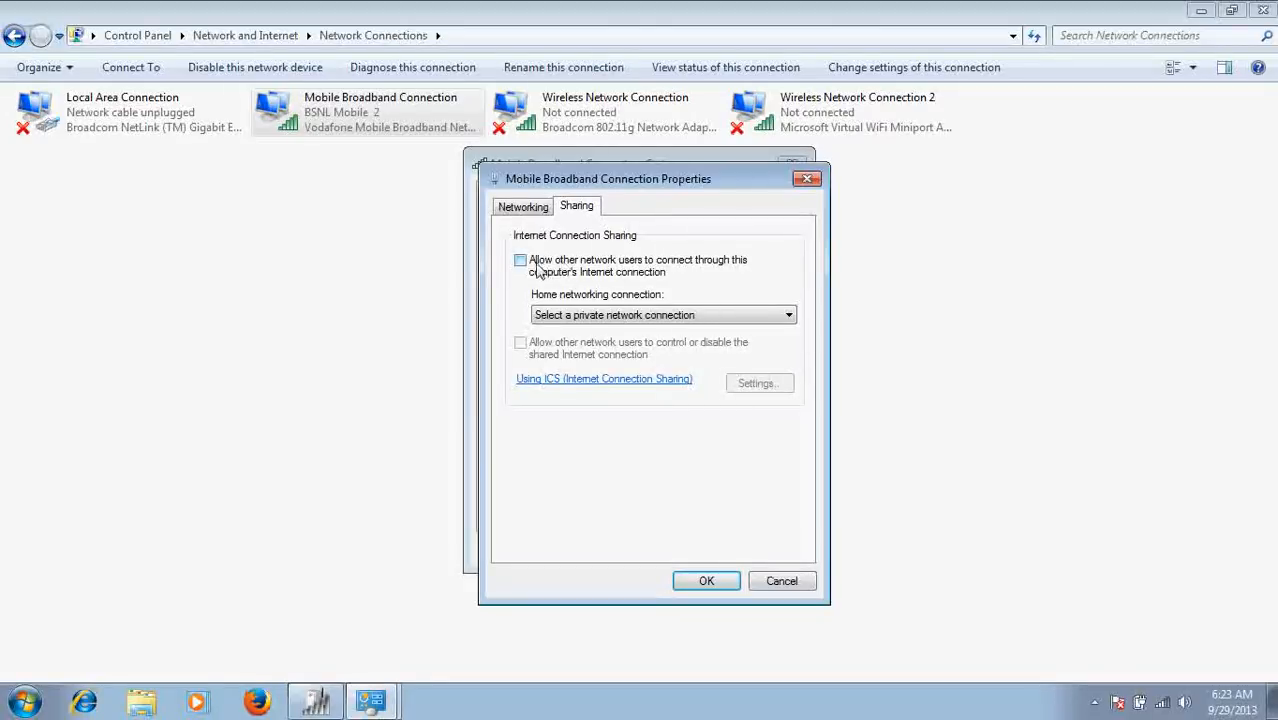
click(520, 260)
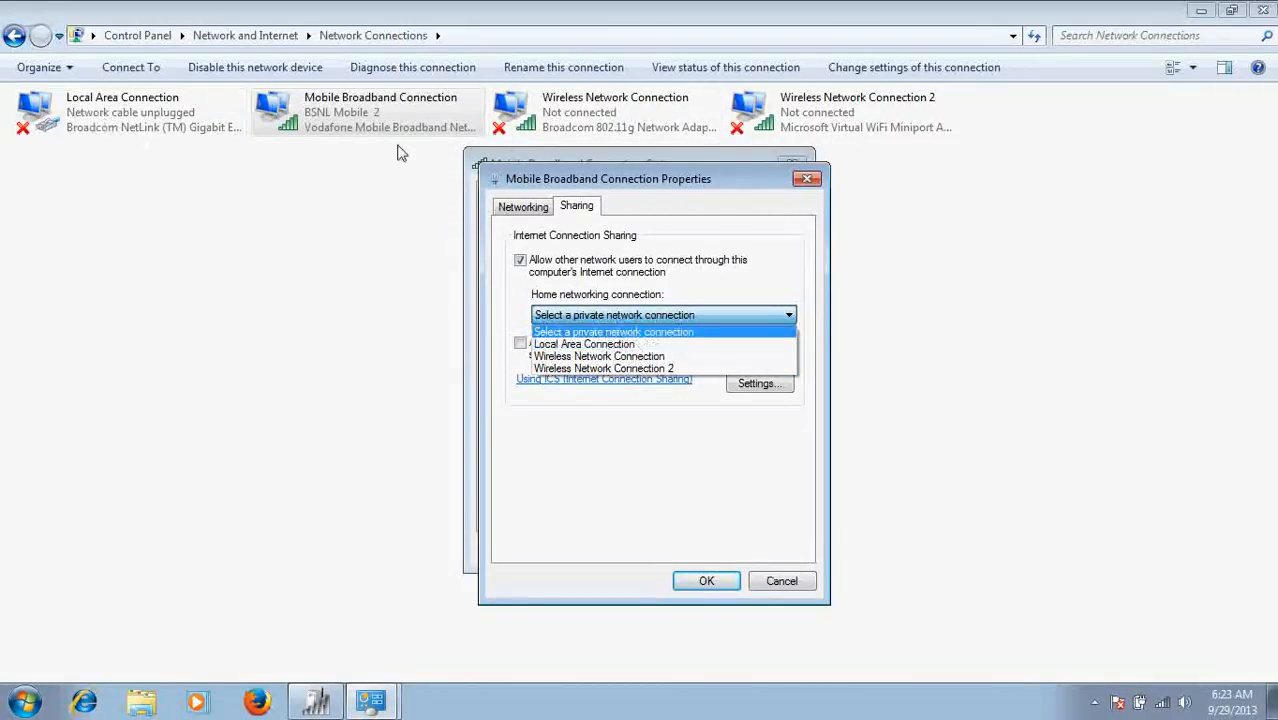
mouse_move(716, 368)
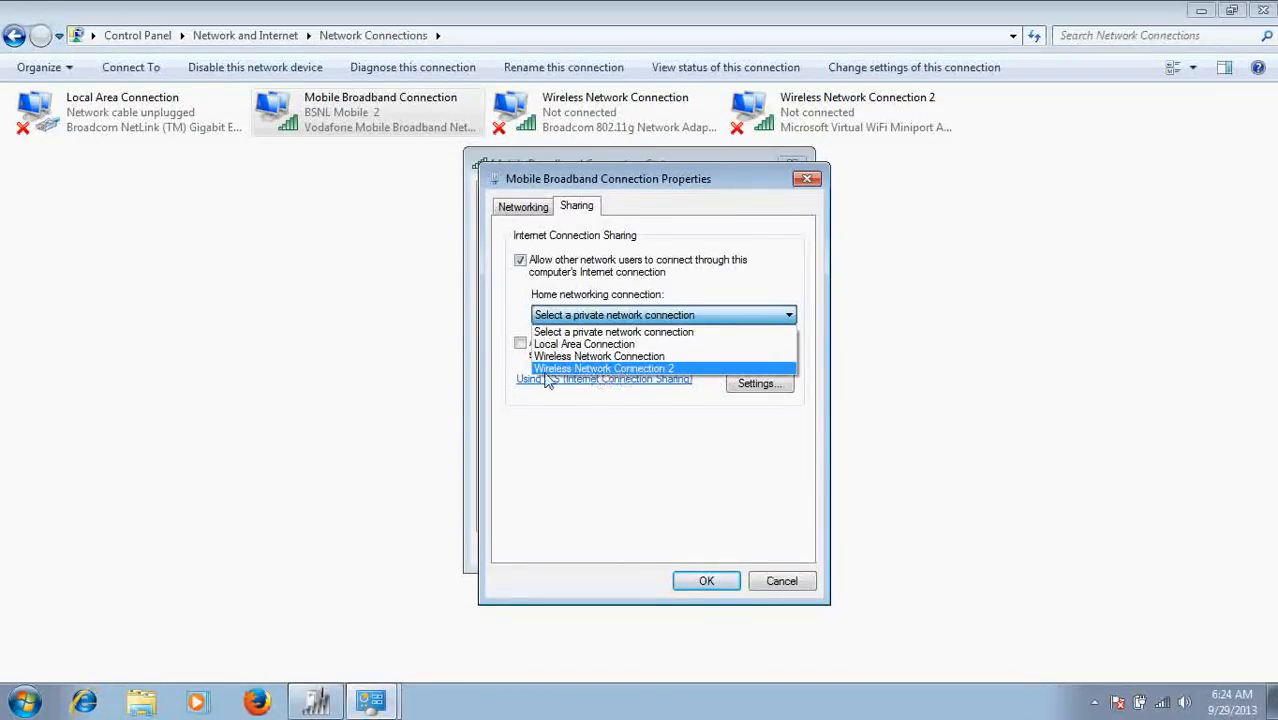
mouse_move(668, 376)
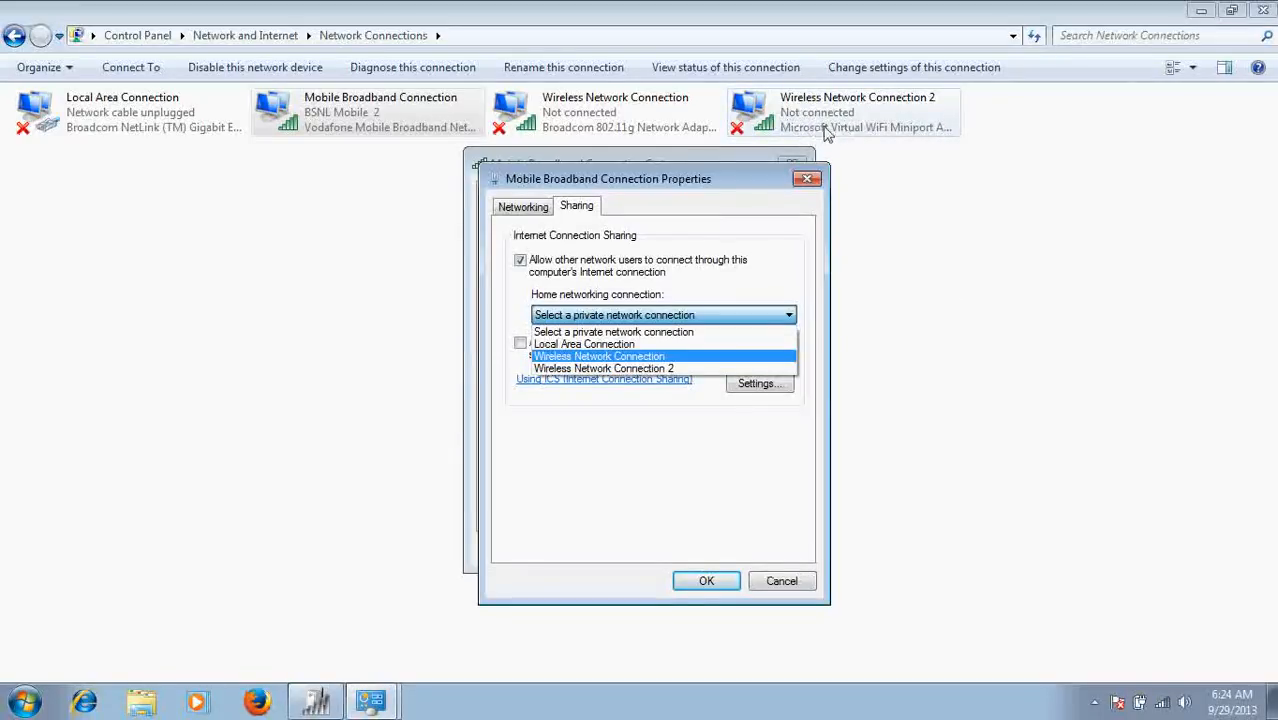
mouse_move(870, 138)
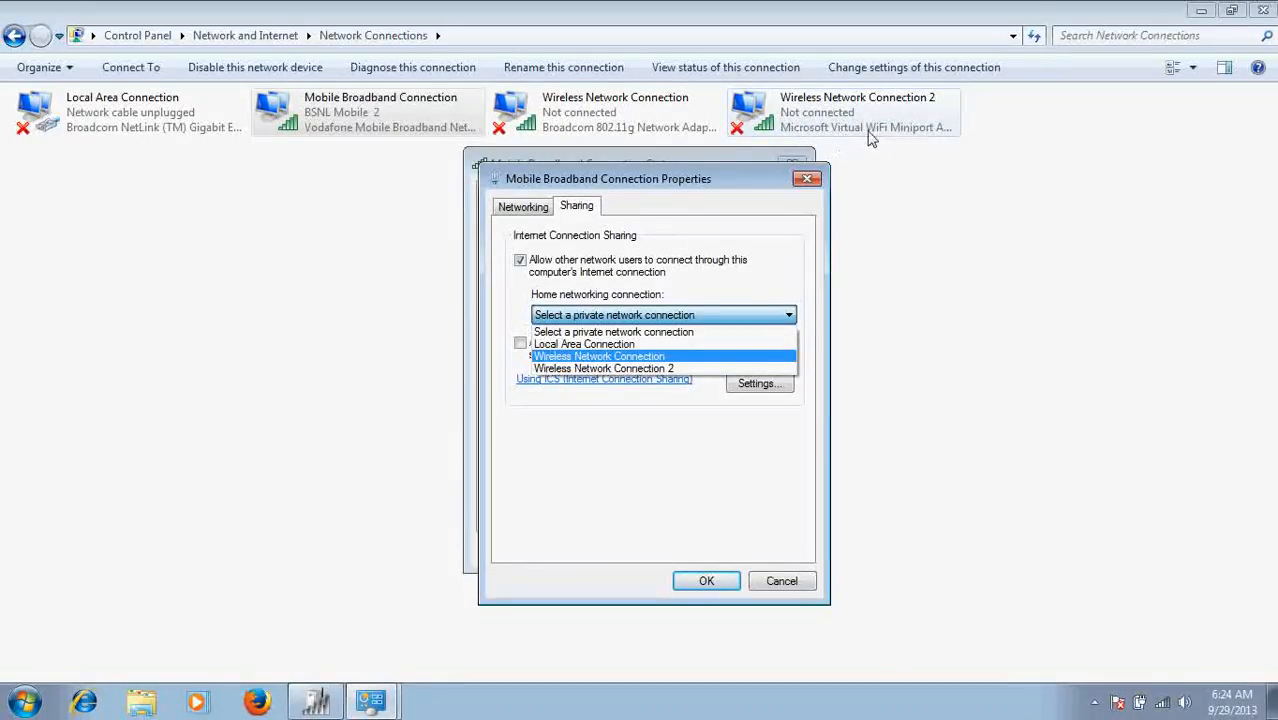
mouse_move(798, 112)
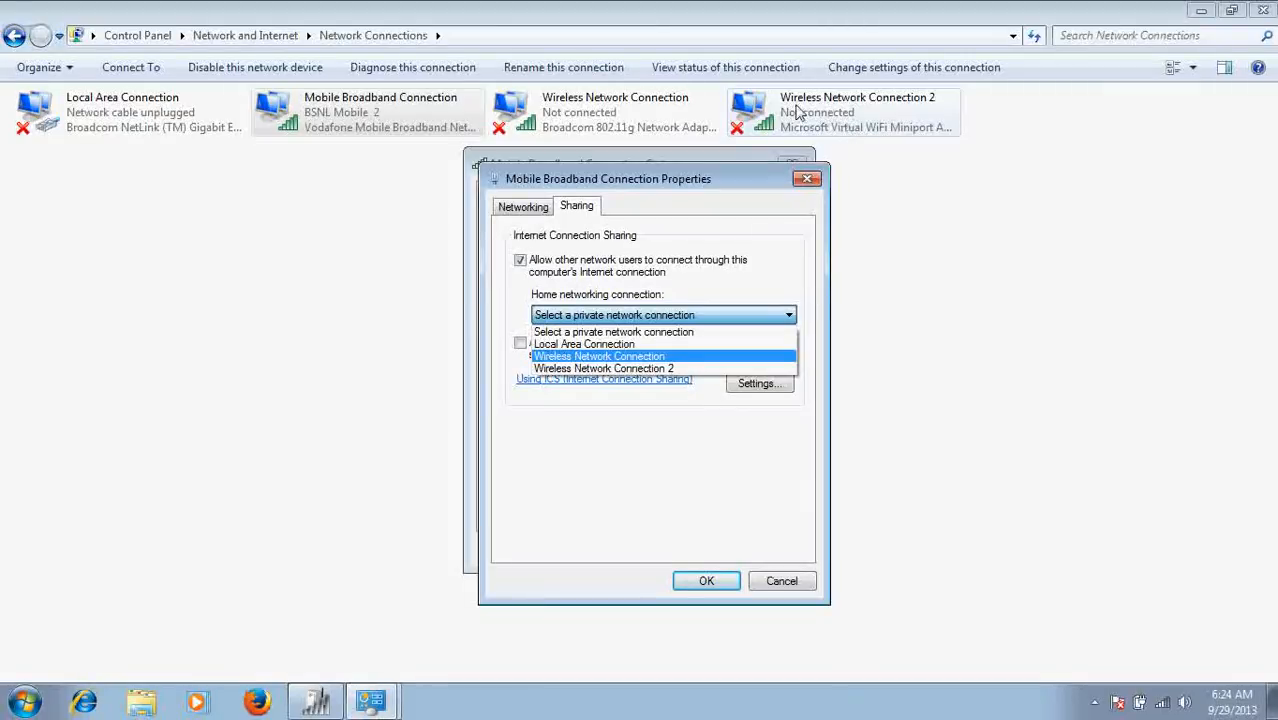
mouse_move(940, 108)
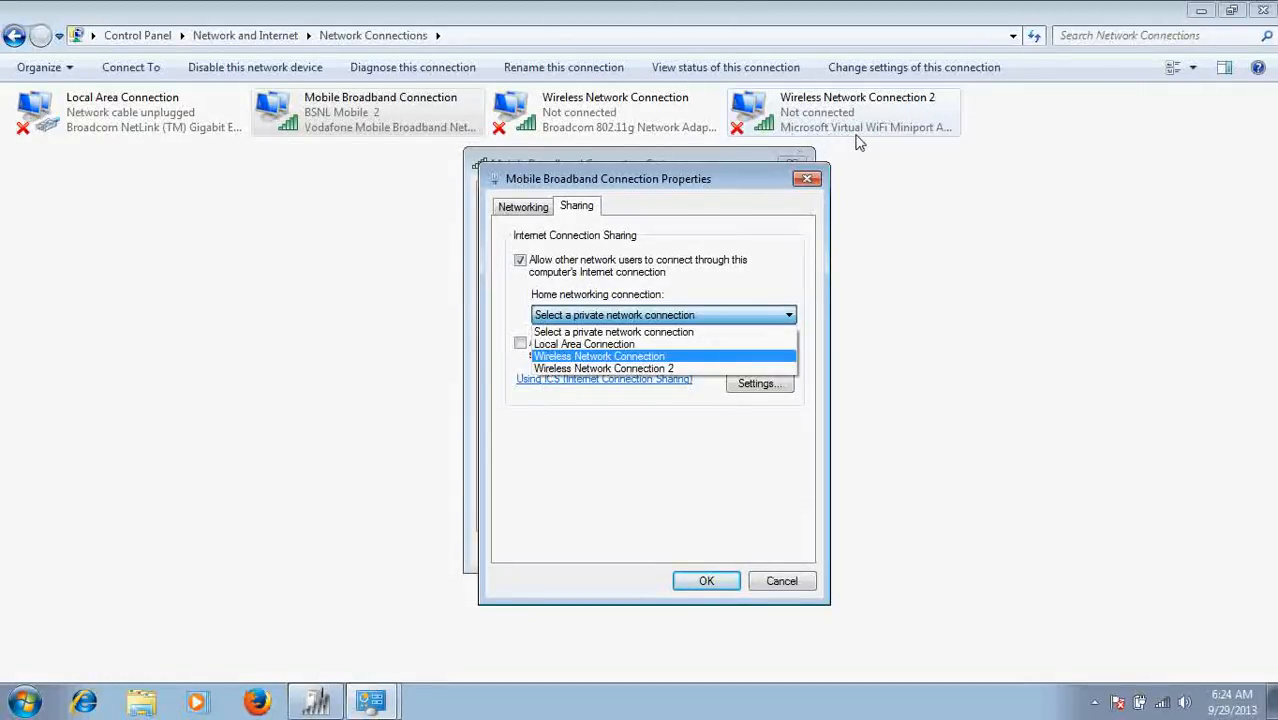
mouse_move(604, 368)
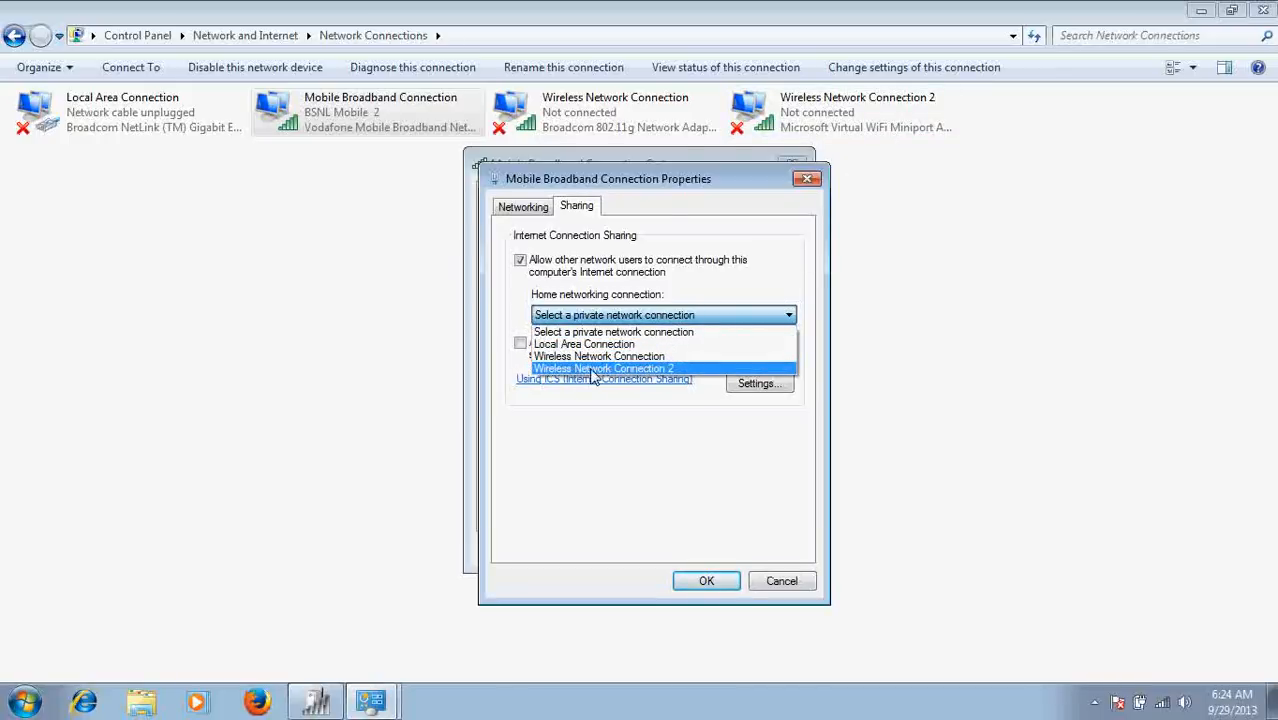
click(604, 368)
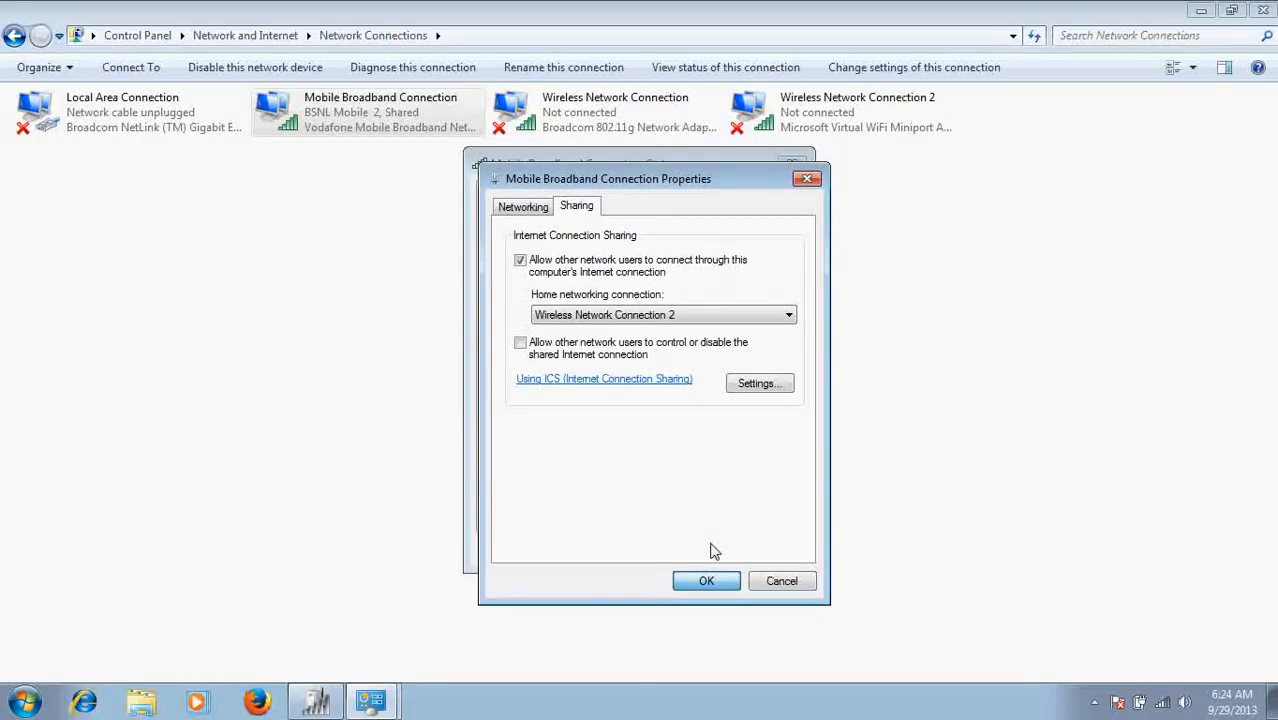
- Apply the Mobile Broadband Connection sharing settings and return to Virtual Router Manager
click(706, 580)
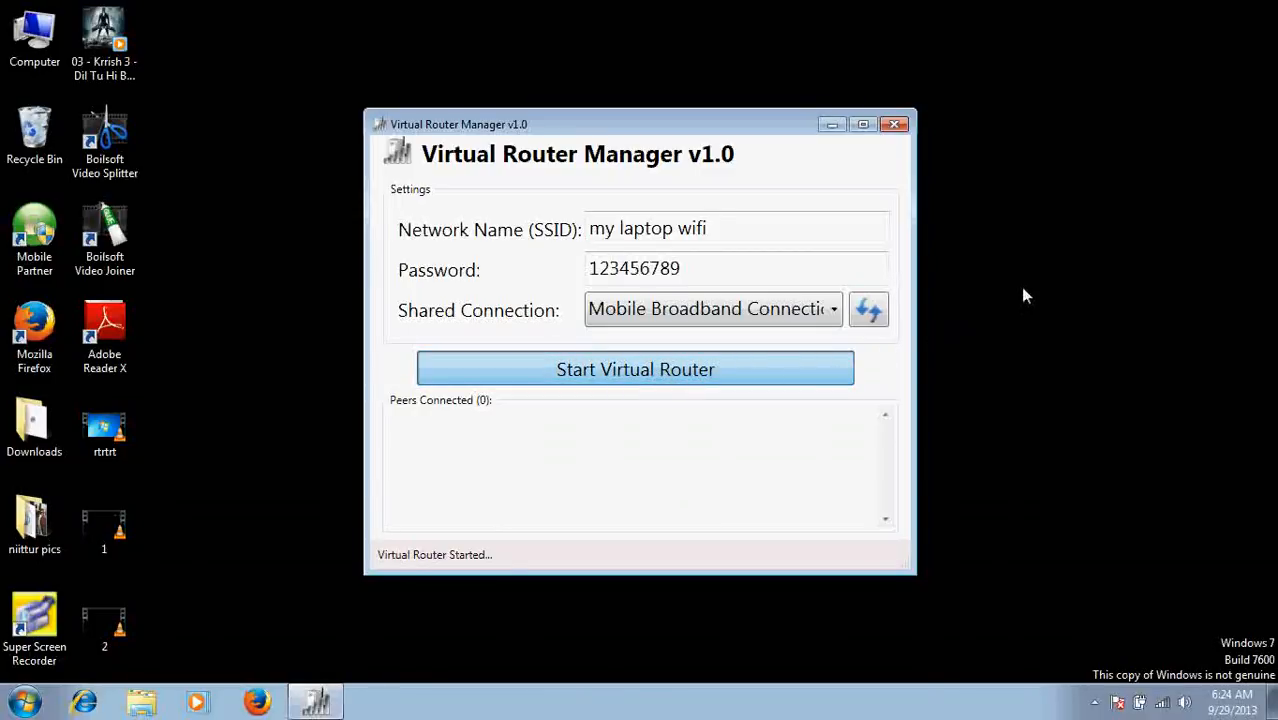
mouse_move(1020, 348)
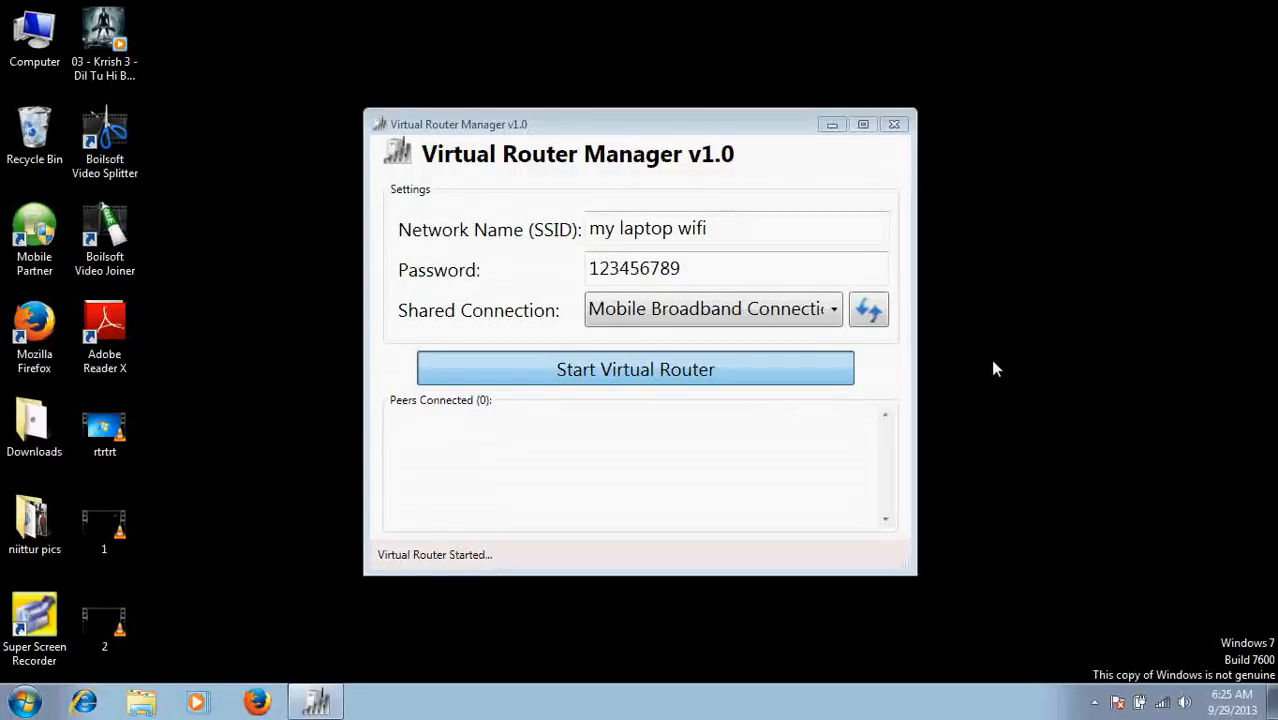
mouse_move(1020, 408)
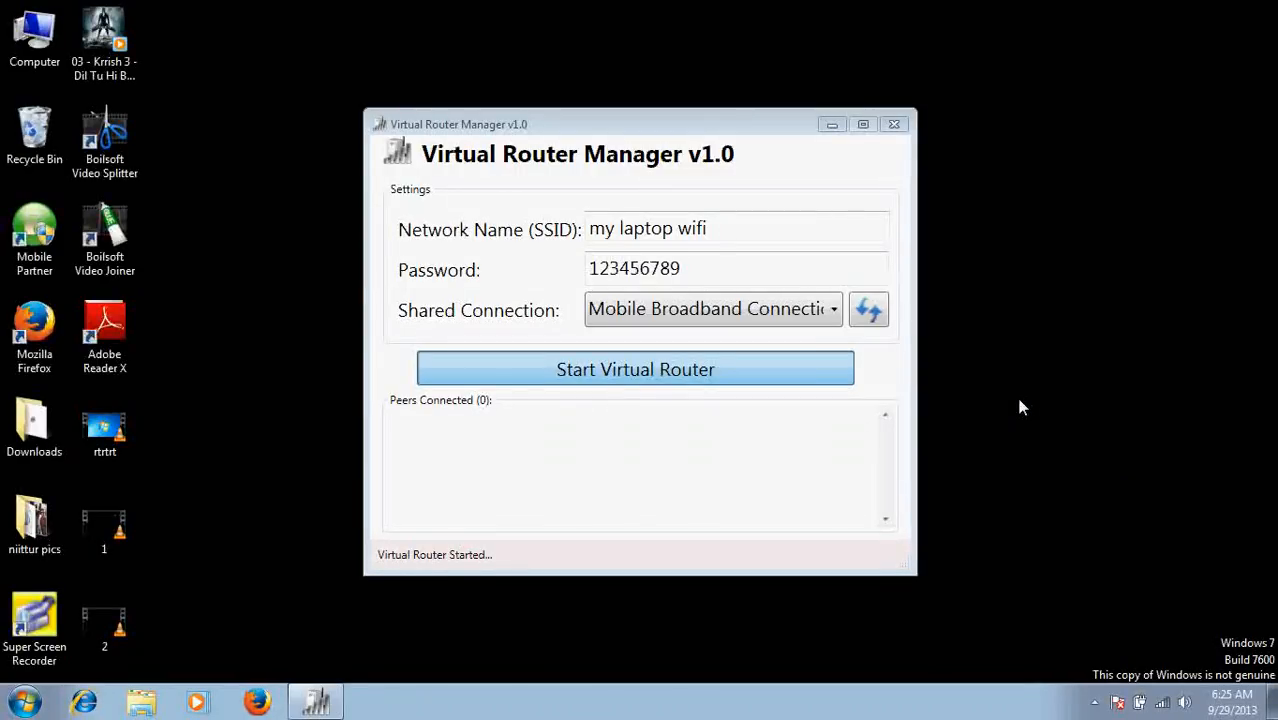
mouse_move(994, 348)
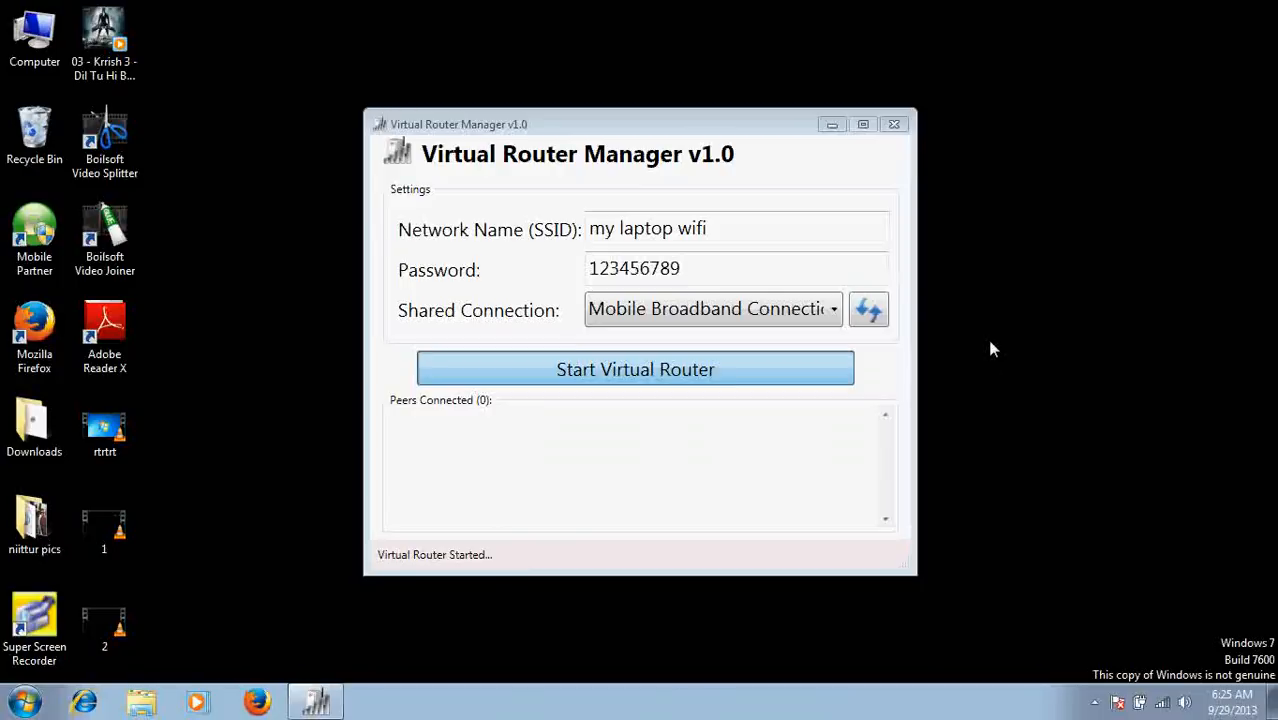
- Start the Virtual Router so 'my laptop wifi' broadcasts the shared mobile broadband connection
right_click(994, 348)
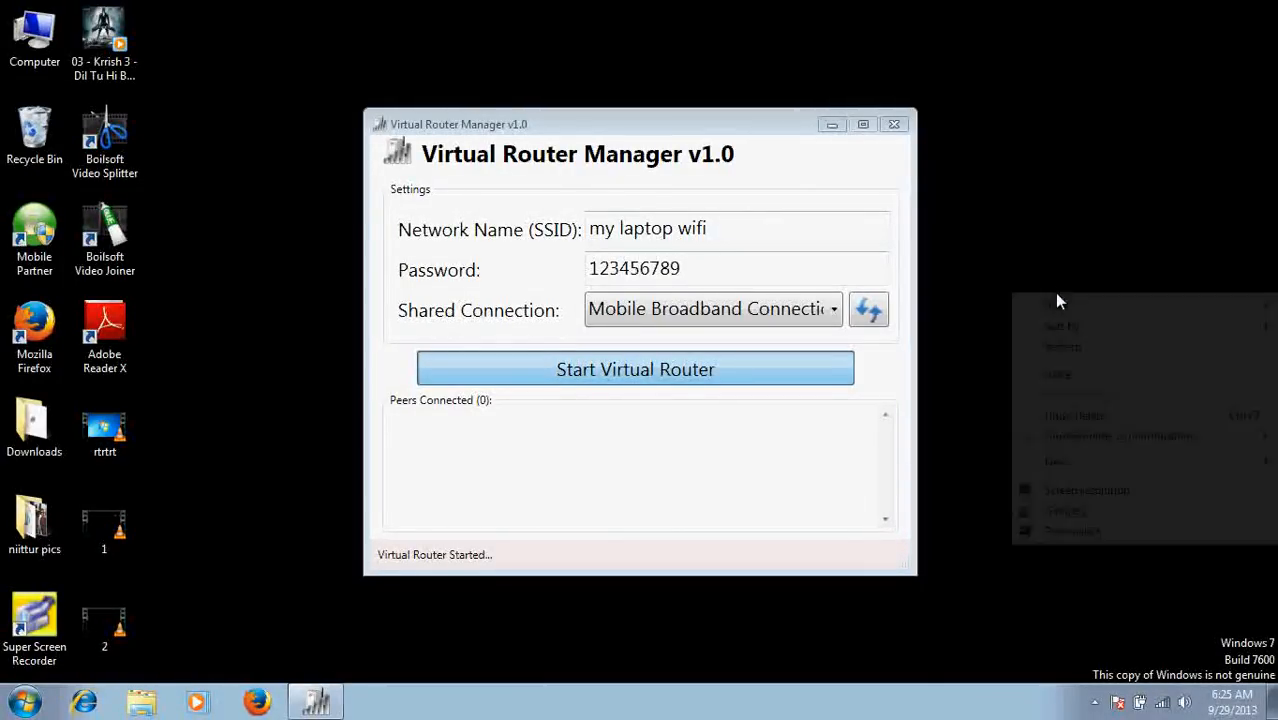
click(636, 368)
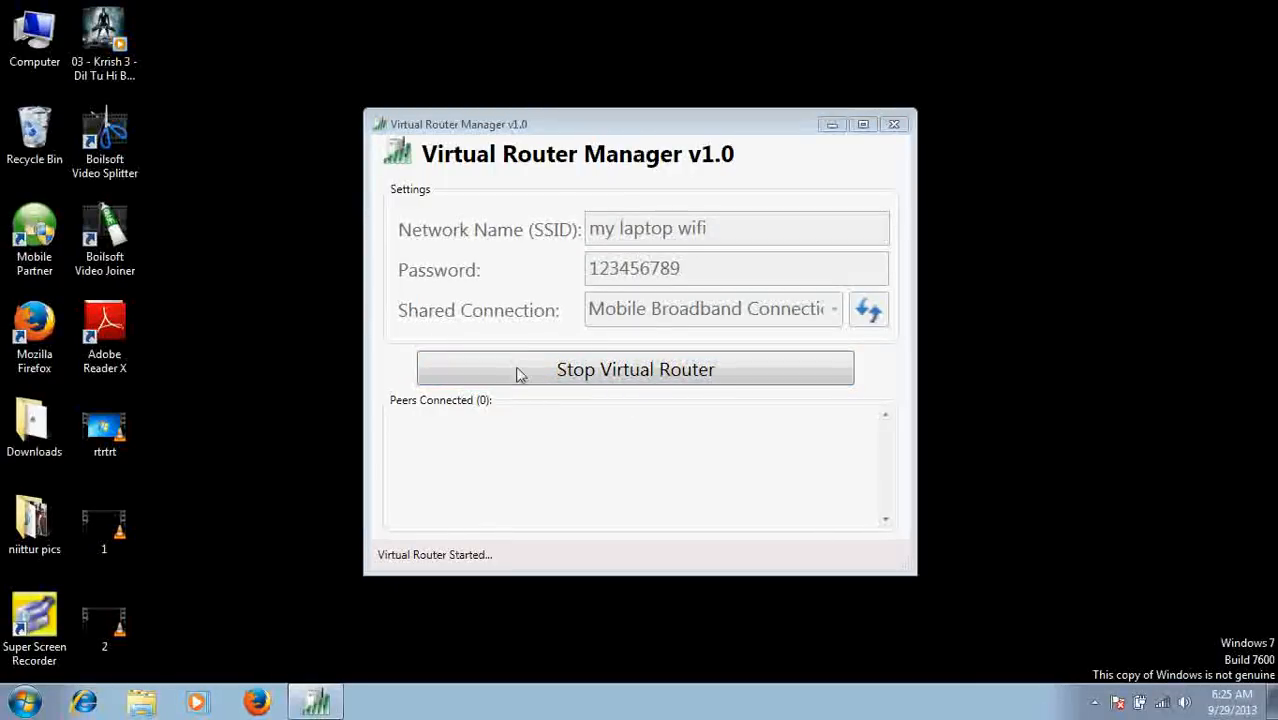
mouse_move(768, 428)
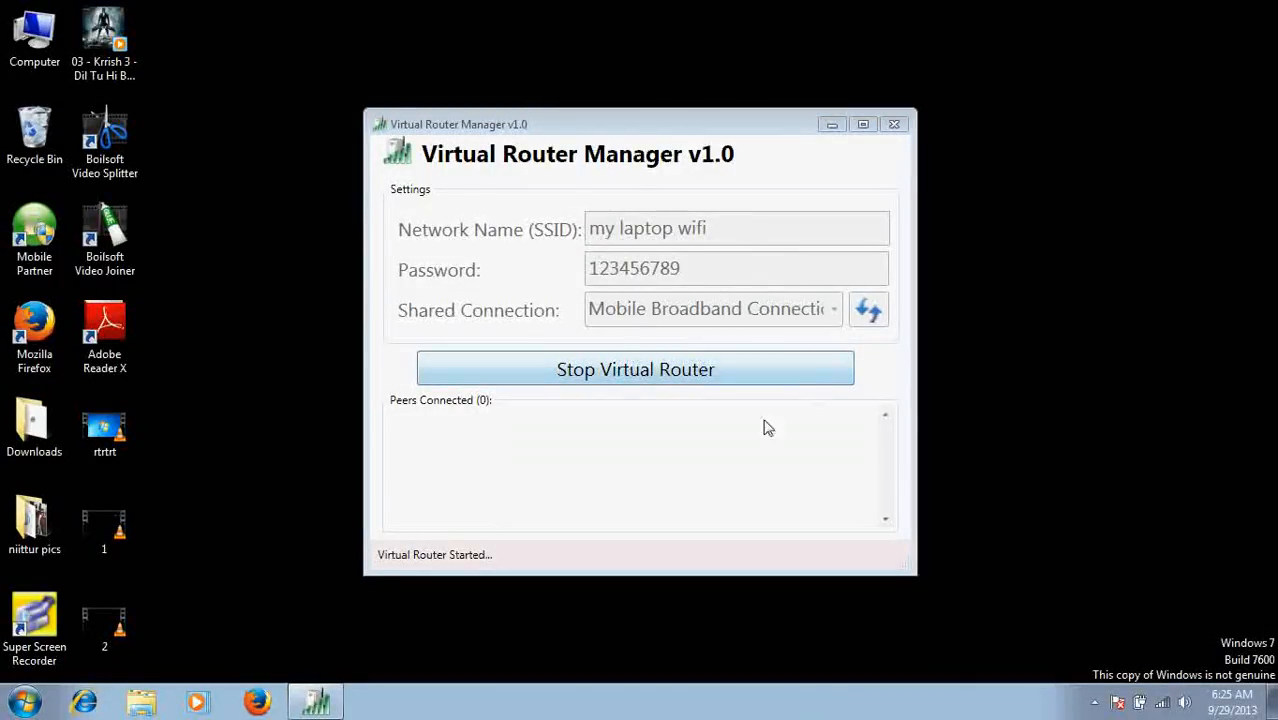
click(1160, 700)
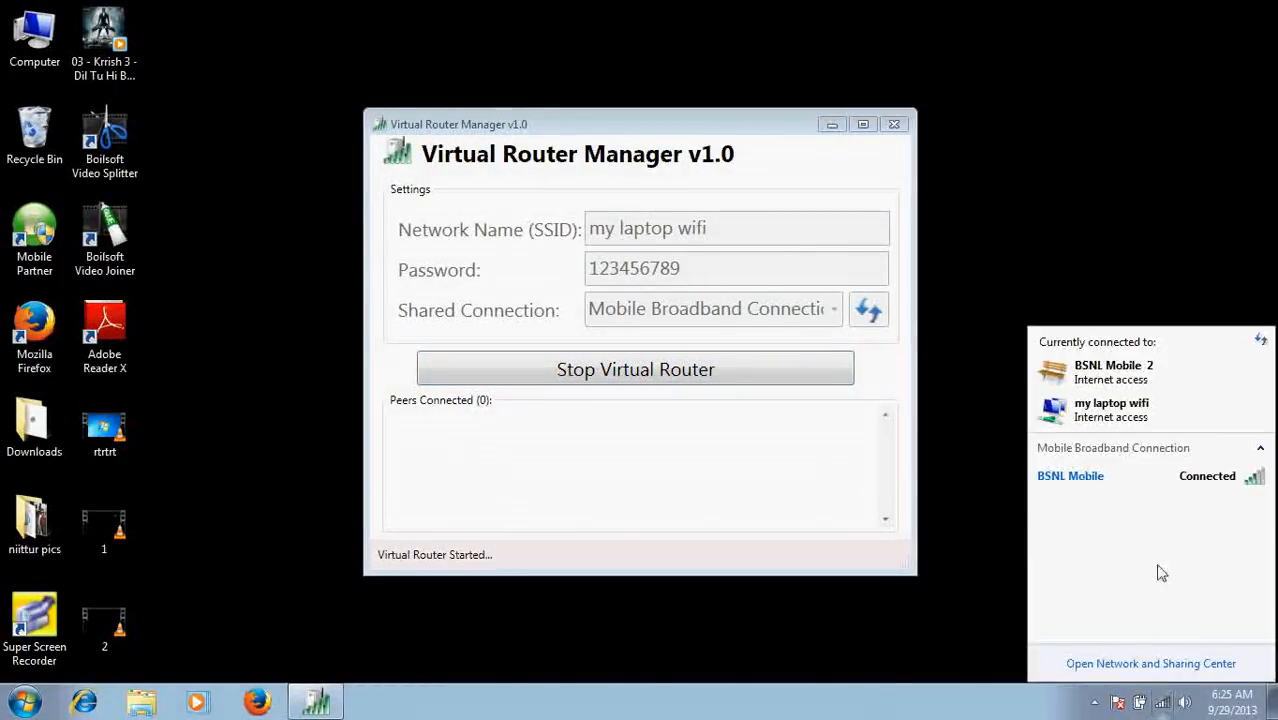
mouse_move(1088, 418)
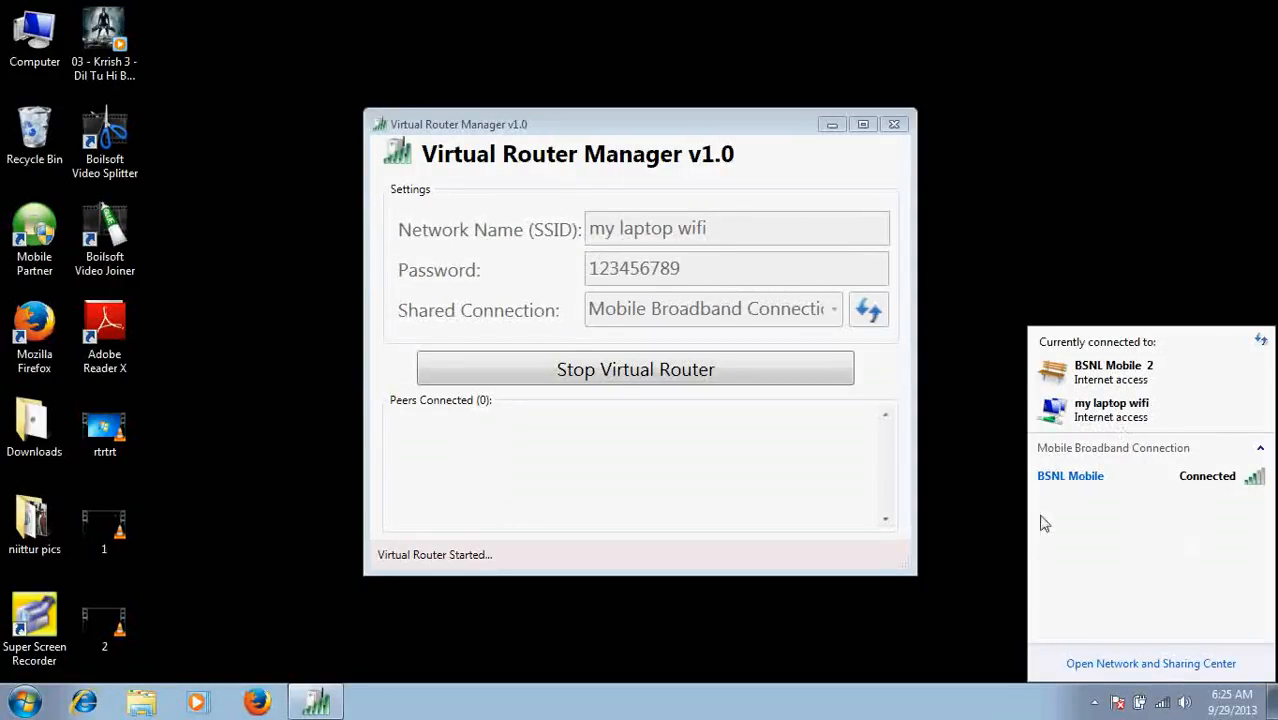
click(1024, 364)
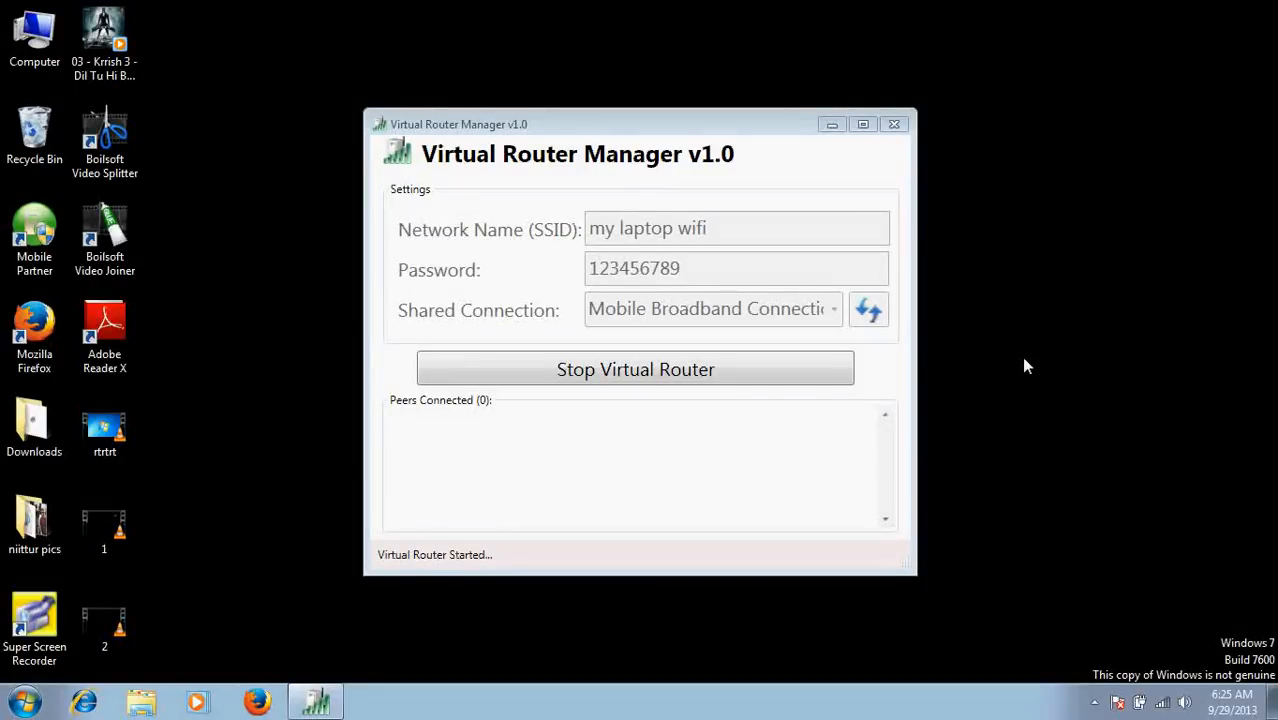
mouse_move(1172, 692)
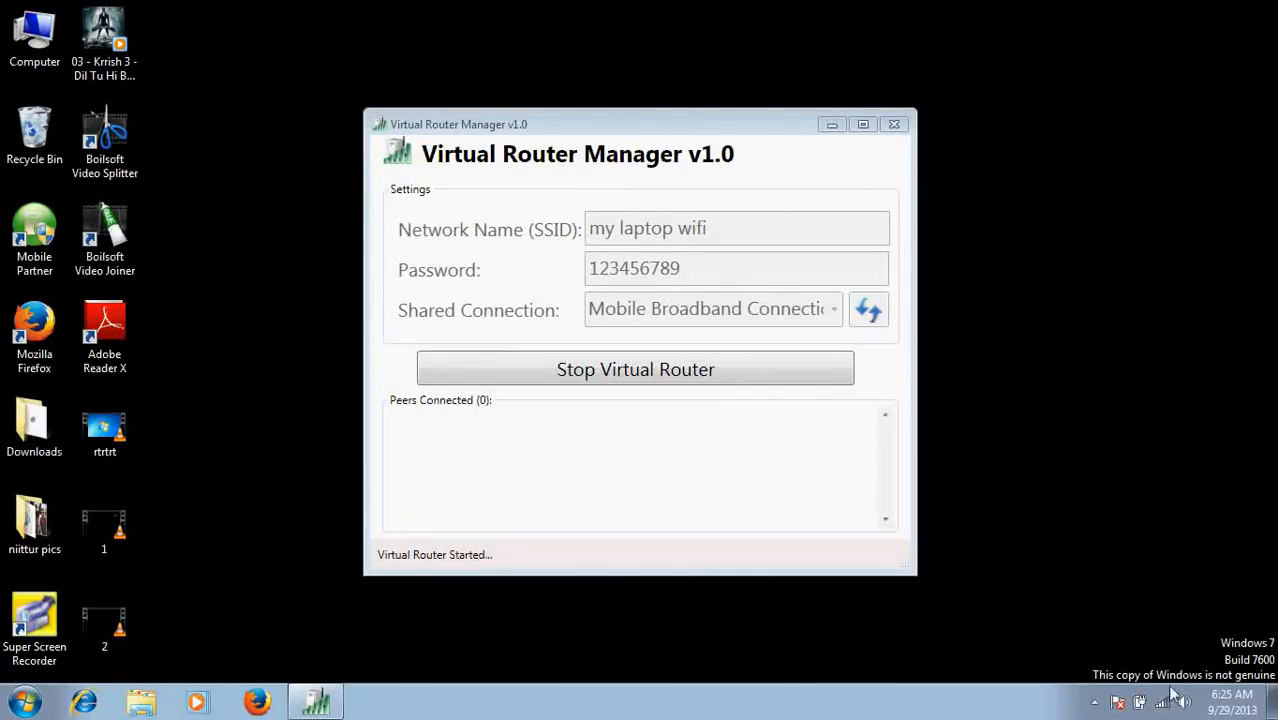
click(1164, 702)
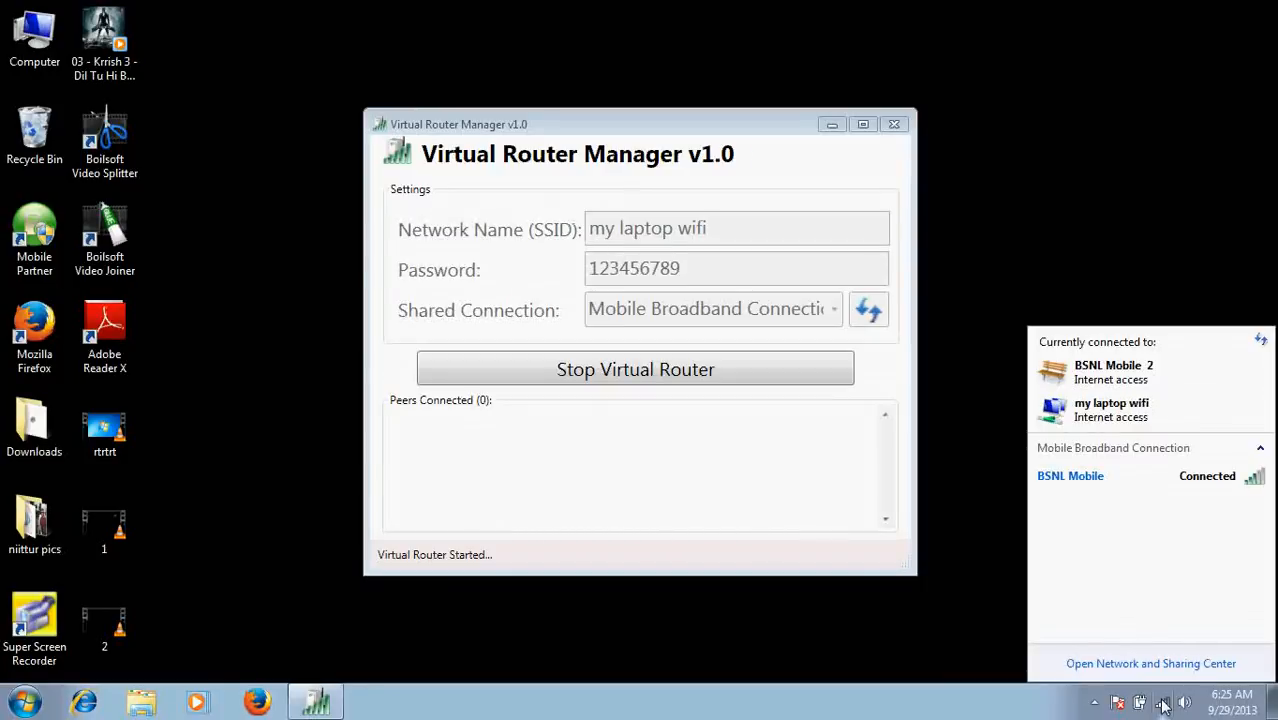
mouse_move(1172, 608)
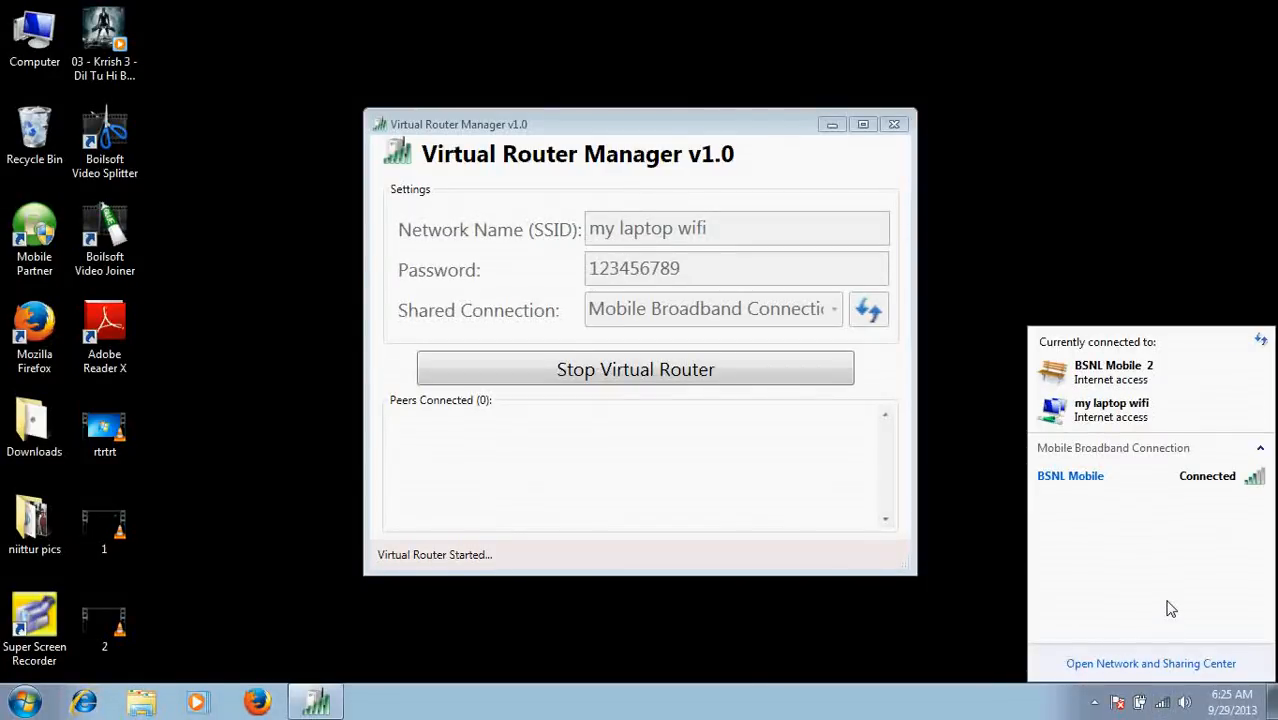
mouse_move(1096, 414)
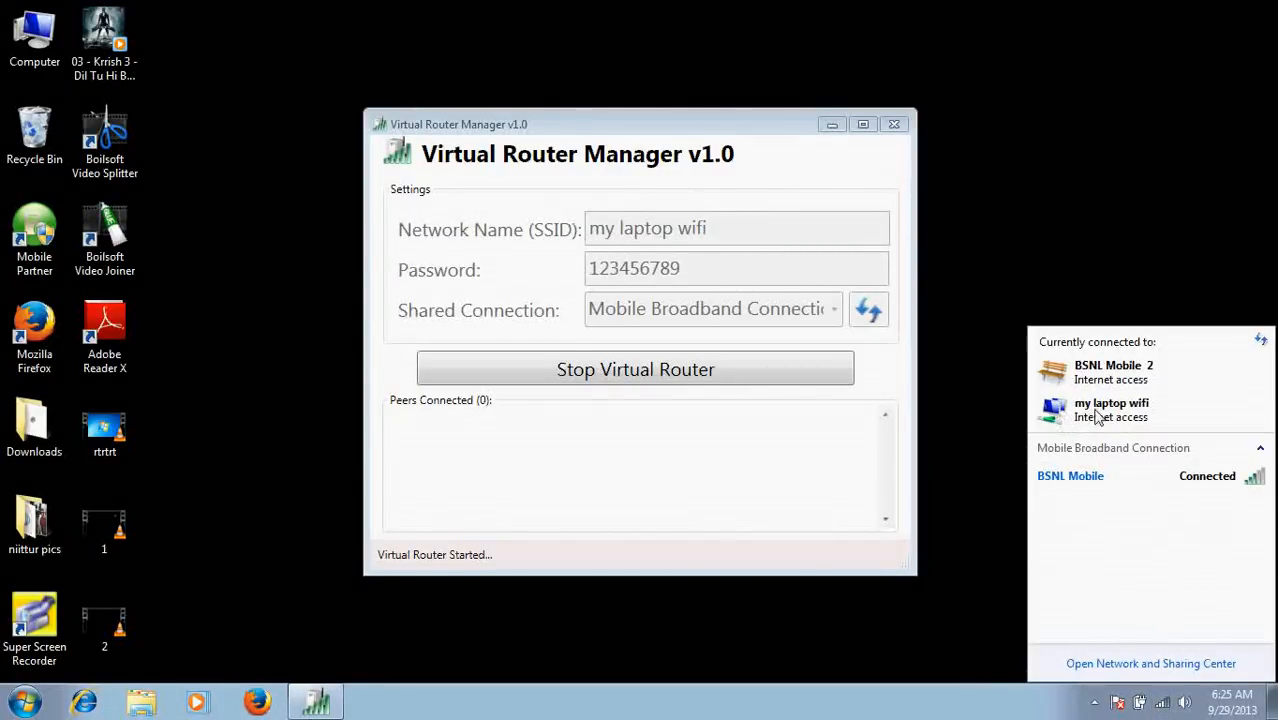
mouse_move(1184, 412)
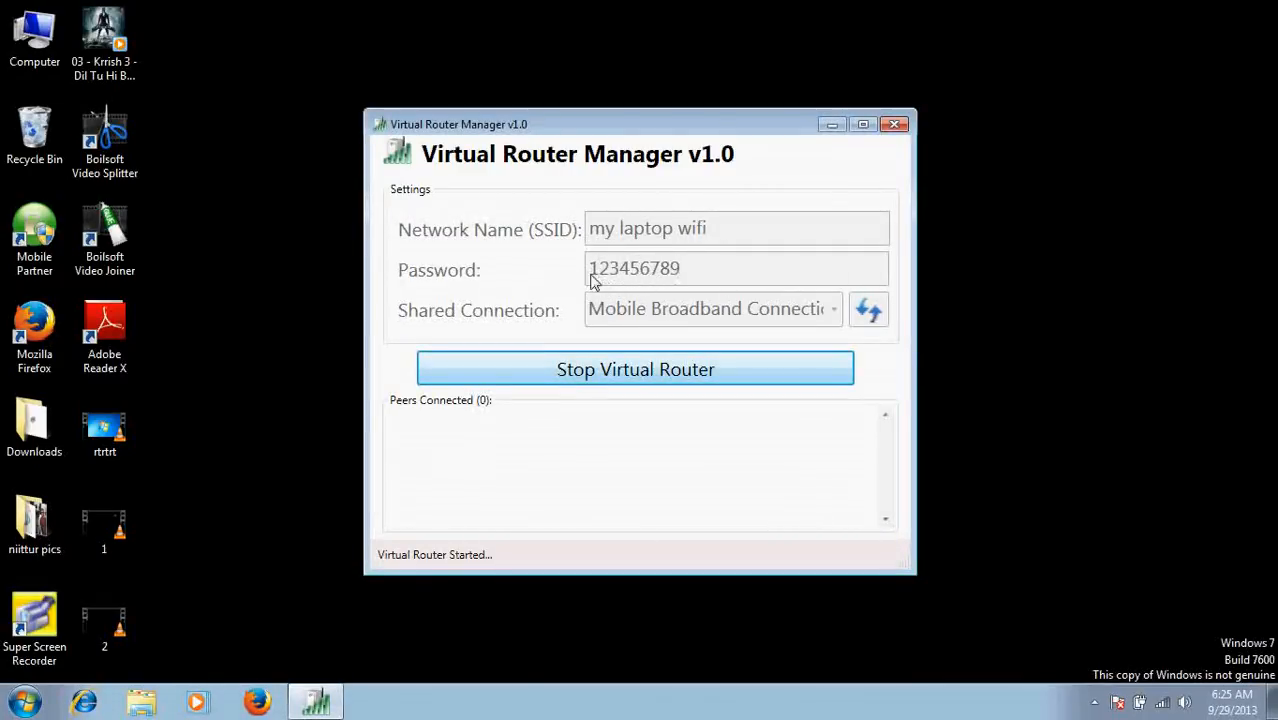
mouse_move(628, 276)
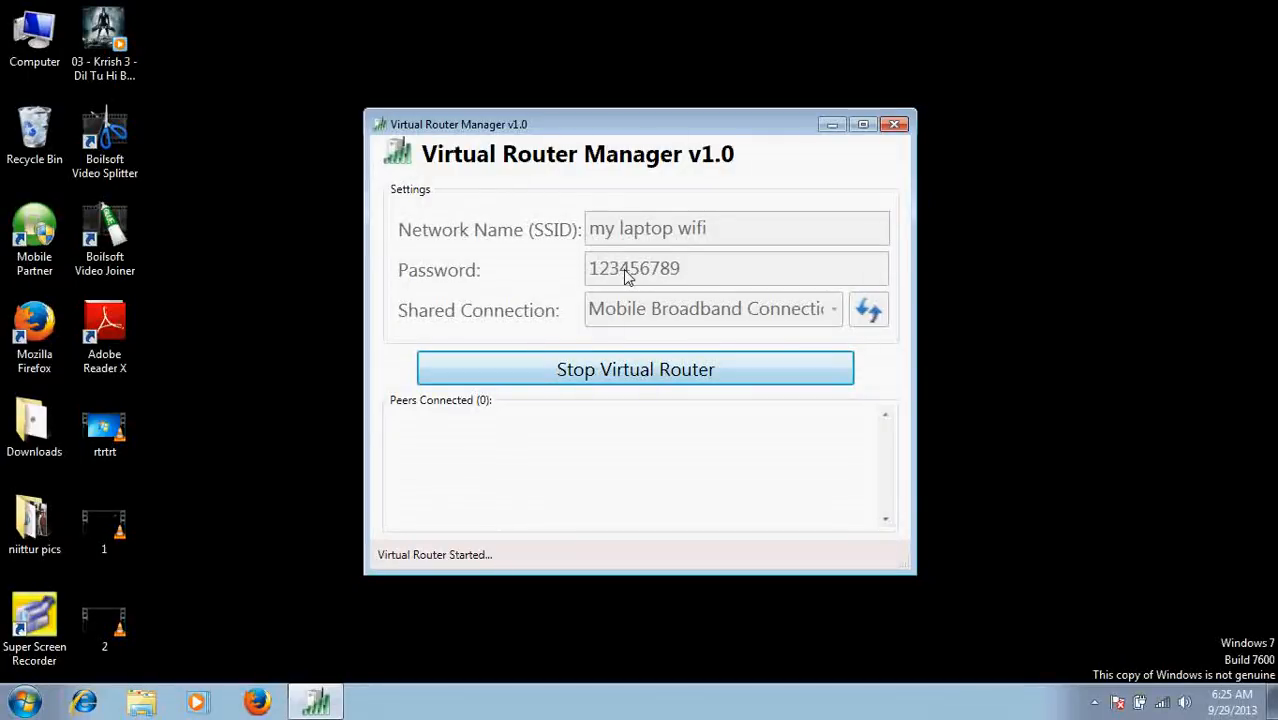